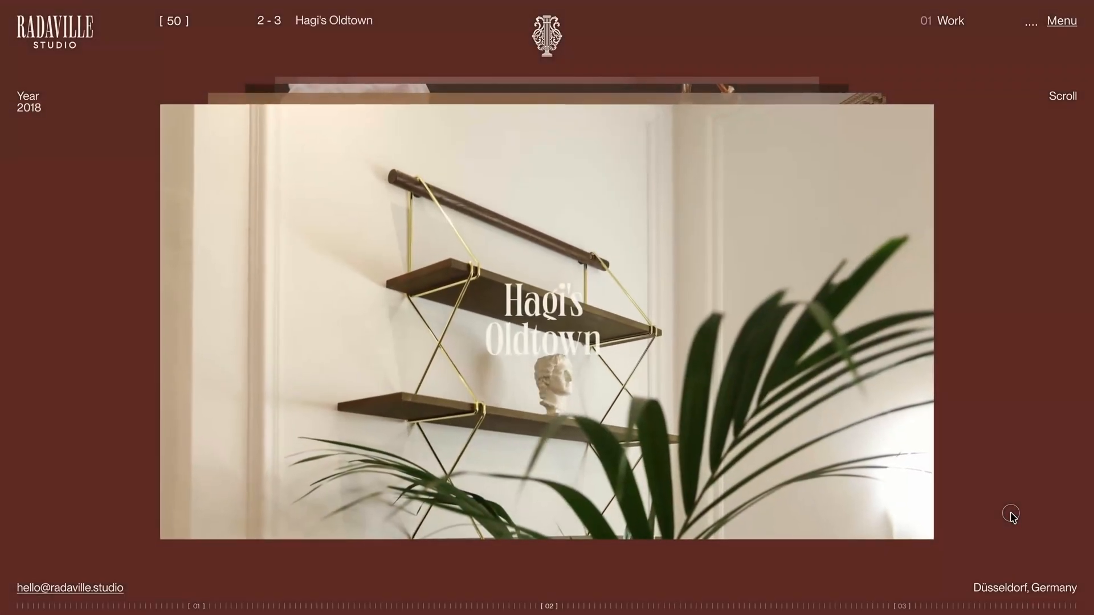
Step: Scroll the Radaville Studio slider through Hagi's Oldtown, Hagi's Downtown and Casa Paz
scroll(down, 3)
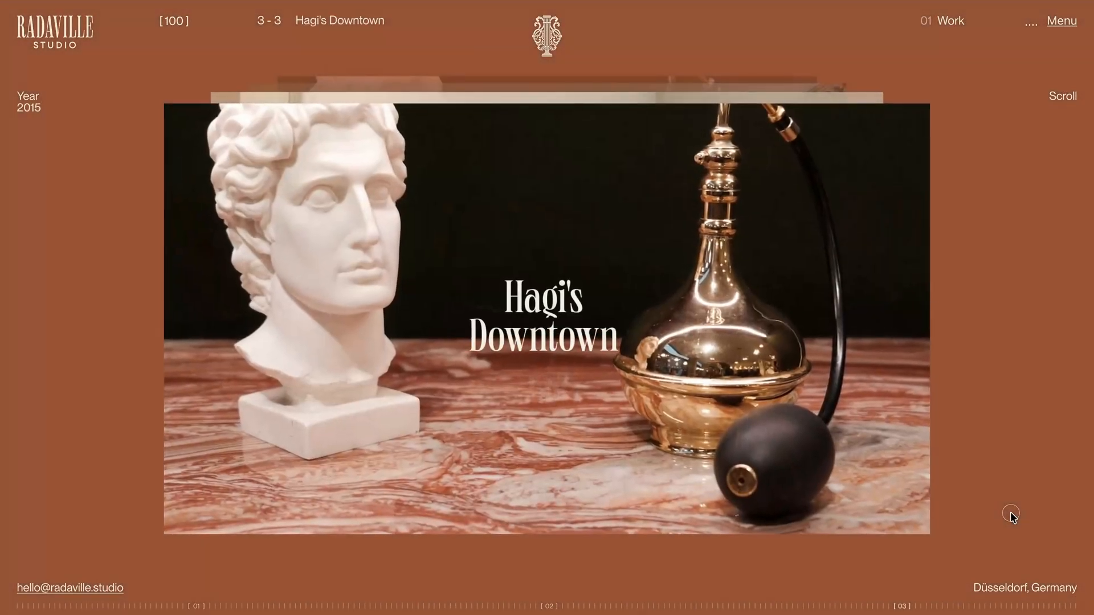
scroll(down, 3)
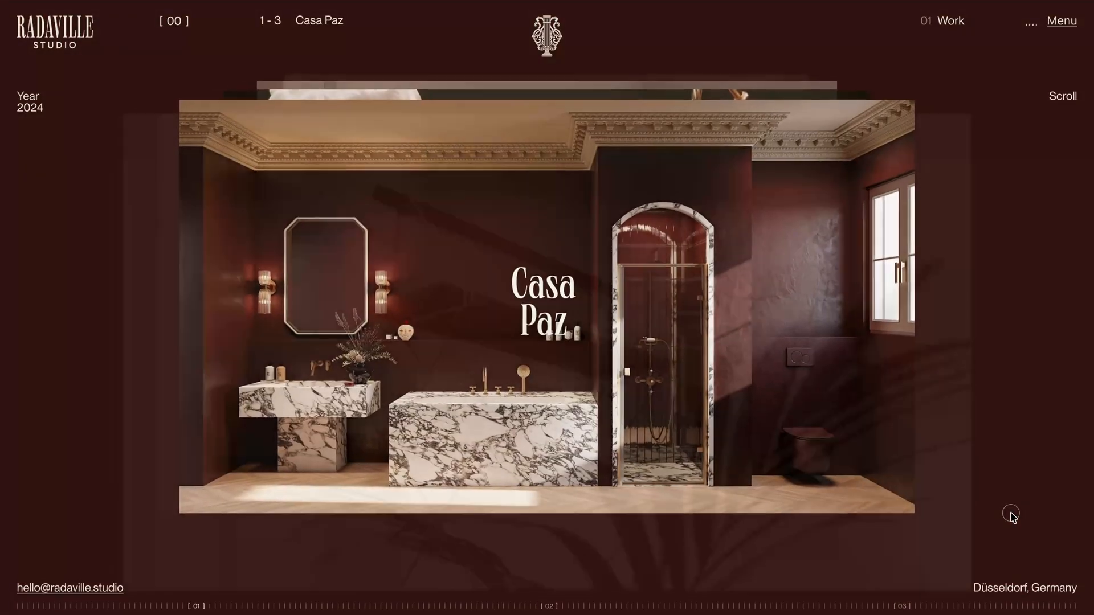
scroll(down, 3)
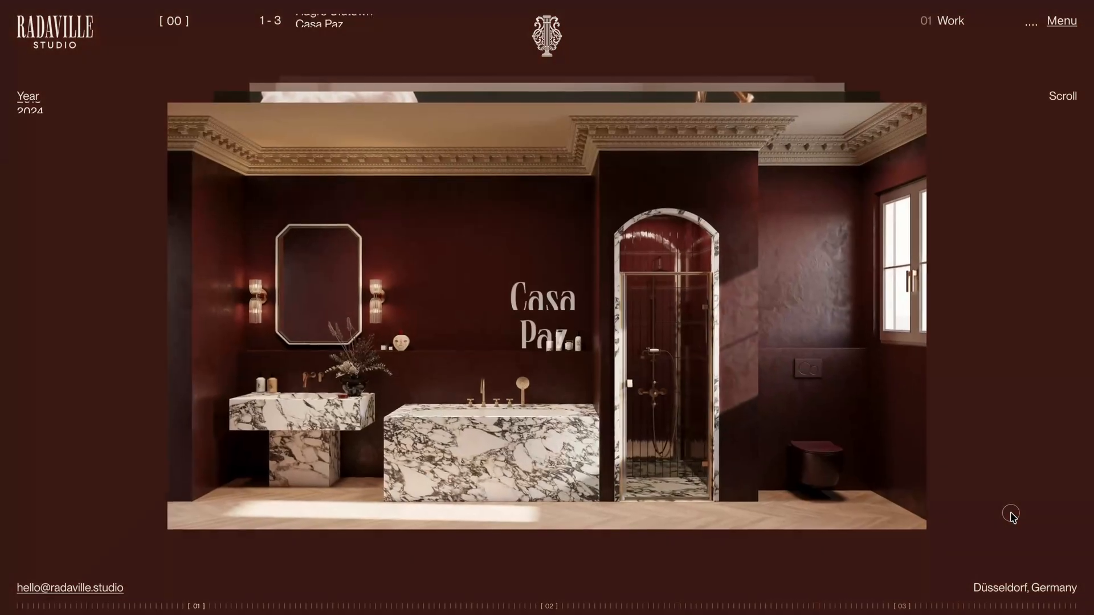
scroll(down, 3)
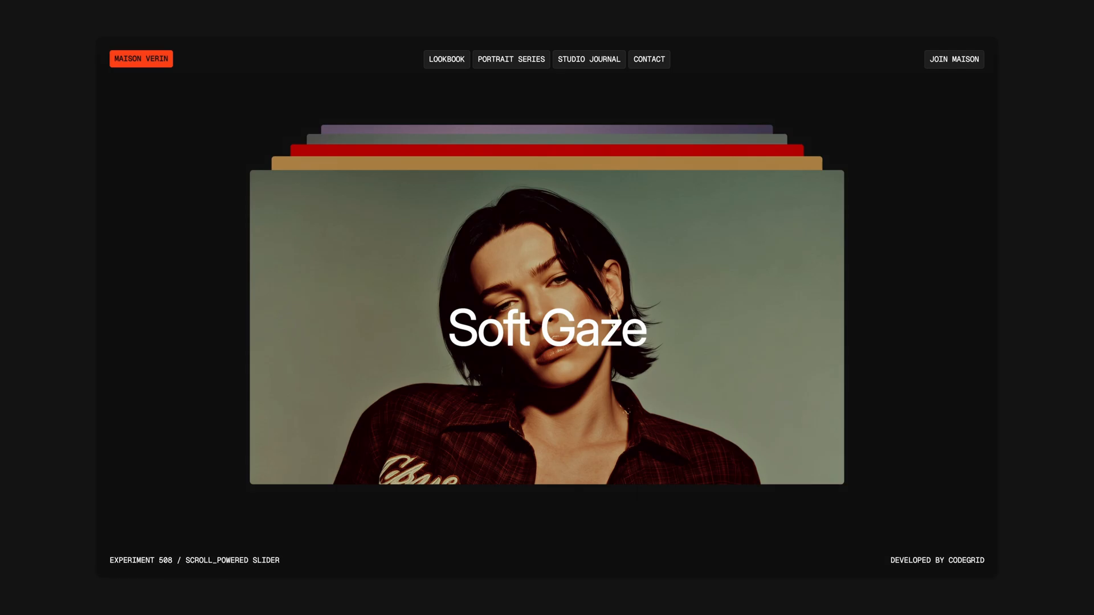
Step: Scroll the Maison Verin stacked slides forward and back until Warm Casual sits in front
scroll(down, 3)
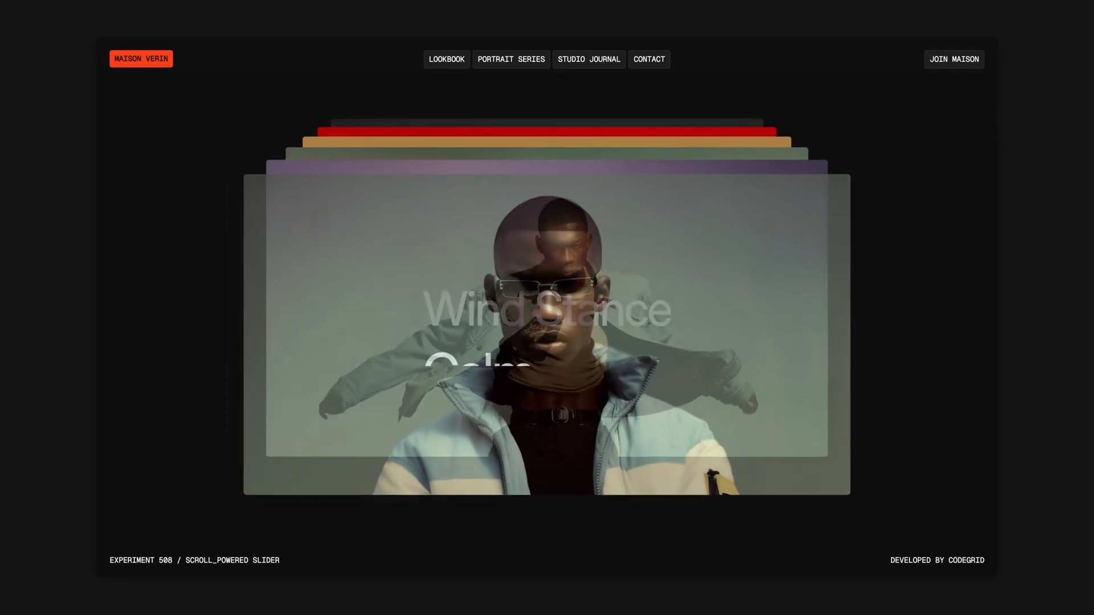
scroll(down, 3)
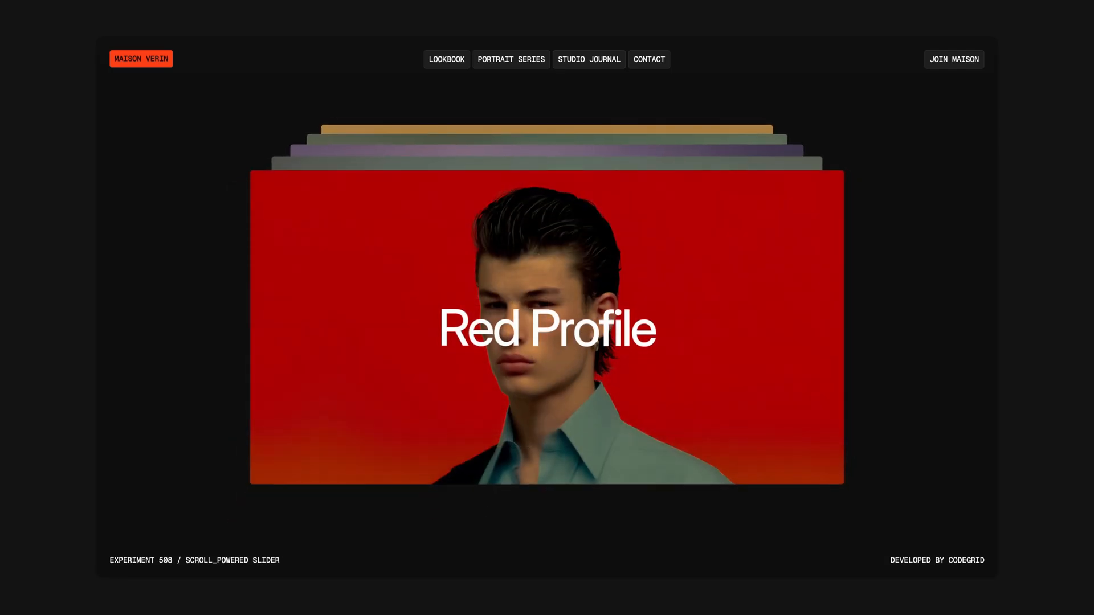
scroll(down, 3)
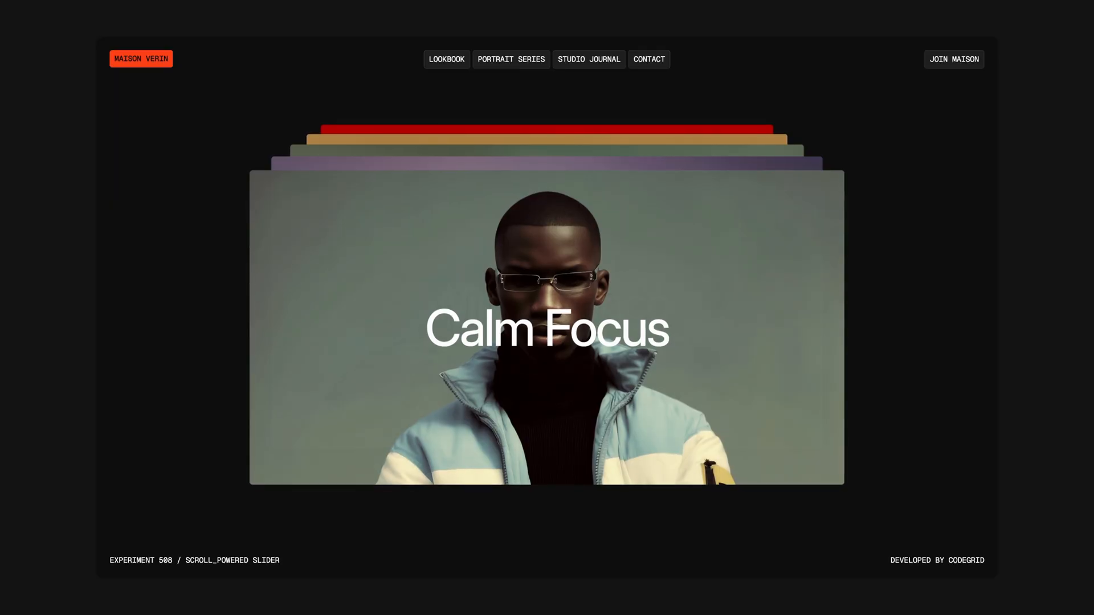
scroll(down, 3)
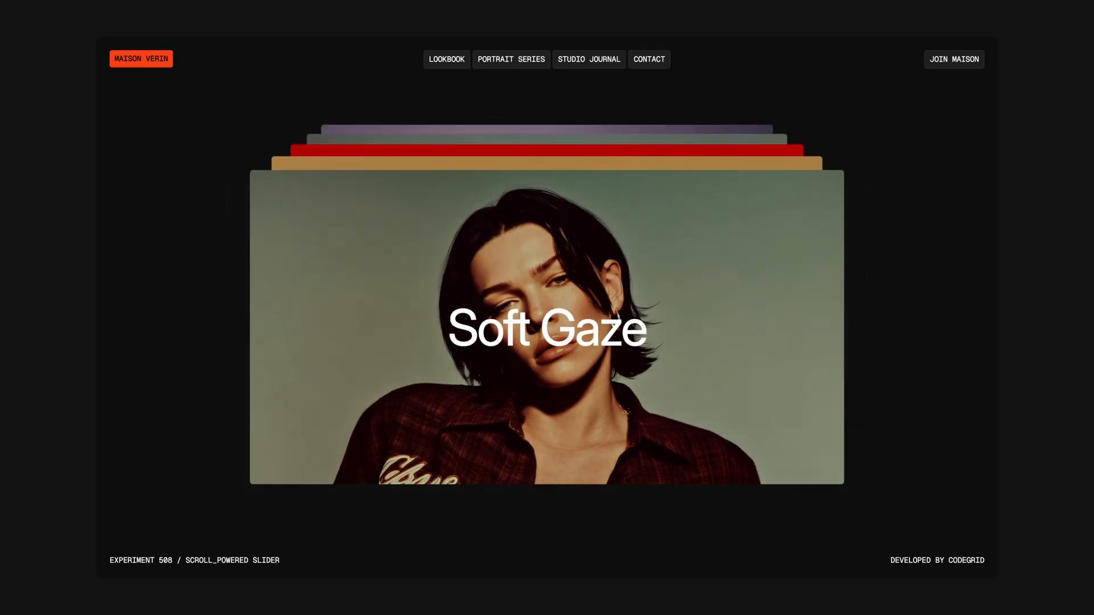
scroll(down, 3)
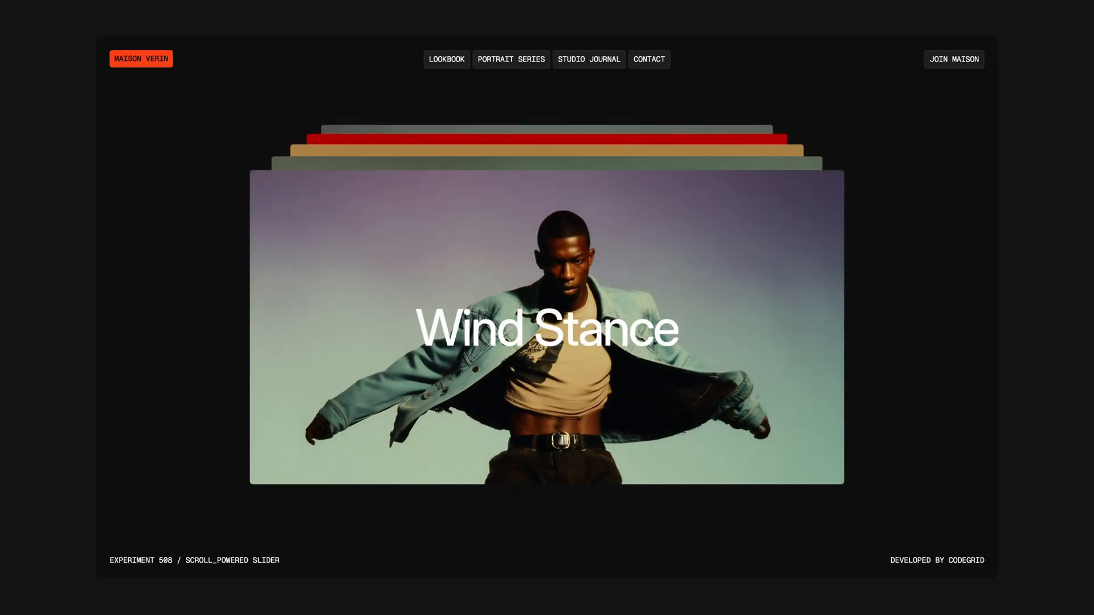
scroll(down, 3)
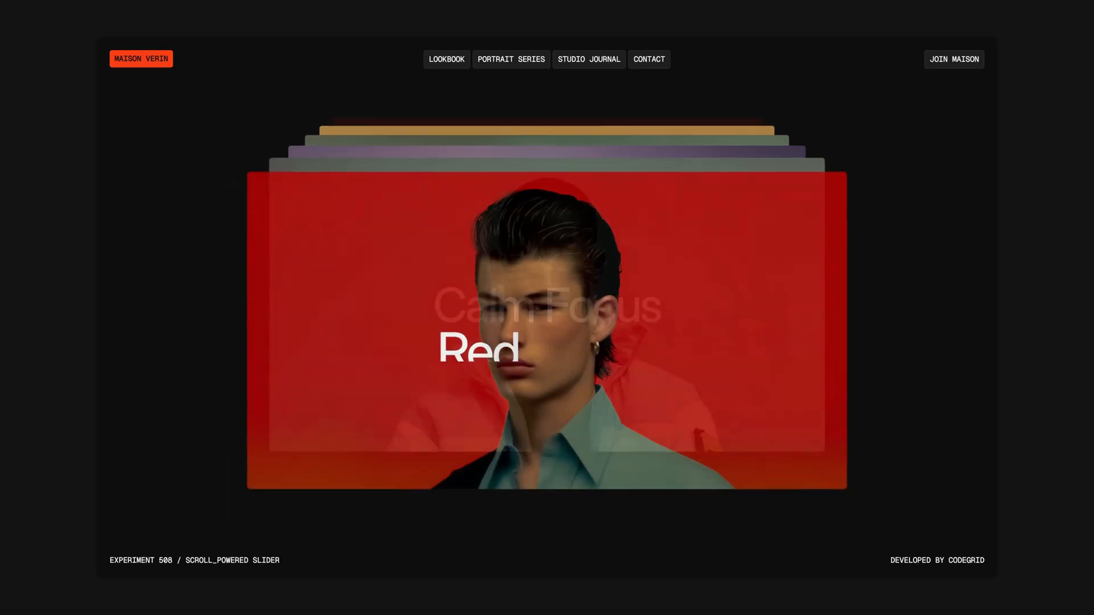
scroll(down, 3)
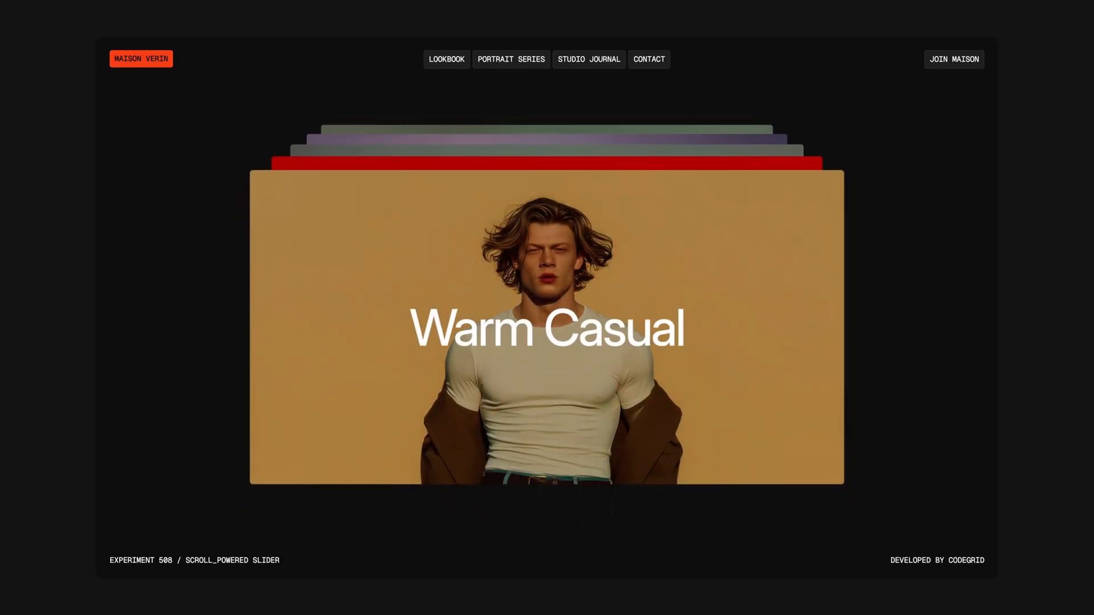
scroll(down, 3)
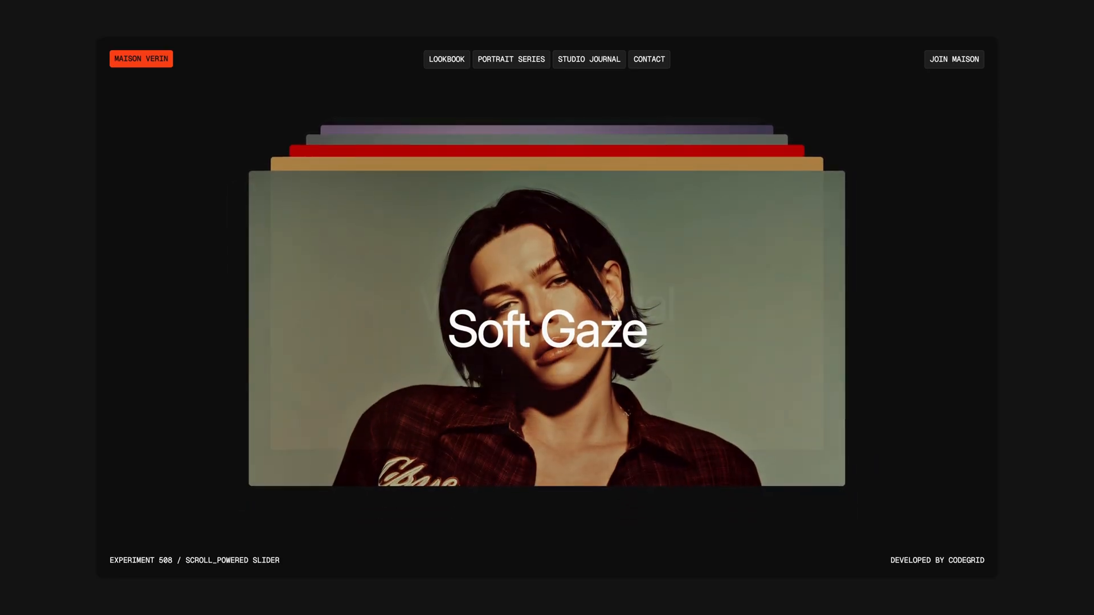
scroll(down, 3)
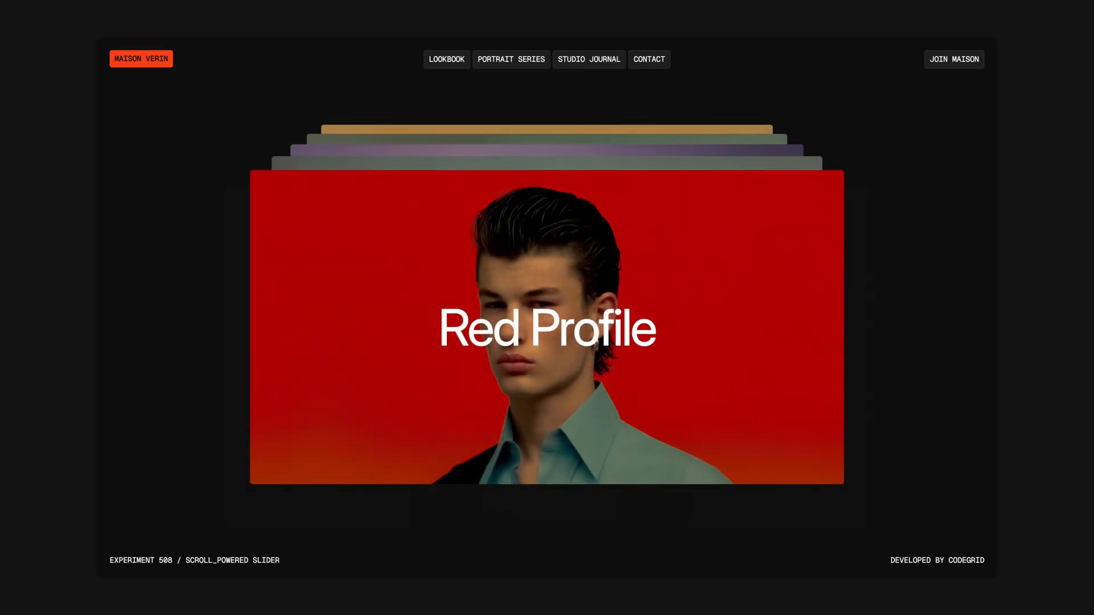
scroll(down, 3)
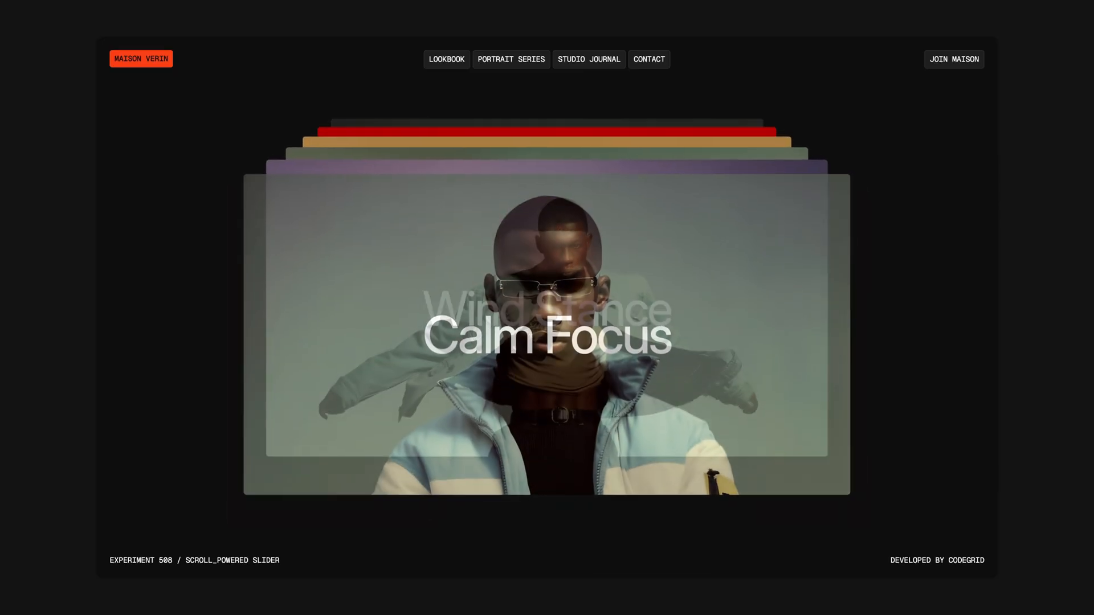
scroll(down, 3)
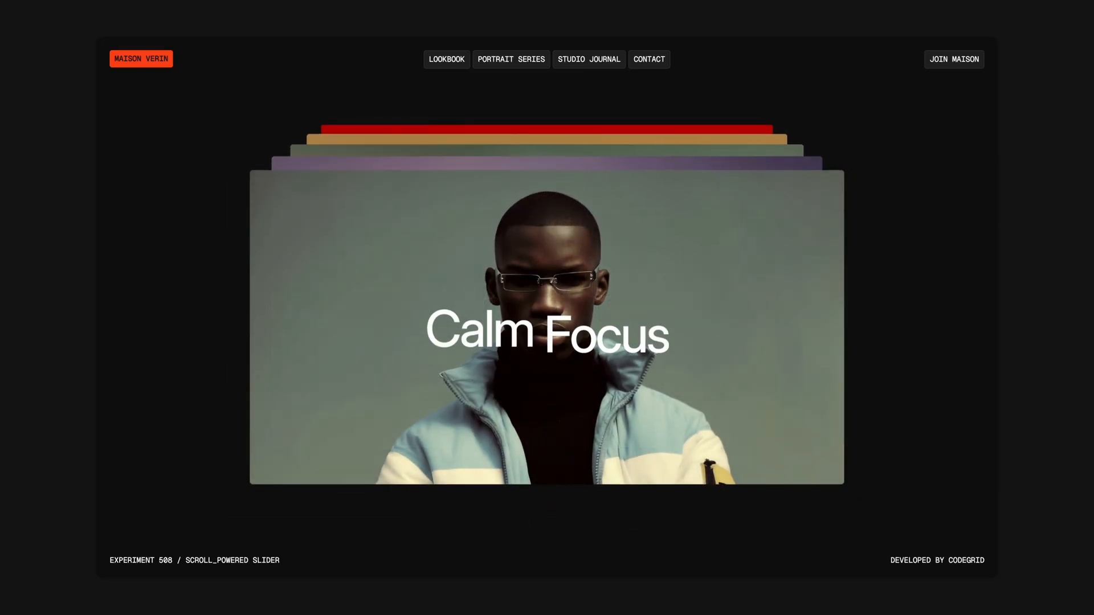
scroll(down, 3)
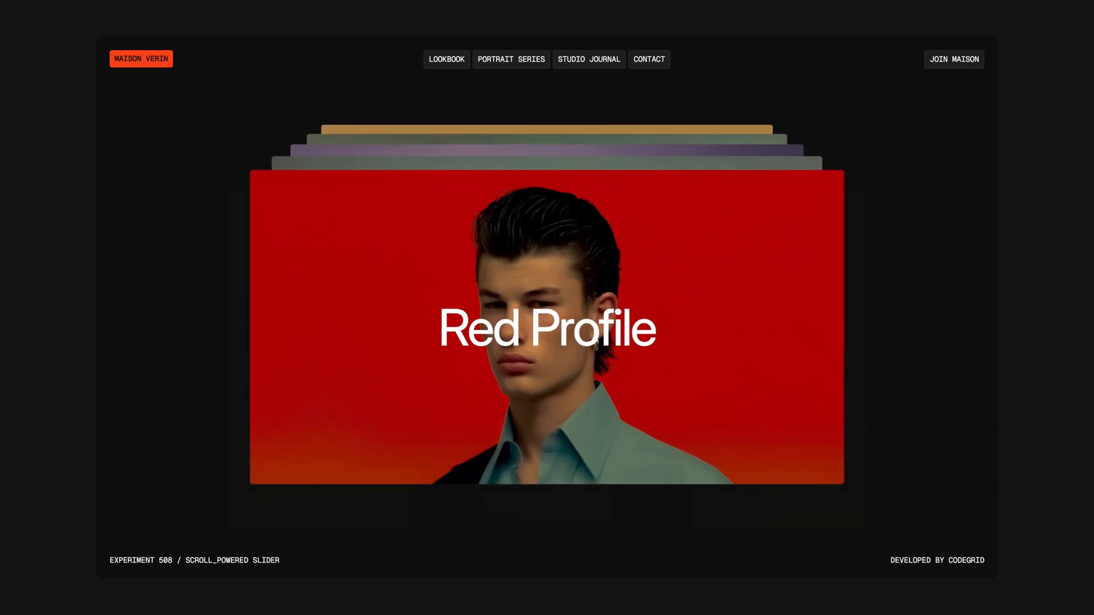
scroll(down, 3)
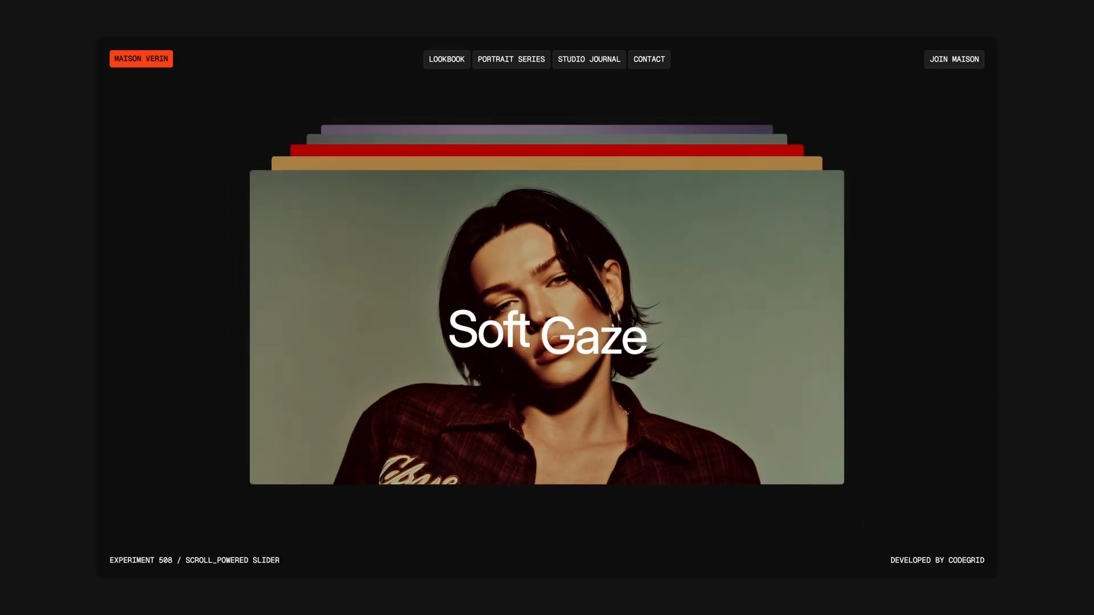
scroll(down, 3)
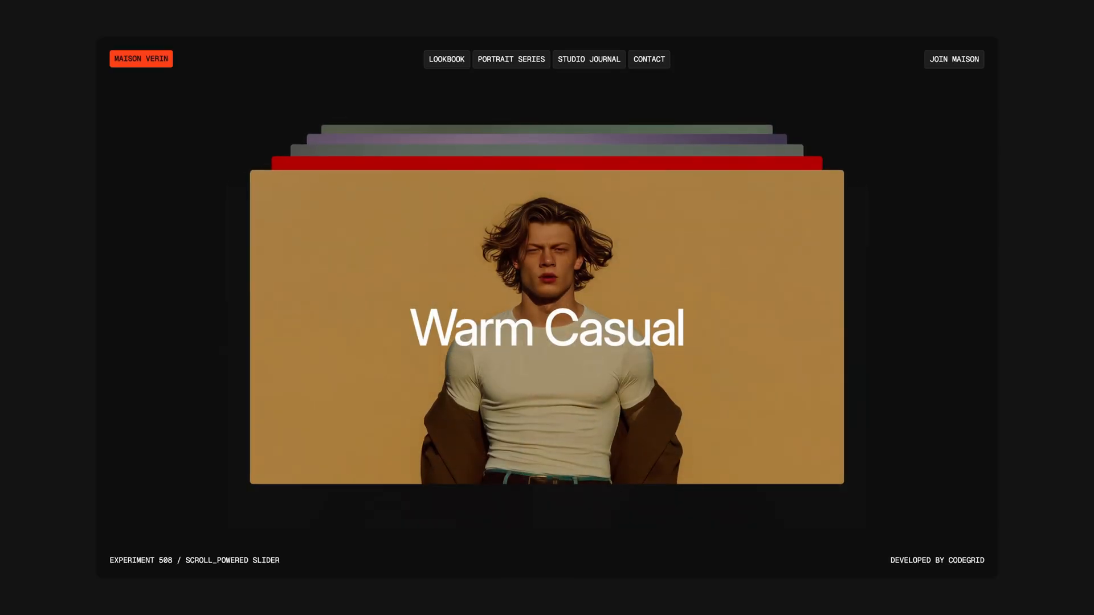
scroll(down, 3)
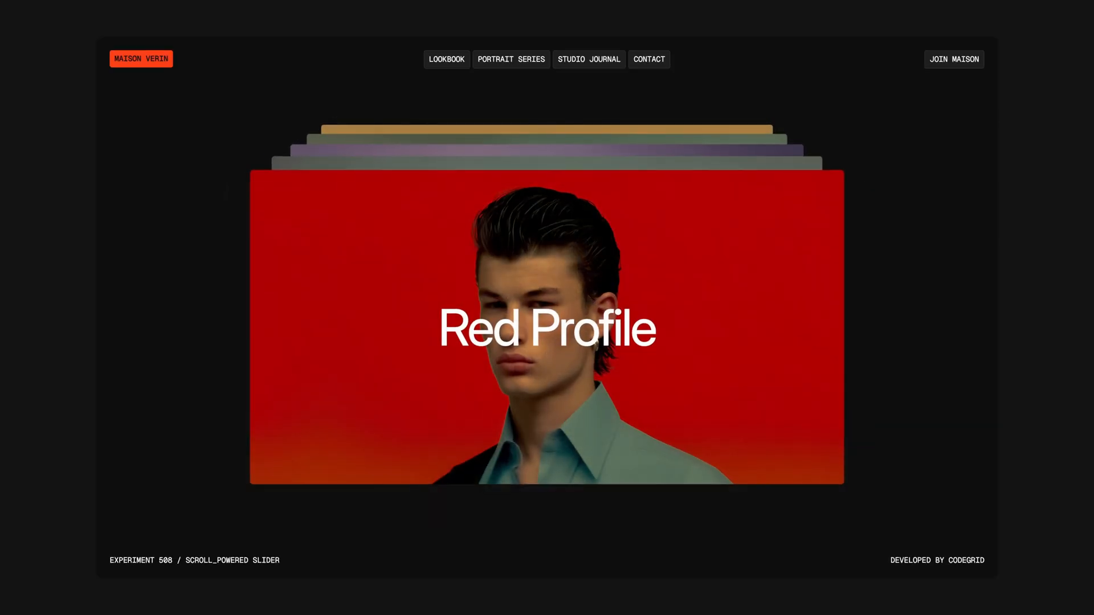
scroll(down, 3)
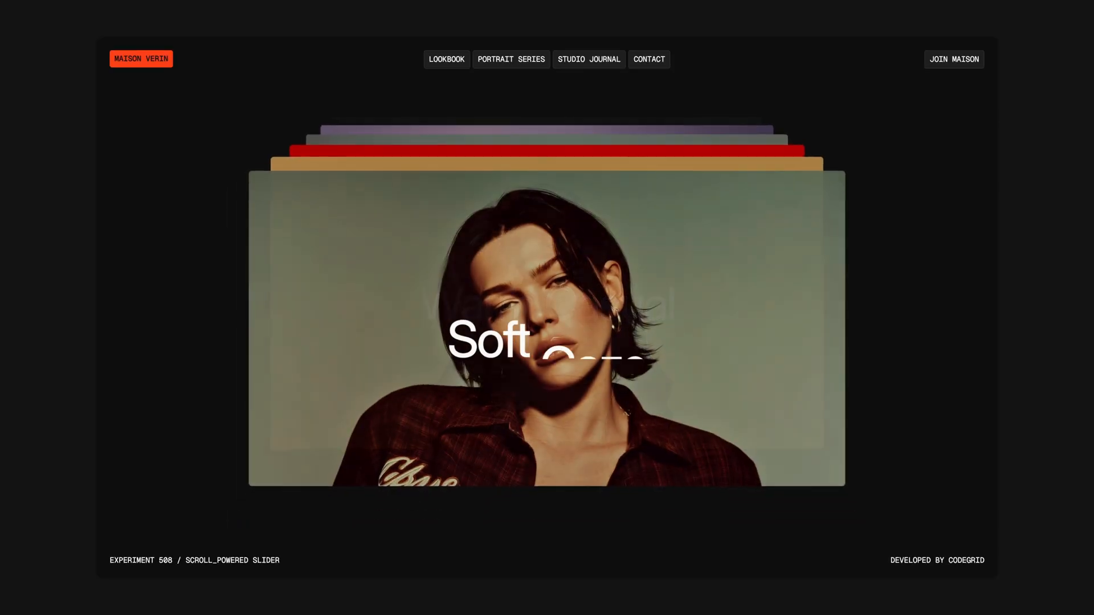
scroll(down, 3)
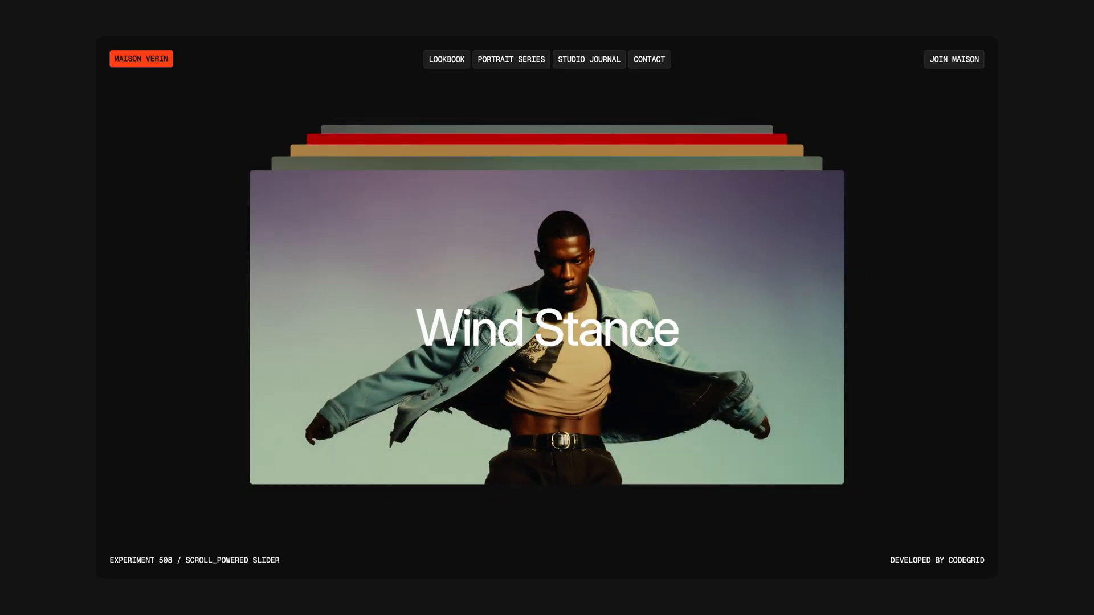
scroll(down, 3)
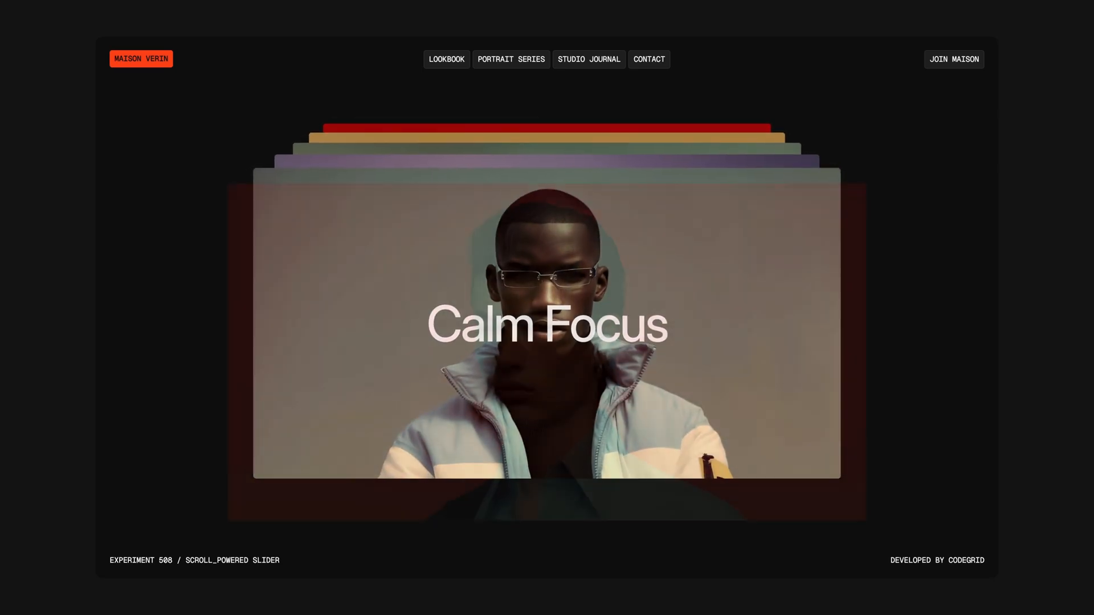
scroll(down, 3)
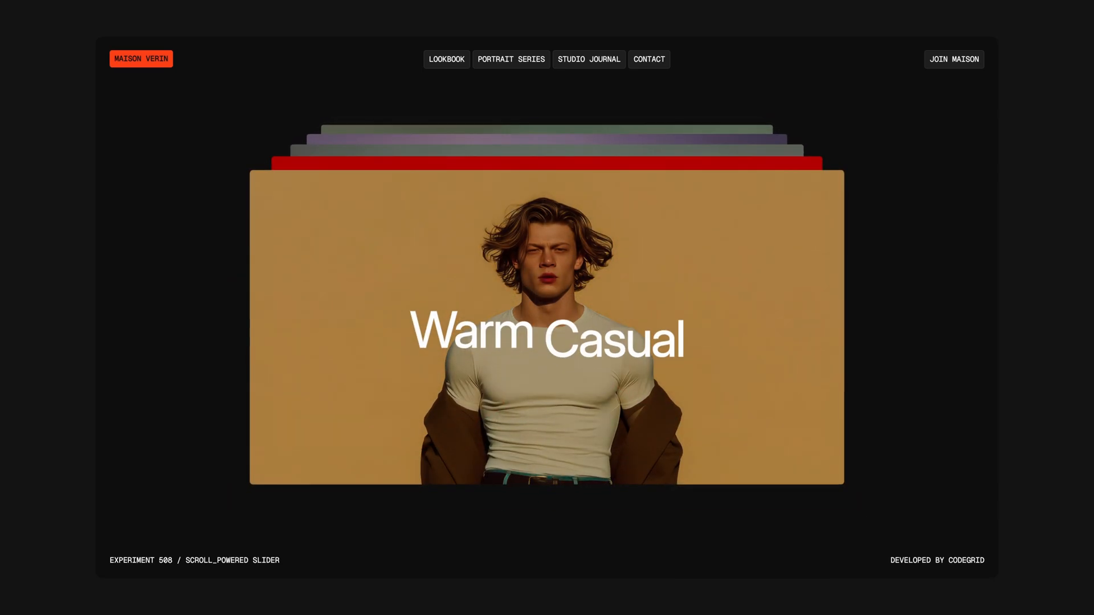
scroll(down, 3)
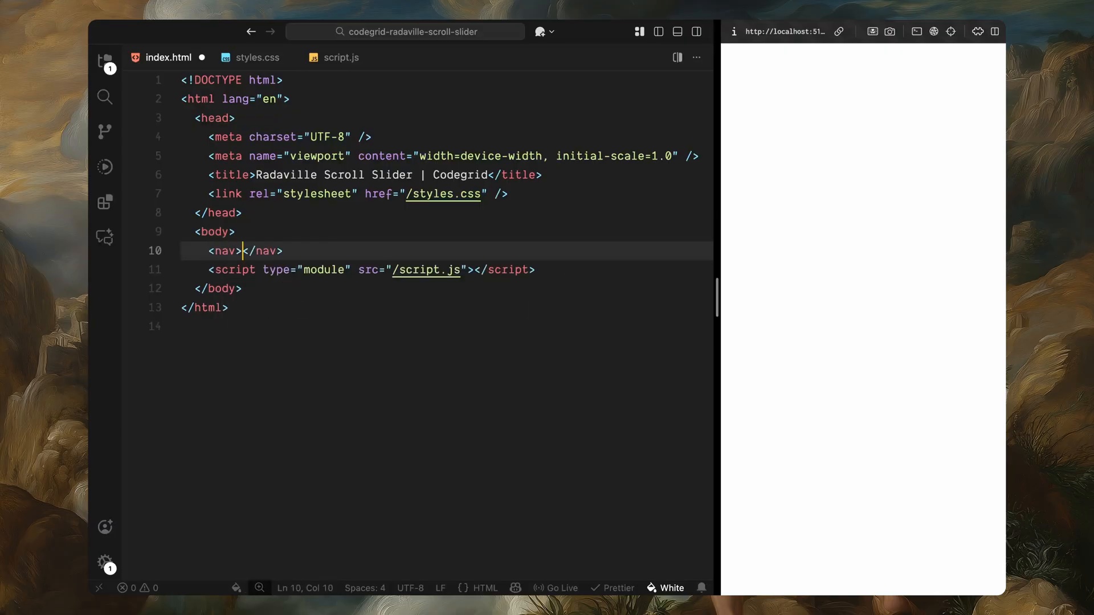
Step: Add the Maison Verin logo link, the four page links and the Join Maison link inside the nav
text(.nav-logo">)
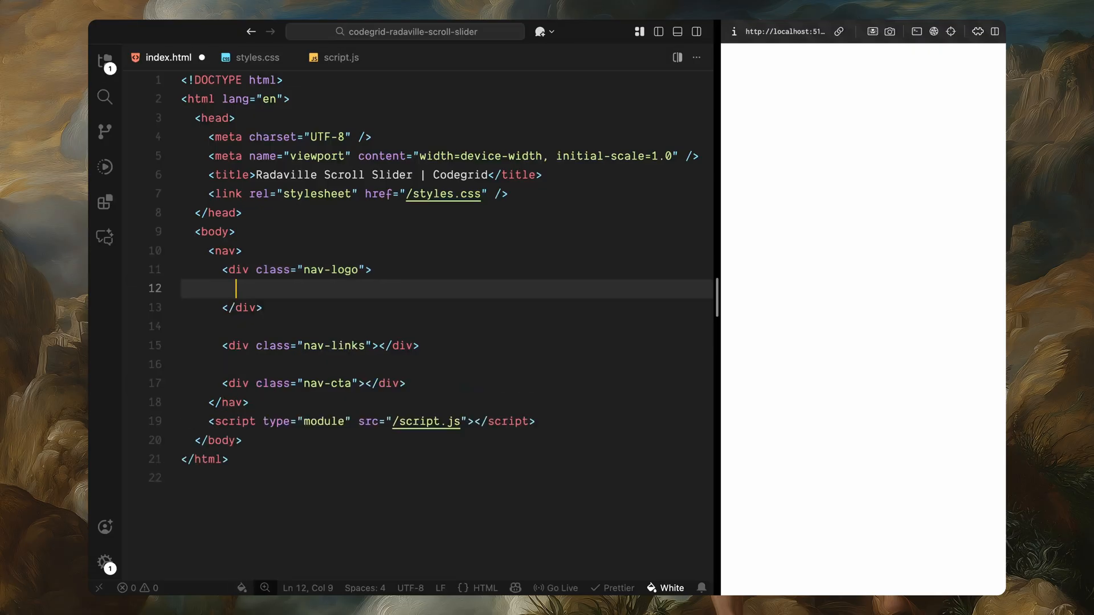
text(<a href="#">Maison Verin</a>)
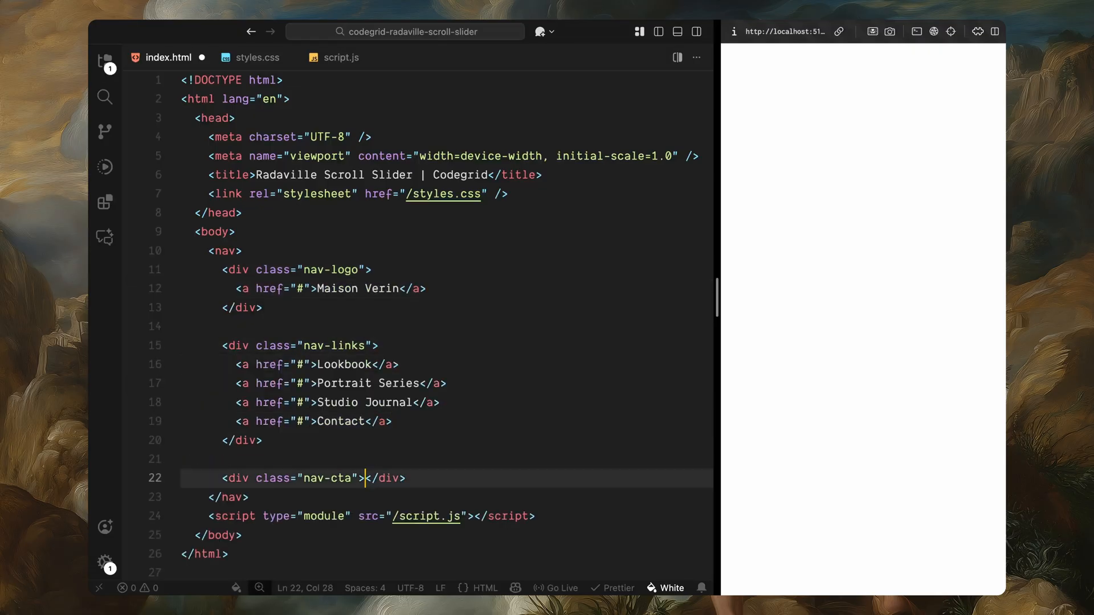
text(<a href="#">Join Maison</a>)
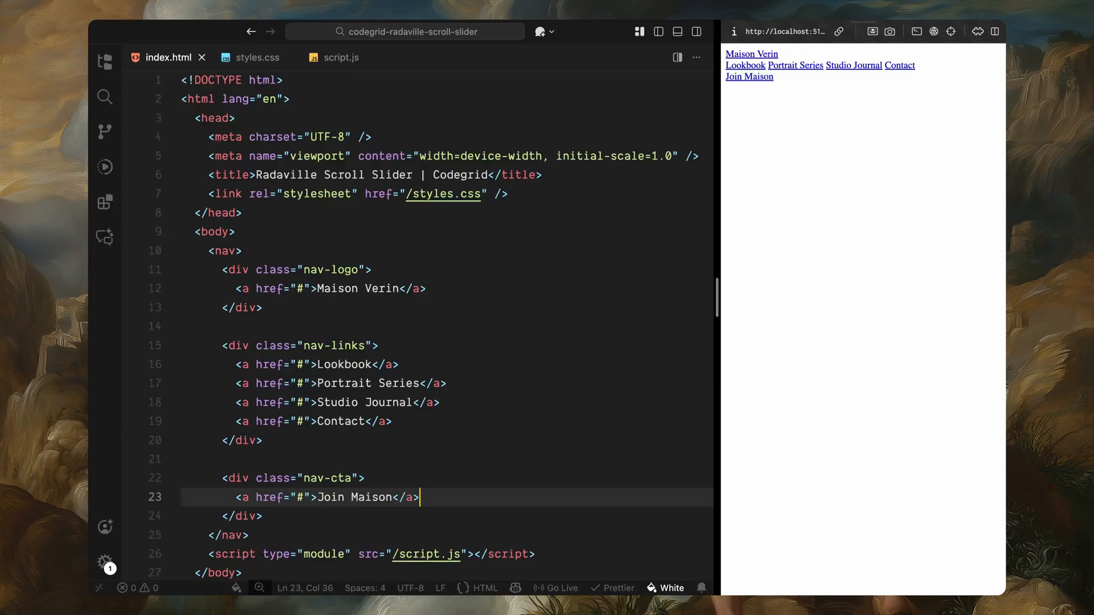
Step: Add a footer with two credit paragraphs, then a container div holding an empty slider div
key(enter)
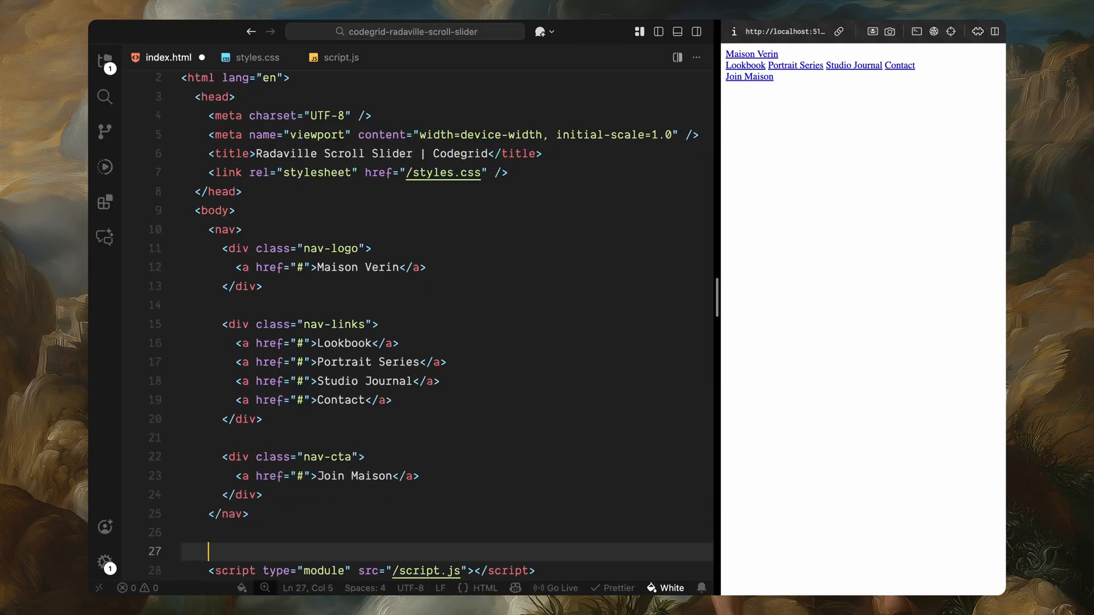
text(footer>)
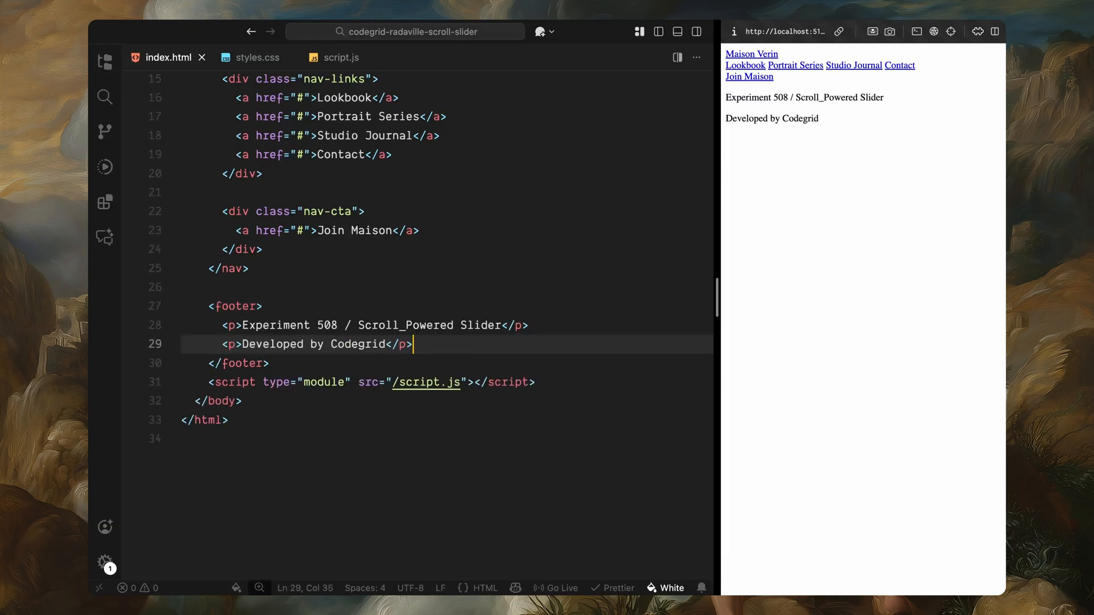
text(.)
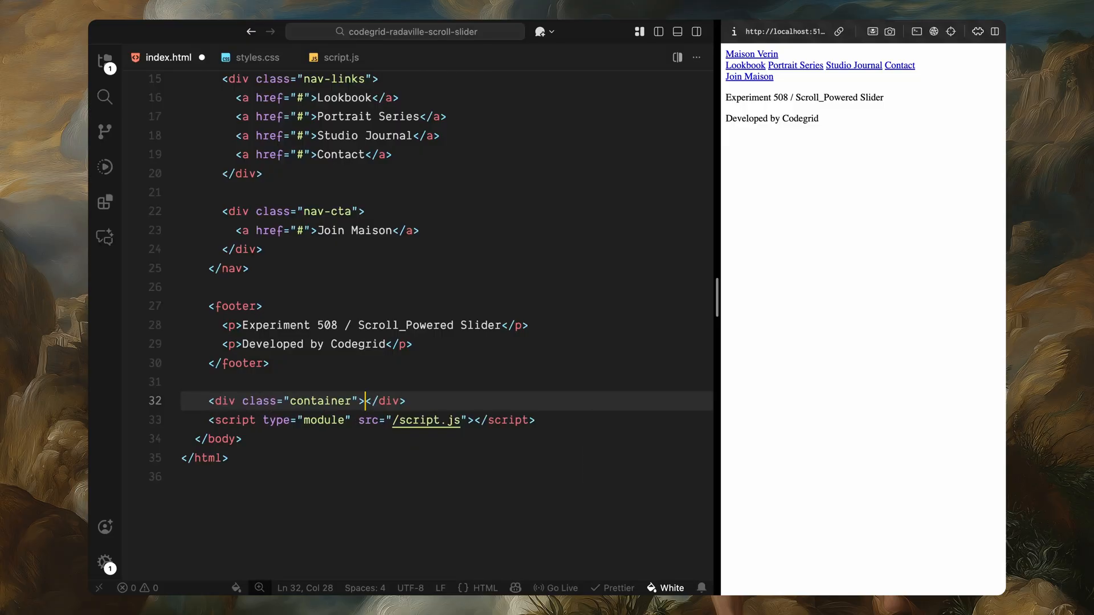
text(.slider"></div>)
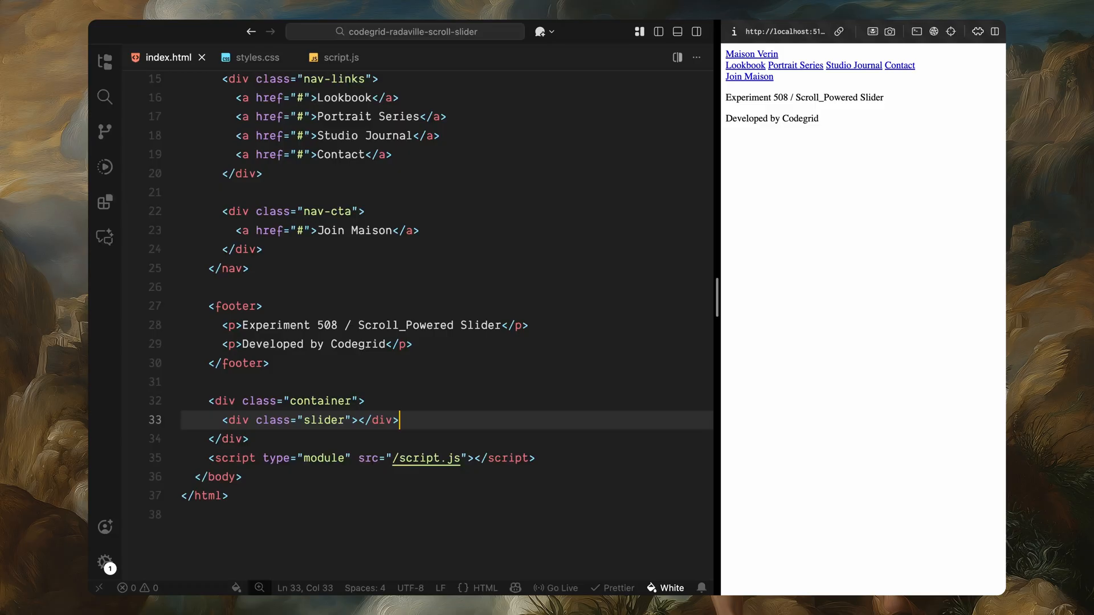
Step: Switch to the still-empty styles.css file
click(256, 57)
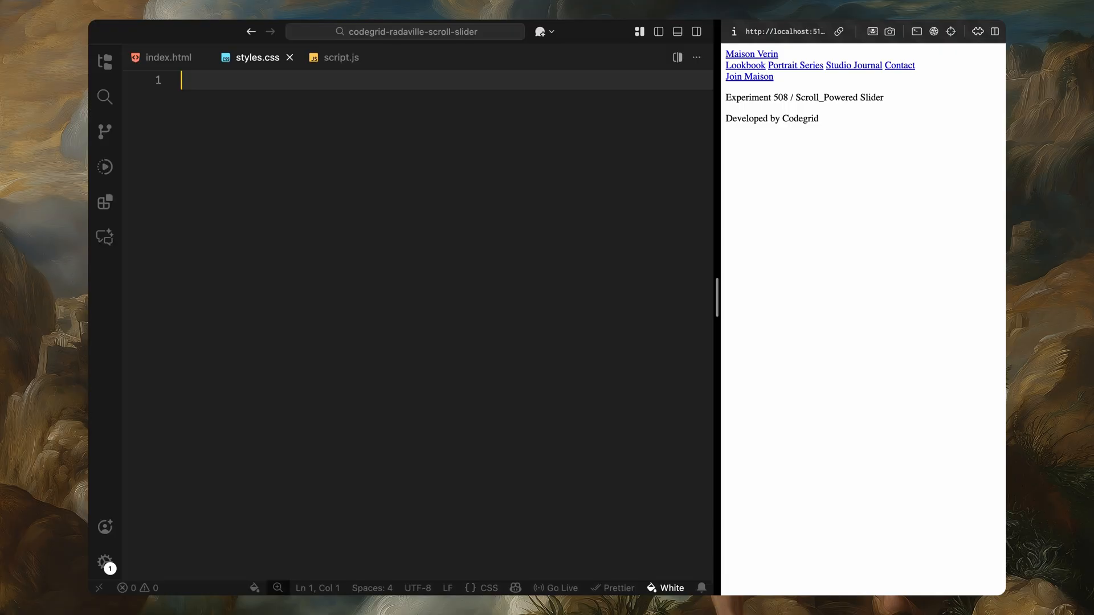
Step: Import Geist Mono and Inter, add a border-box reset and set the body font to Geist Mono
text(@import url("https://fonts.googleapis.com/css2?family=Geist+Mono:wght@100..900&family=Inter:ital,opsz,wght@0,14..32,100..900;1,14..32,100..900&display=swap");)
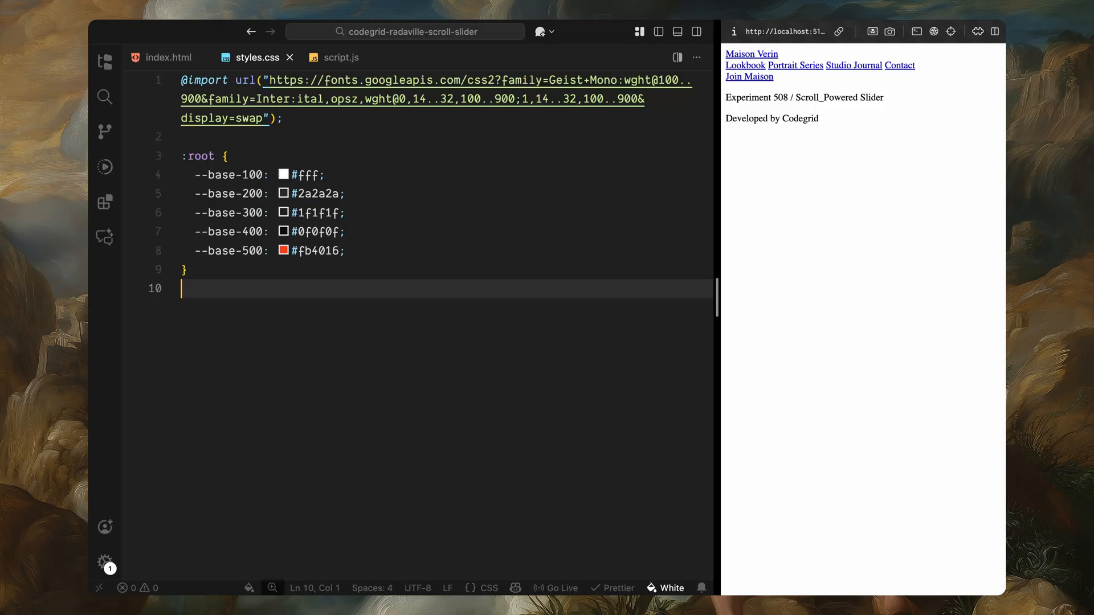
text(* {)
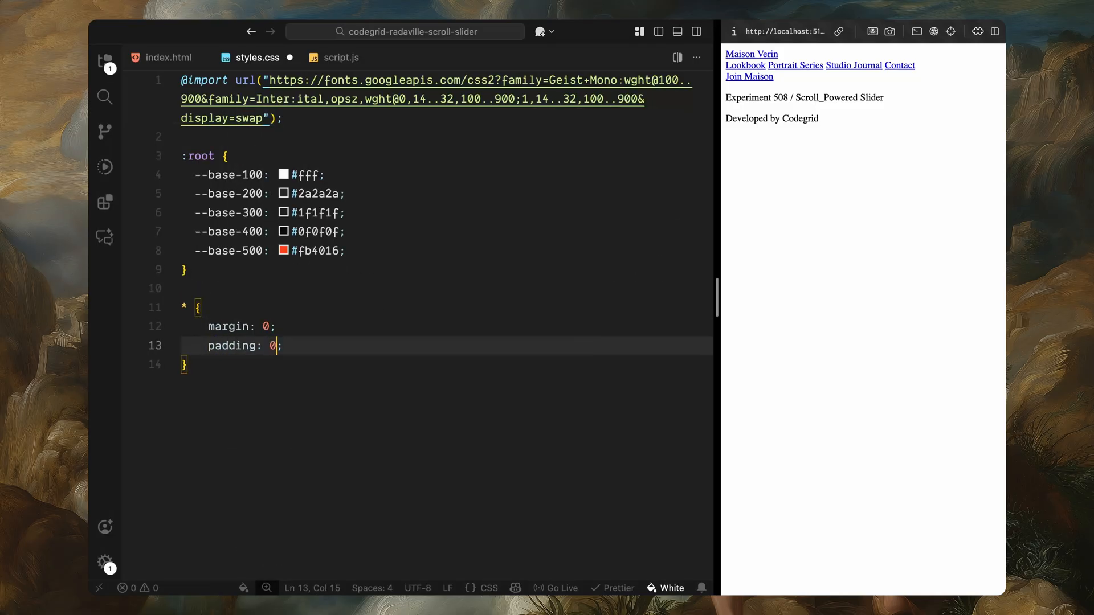
text(box-sizing: border-box;)
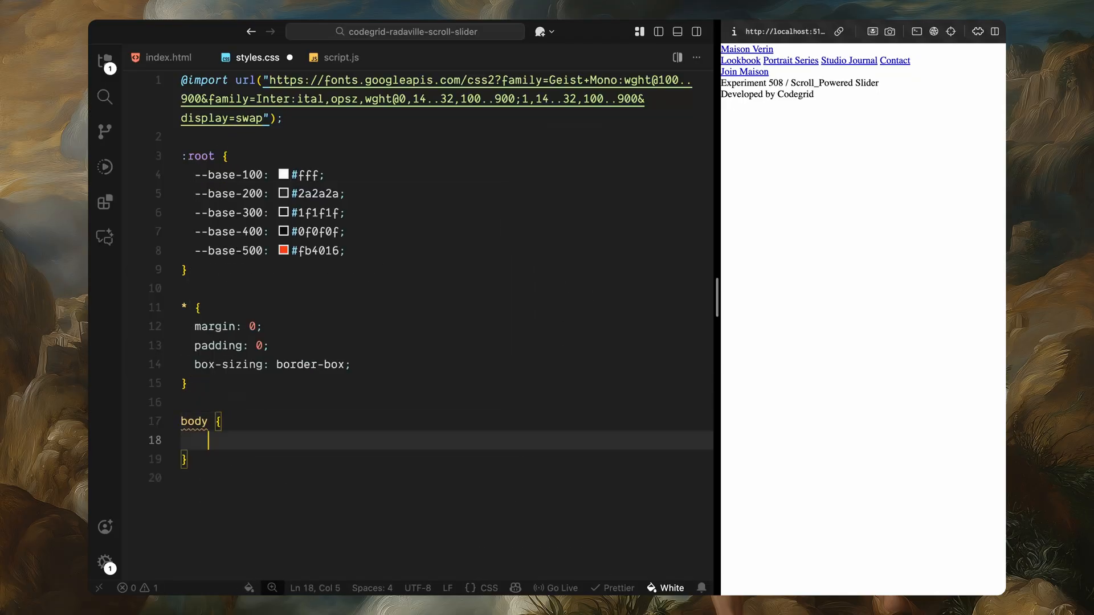
text(font-family: "Geist Mono";)
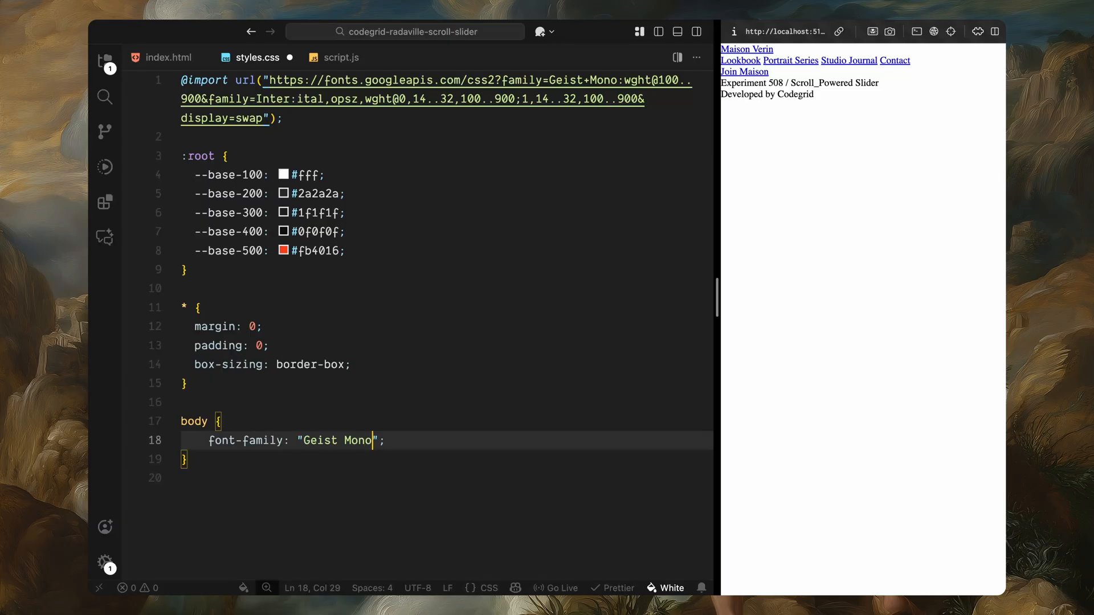
text(, sans-serif)
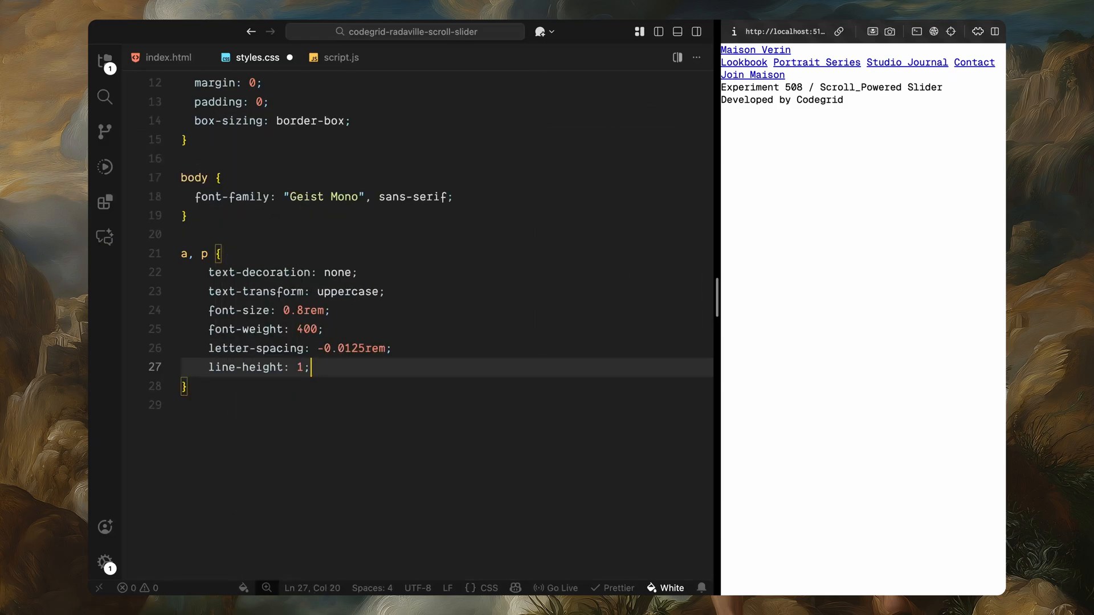
Step: Make links and paragraphs inline-block and give the fixed flex nav 1.5rem padding and z-index 2
text(display: inline-block;)
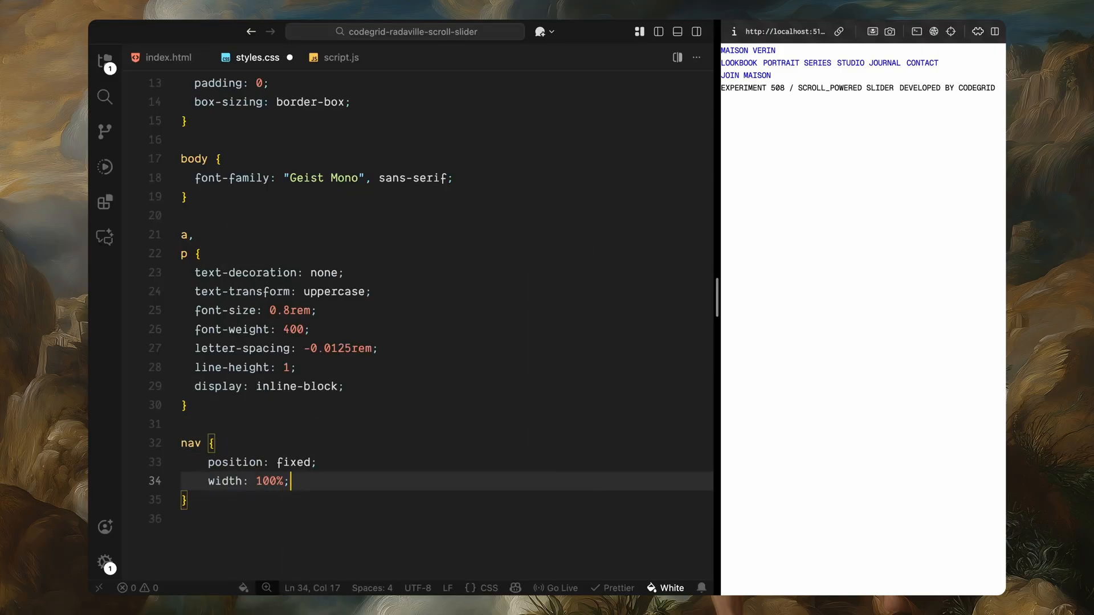
text(padding: 1.5rem;)
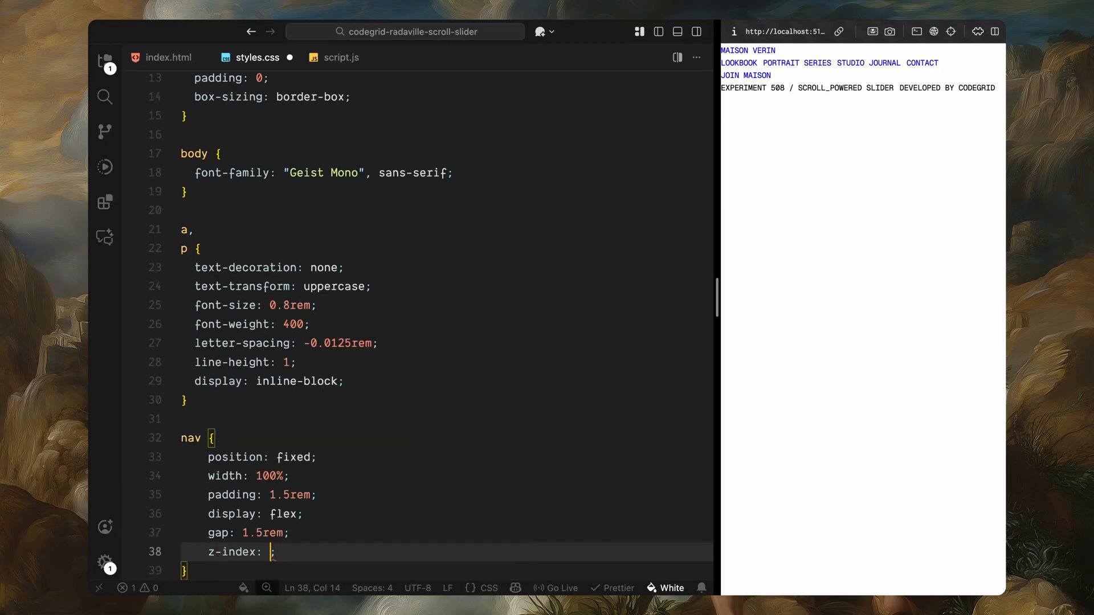
text(2)
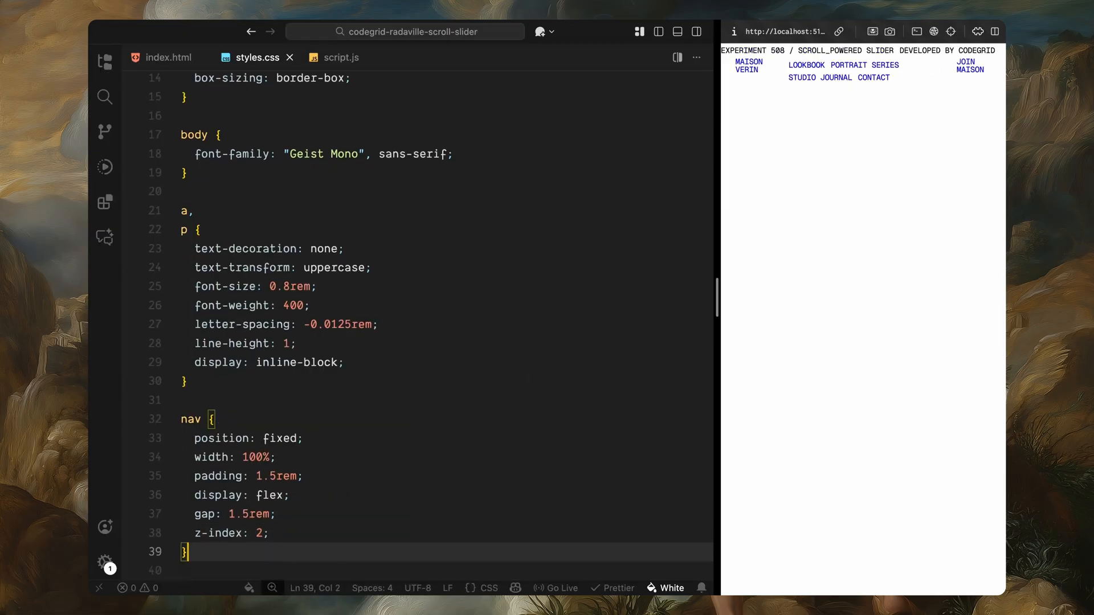
Step: Lay out .nav-logo and .nav-cta as flex items with gap and centre the .nav-links
text(.nav-logo,)
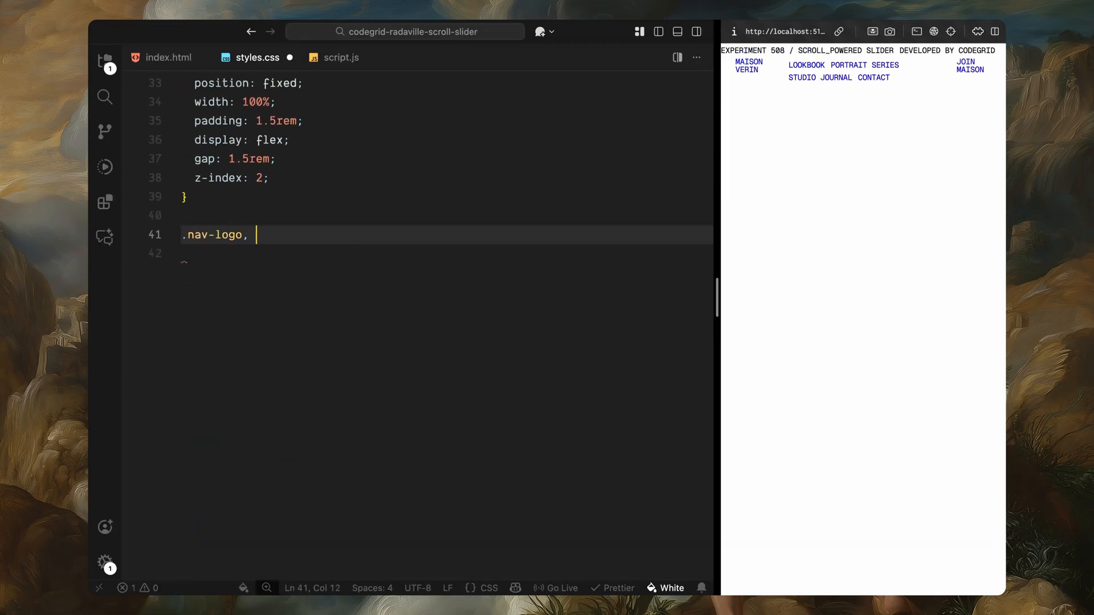
text(.nav-cta {)
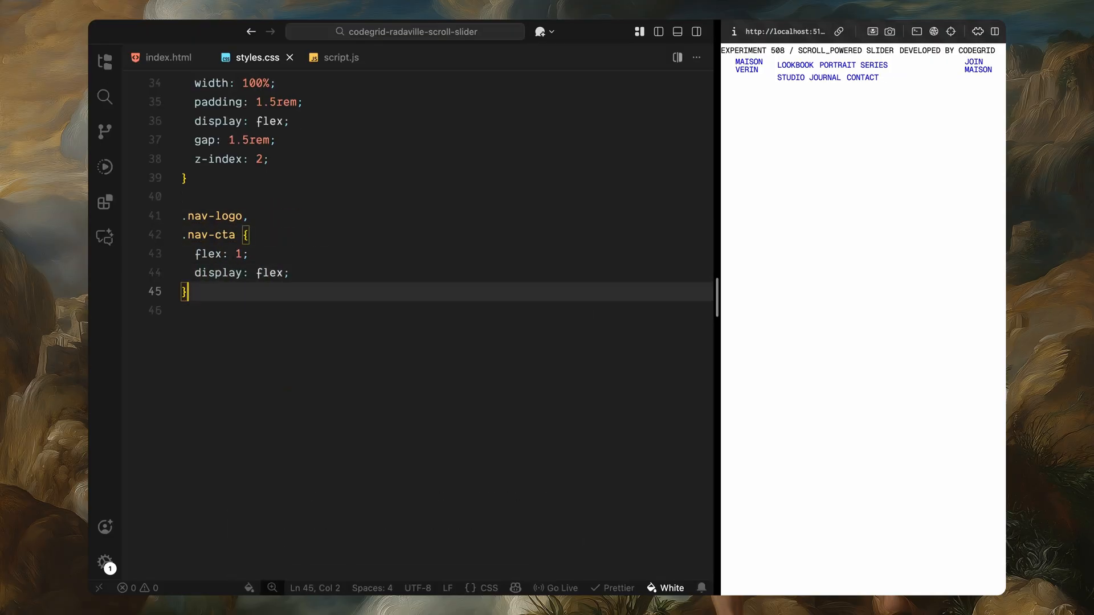
text(justify-content: flex-end;)
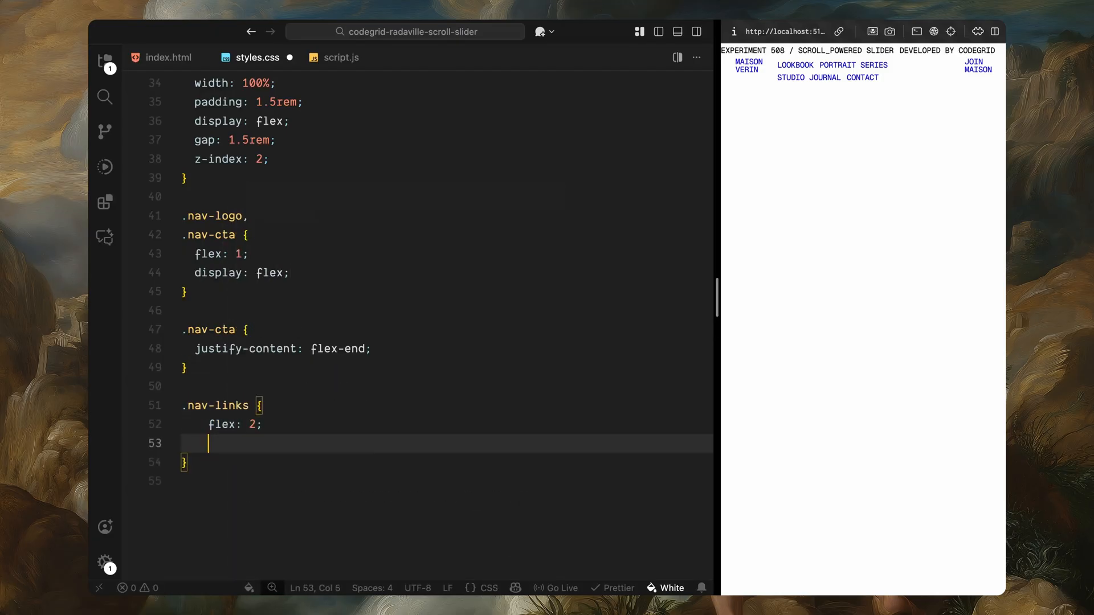
text(gap: 0.25rem;)
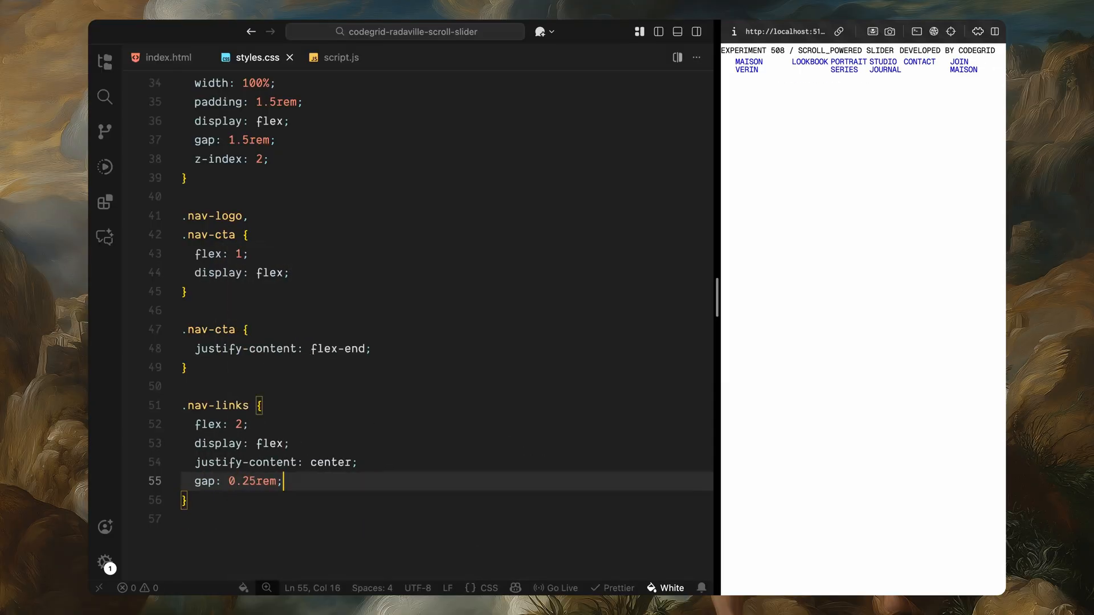
text(nav a)
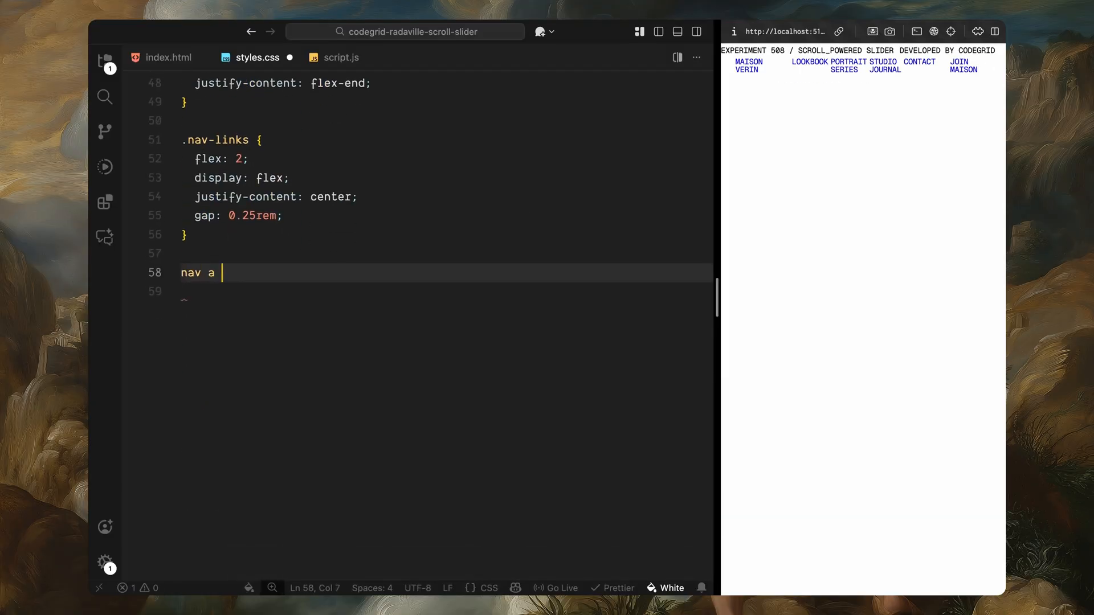
Step: Style nav links with colour, 1px solid border and 0.5rem padding, then begin the footer rule
text({ height: max-content; color: va)
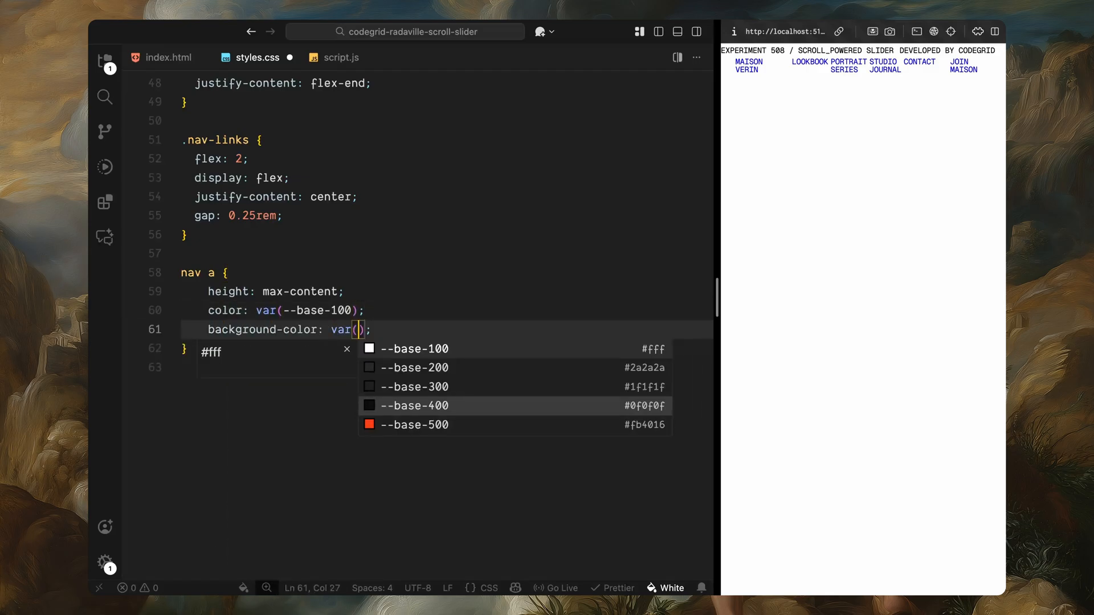
text(border: 1px so)
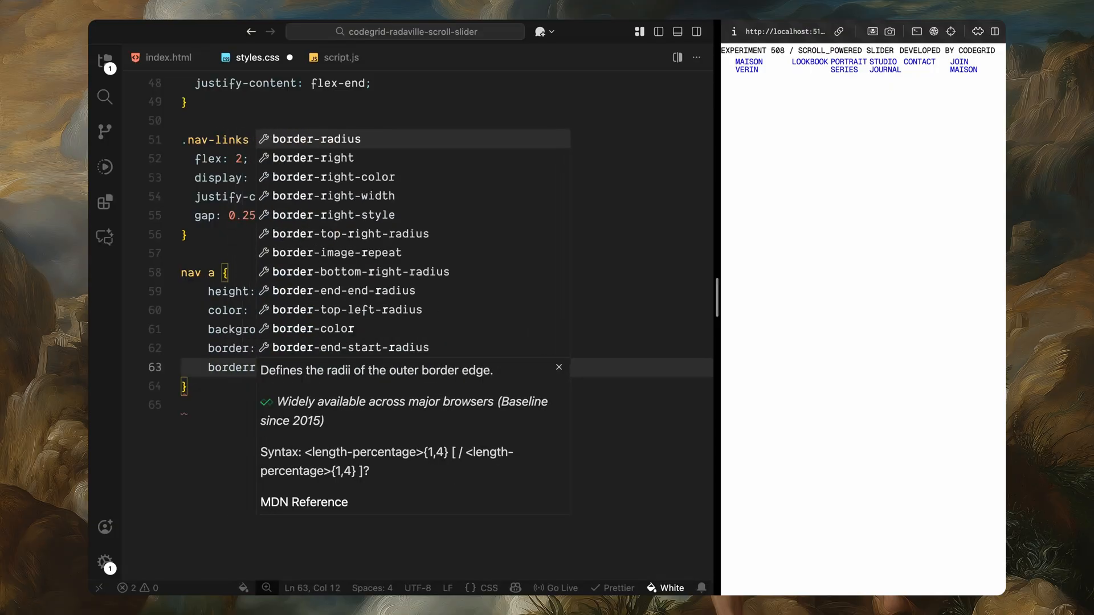
text(padding: 0.5;)
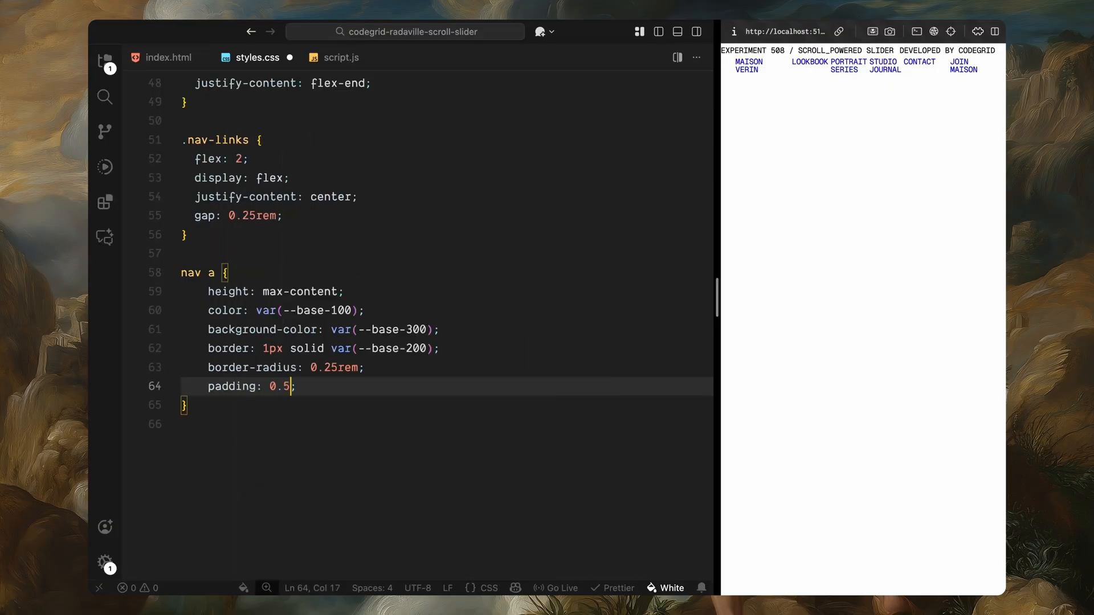
text(rem;)
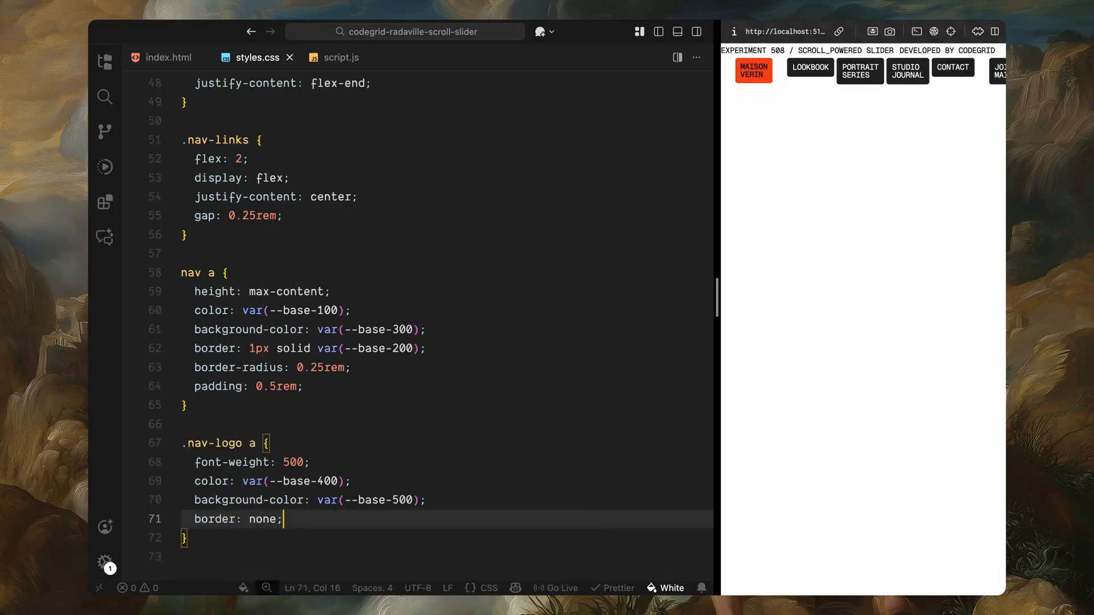
text(footer {)
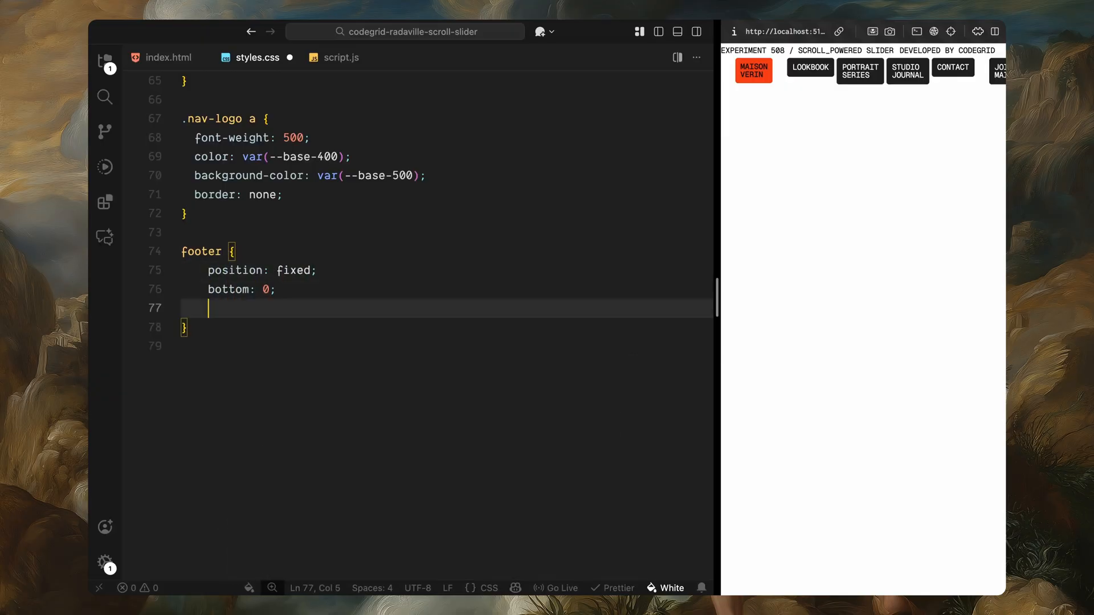
Step: Give the footer 100% width, flex layout and z-index 2
text(width: 100%;)
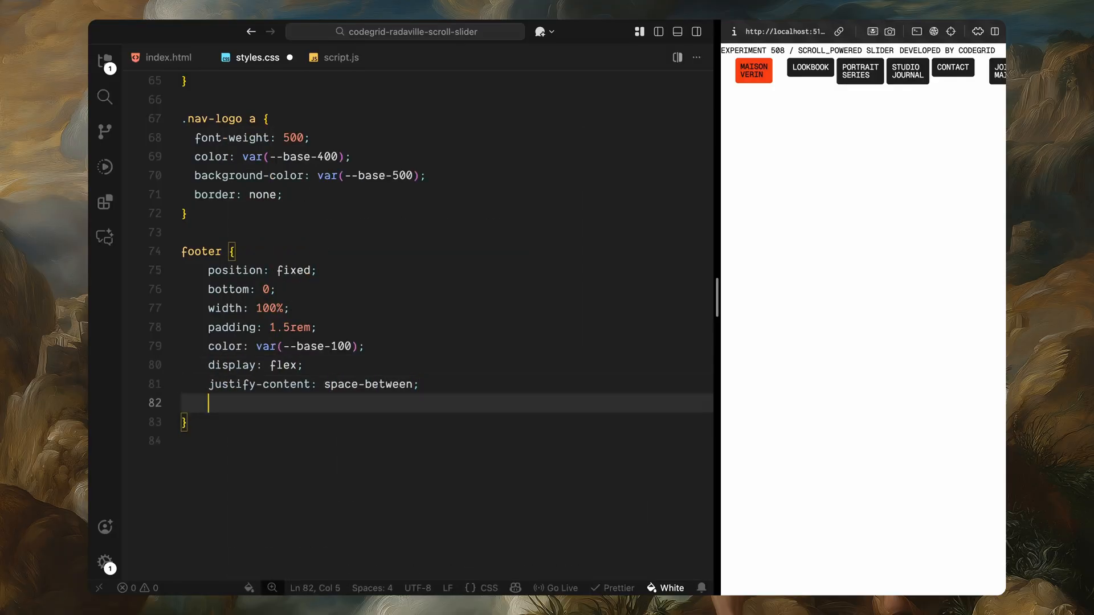
text(z-index: 2;)
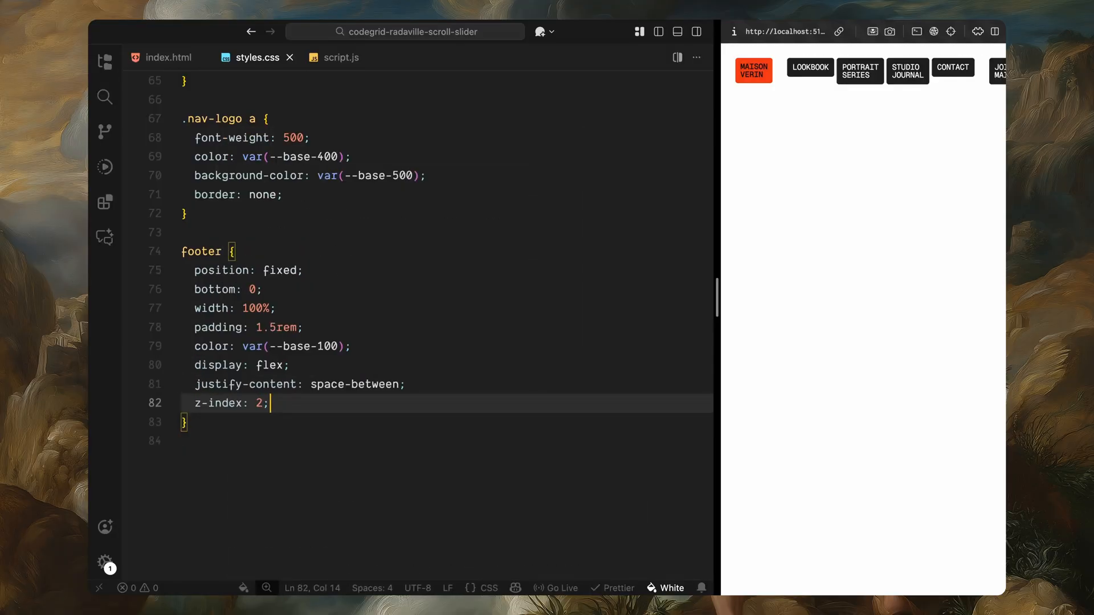
key(enter)
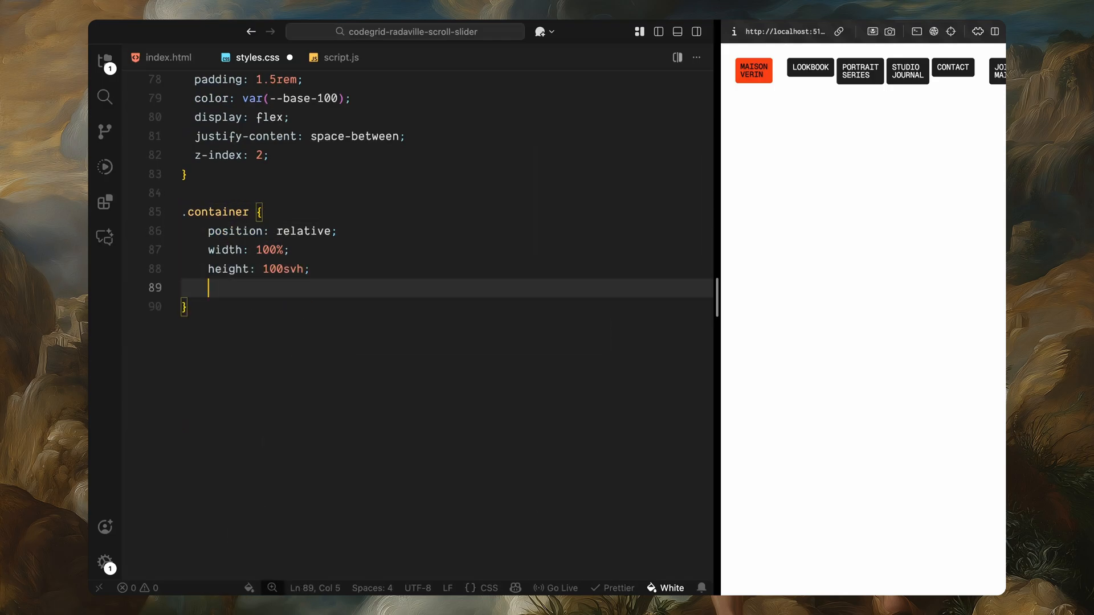
Step: Give the container a --base-400 background and hidden overflow
text(background-color: var(--base-400);)
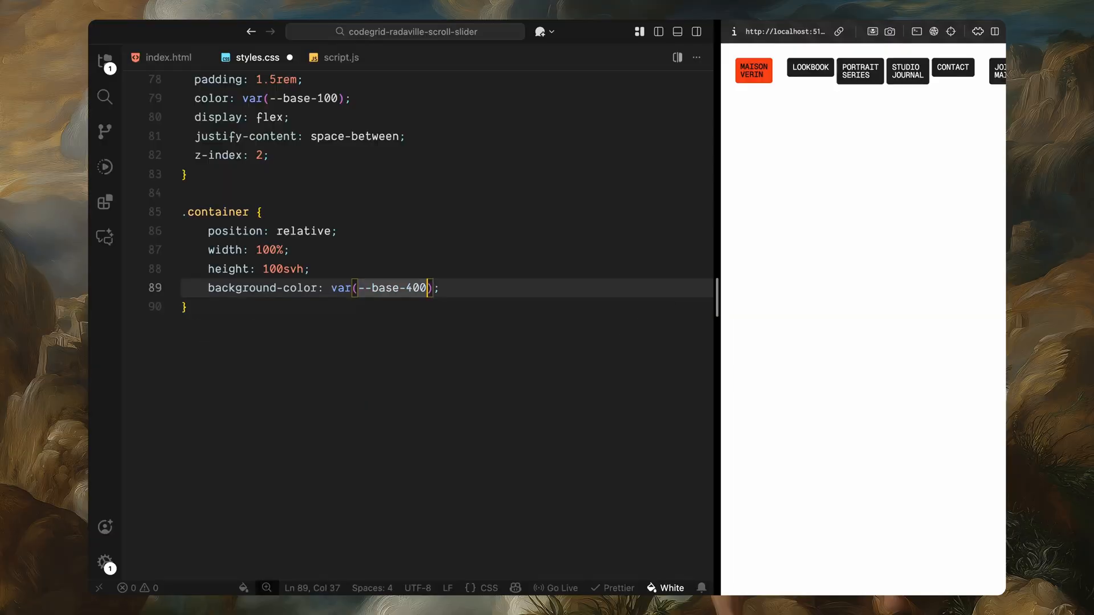
text(overflow: hidden;)
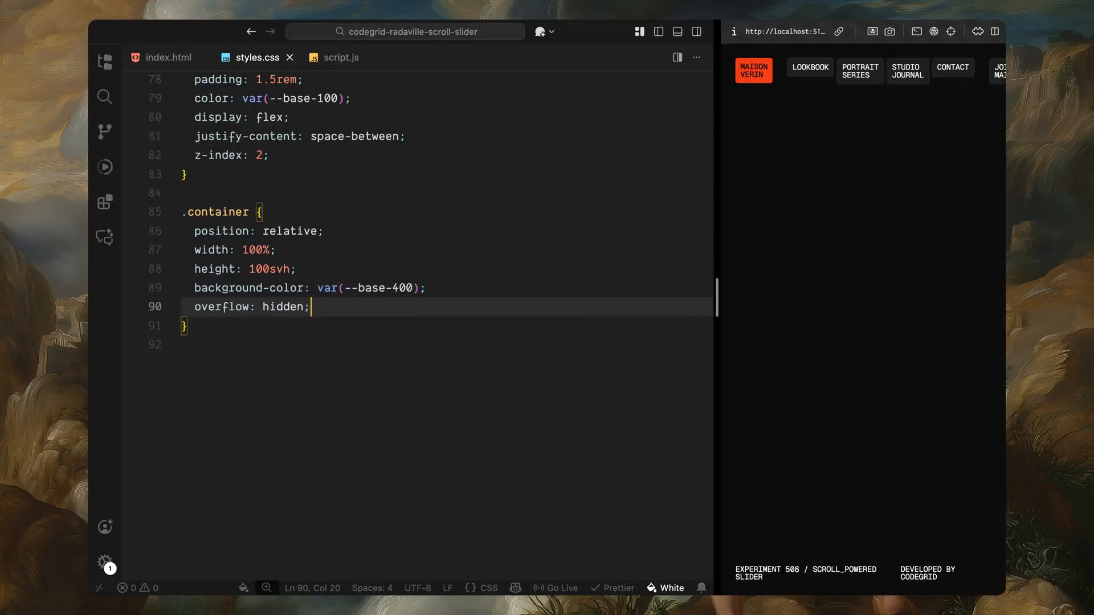
key(enter)
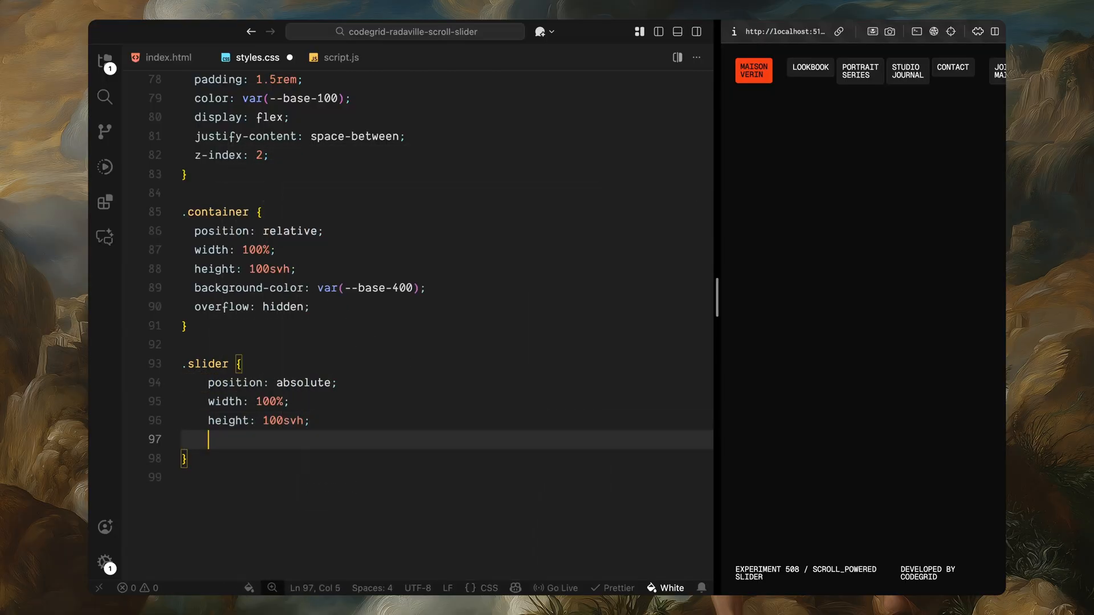
Step: Add perspective 250px, perspective-origin 50% 100% and overflow hidden to the .slider rule
text(perspective: 250px;)
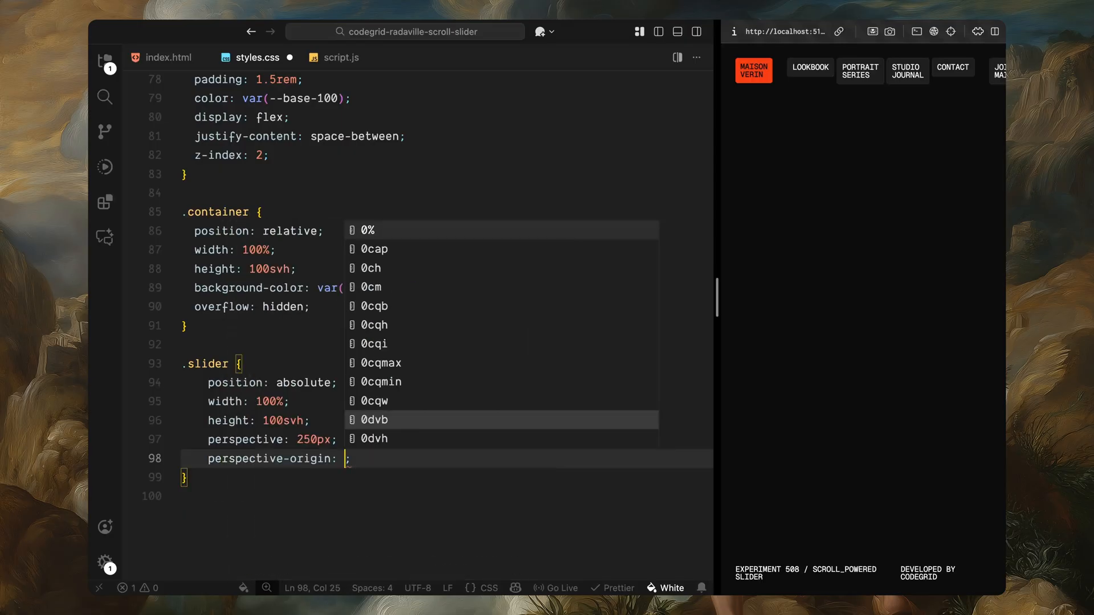
text(50% 100%;)
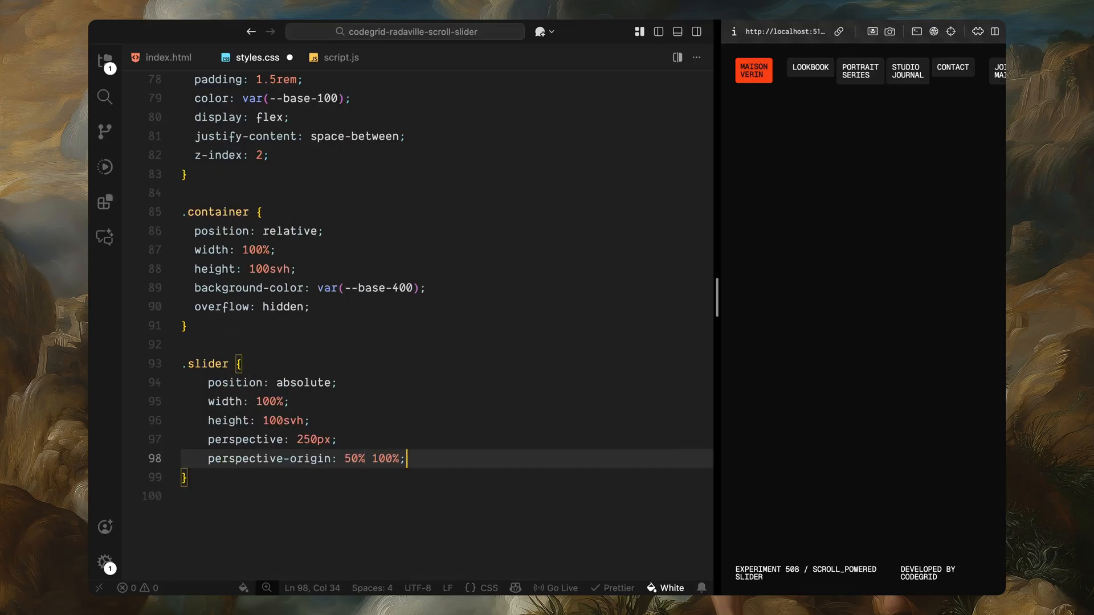
text(overflow: hidden;)
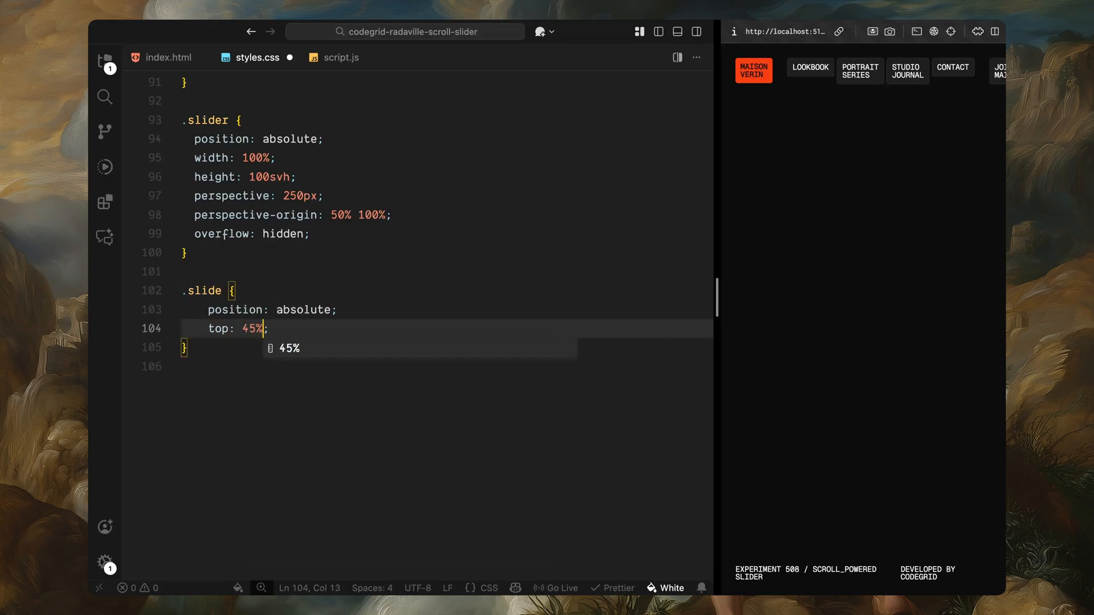
Step: Finish .slide with left 50%, translate3d(-50%, -50%, 0px), will-change and overflow hidden, then start .slide-image
text(left: 50%;)
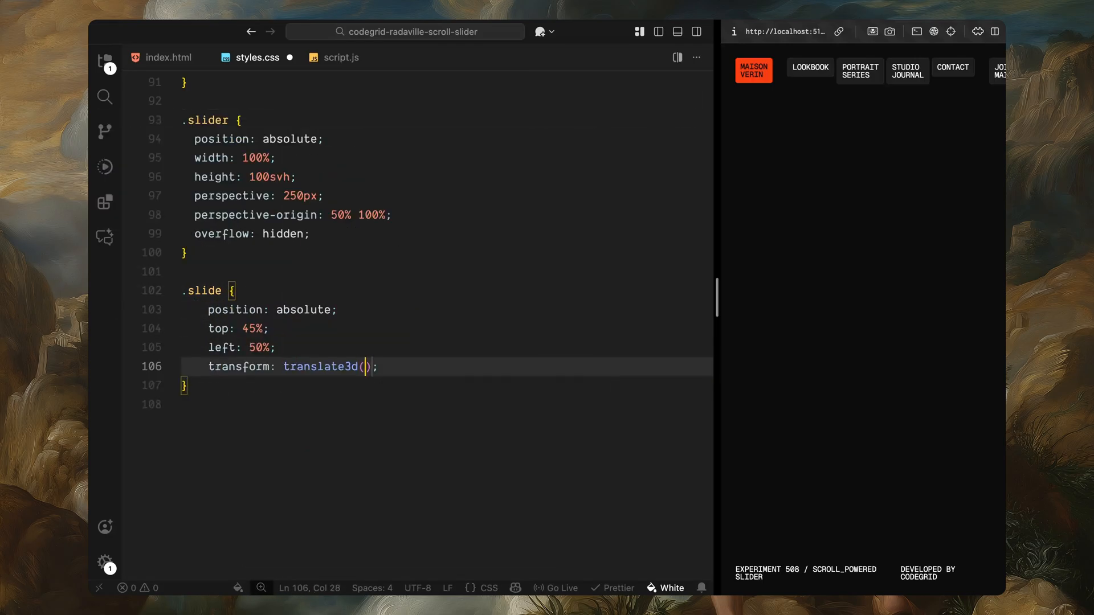
text(-50%, -50%, 0px)
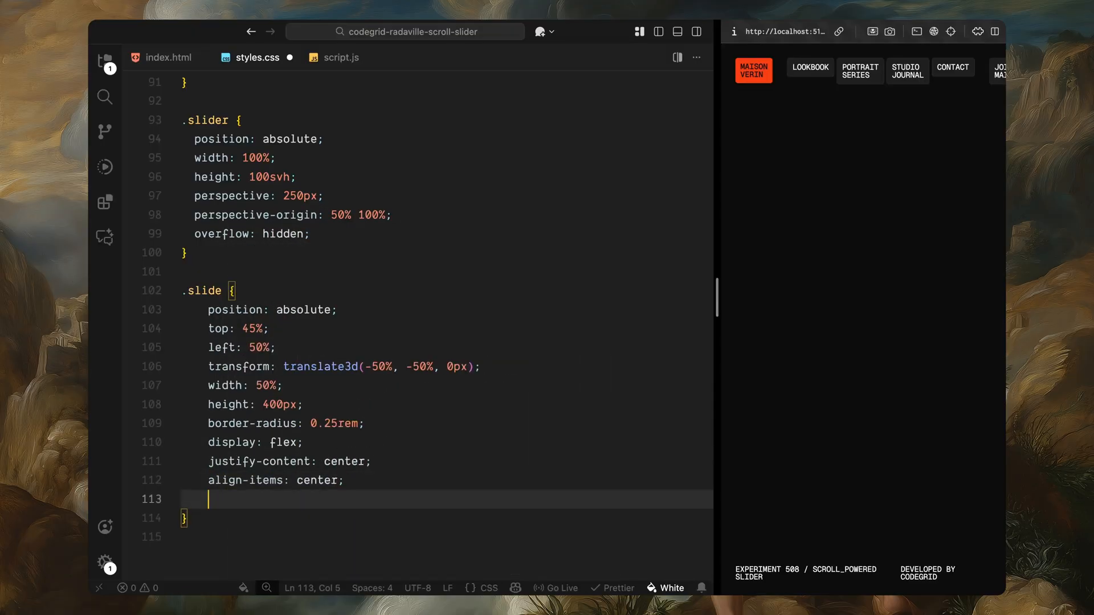
text(will-change: transform, opacity;)
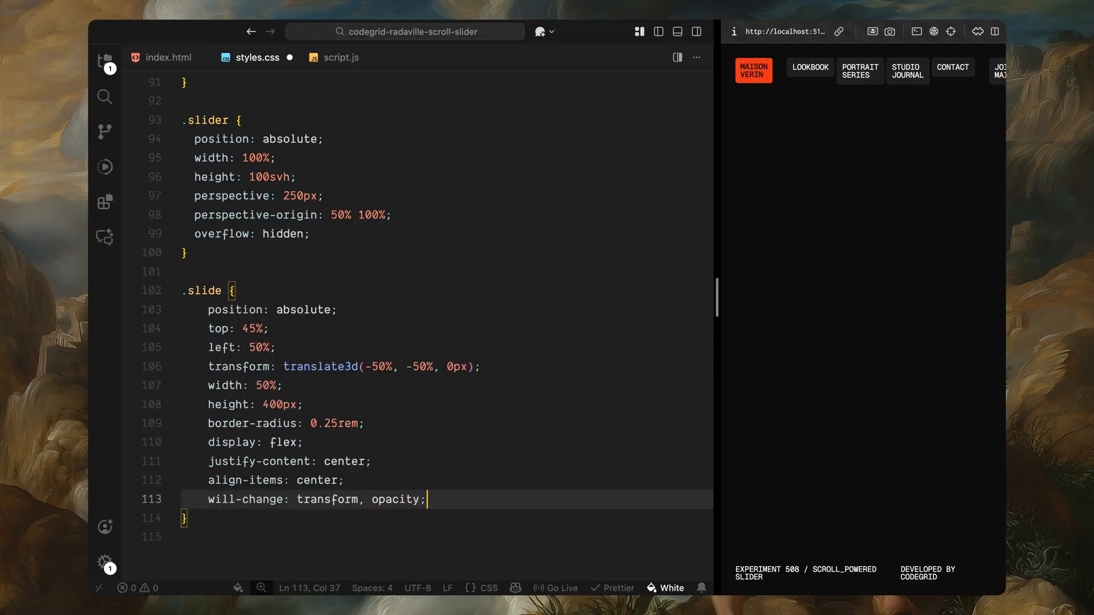
text(overflow: hidden;)
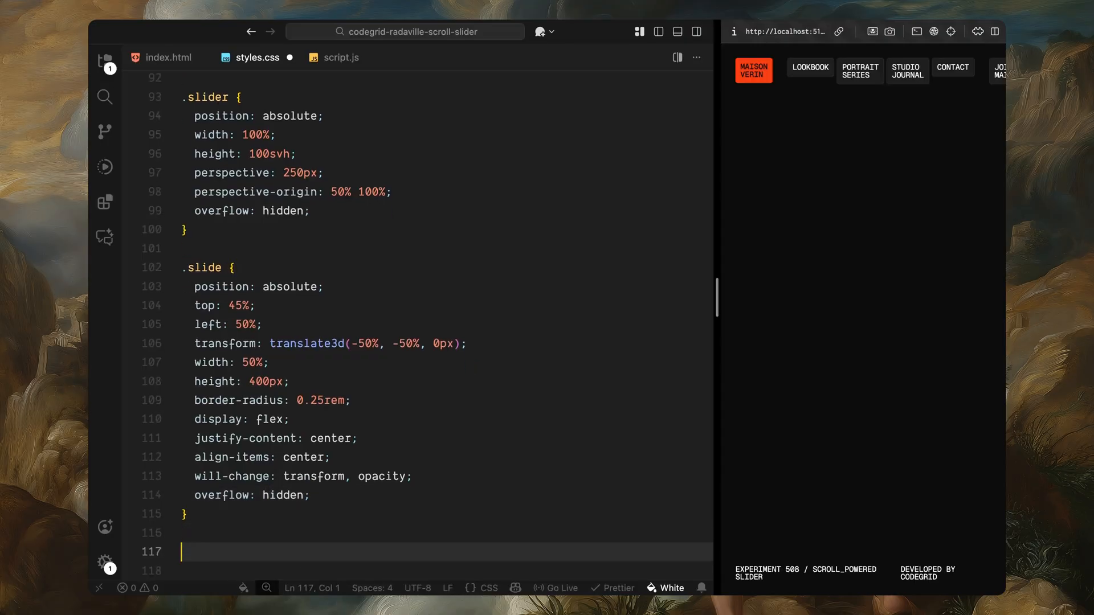
text(.slide-image {)
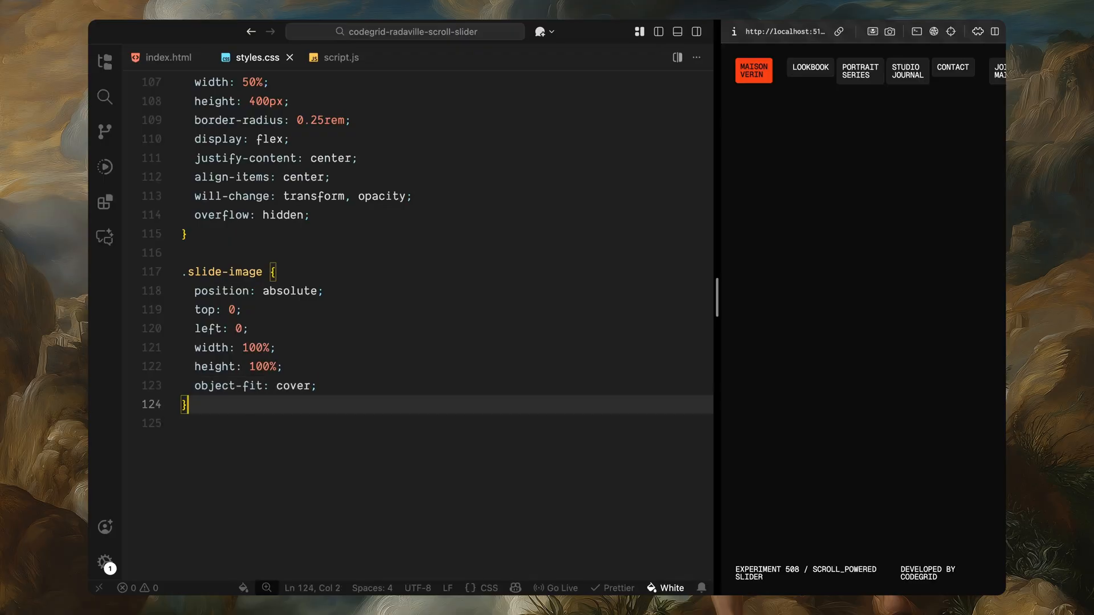
text(.slide-title {)
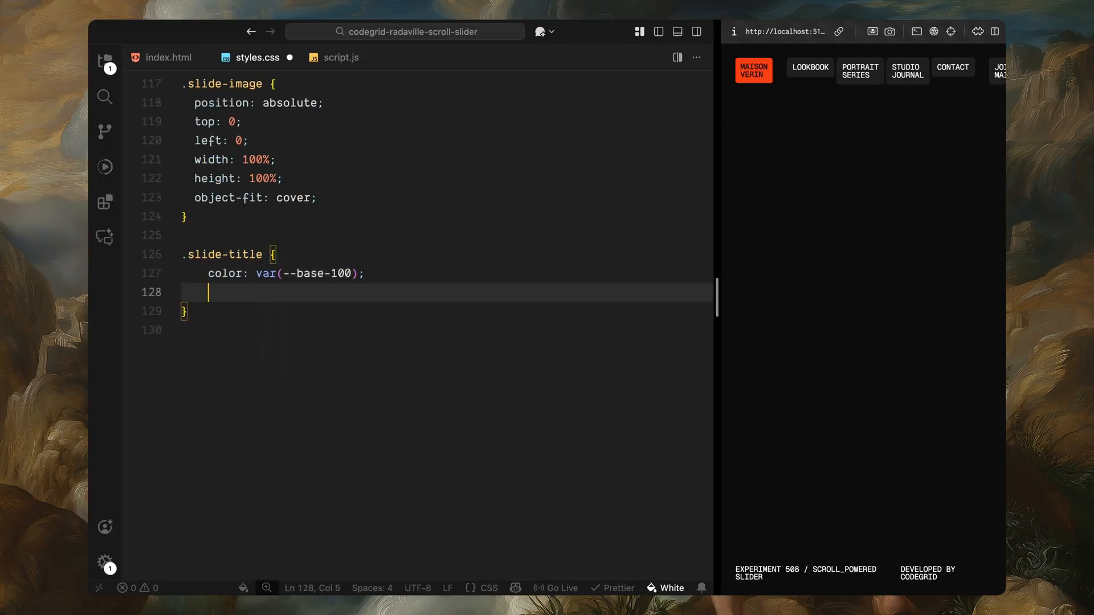
text(font-family: "Inter", sans-serif;)
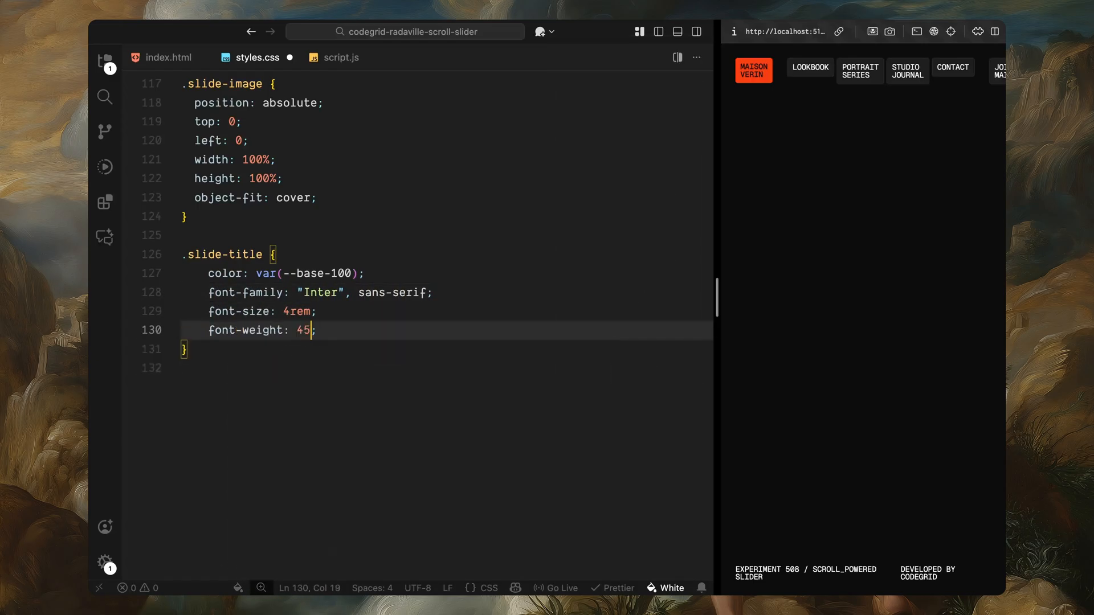
text(letter-spacing: -0.15rem;)
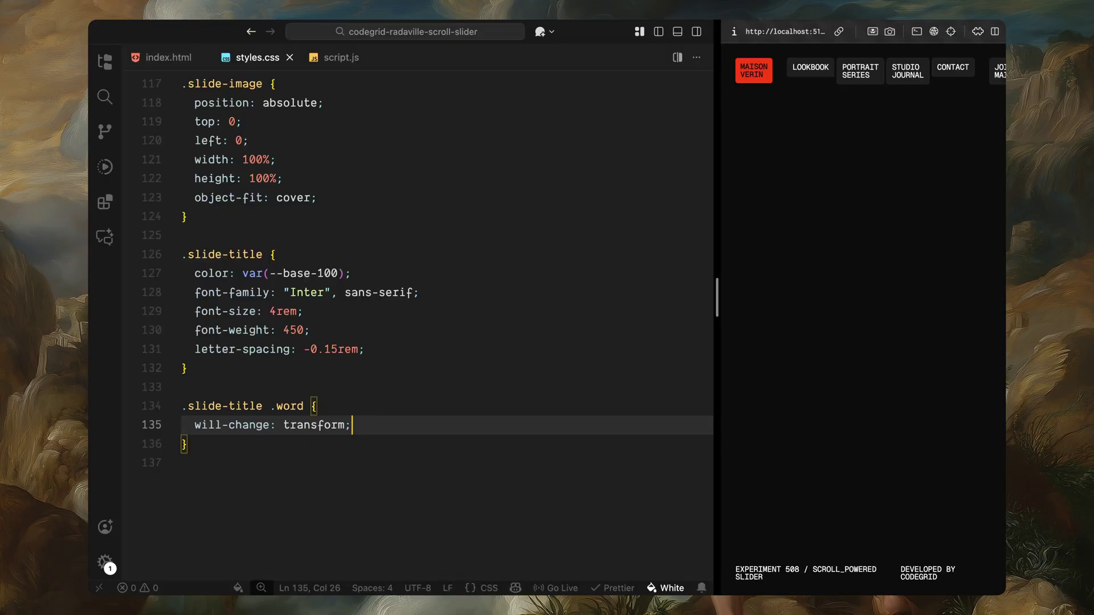
key(Enter)
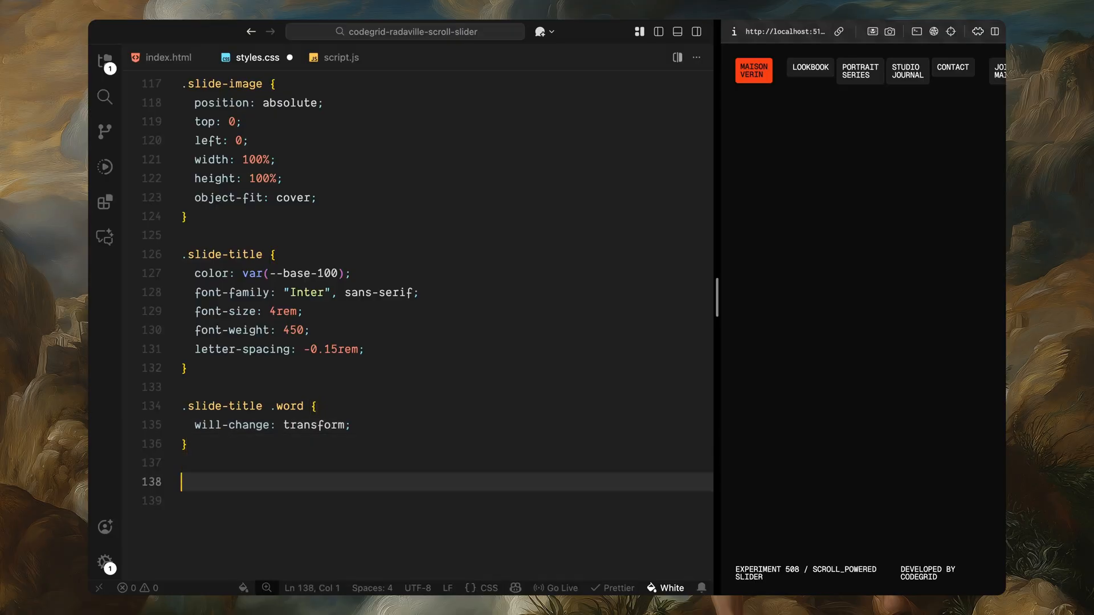
text(@media (max-width: 1000px) {)
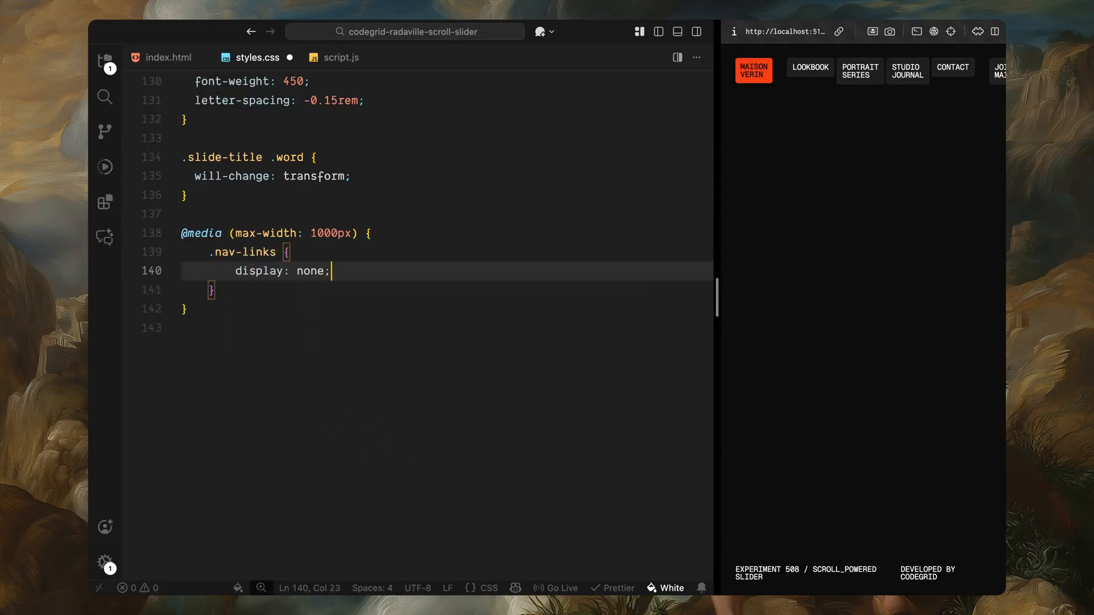
Step: Inside the 1000px query, right-align footer p:nth-child(2) and shrink .slide-title to 2rem
text(footer)
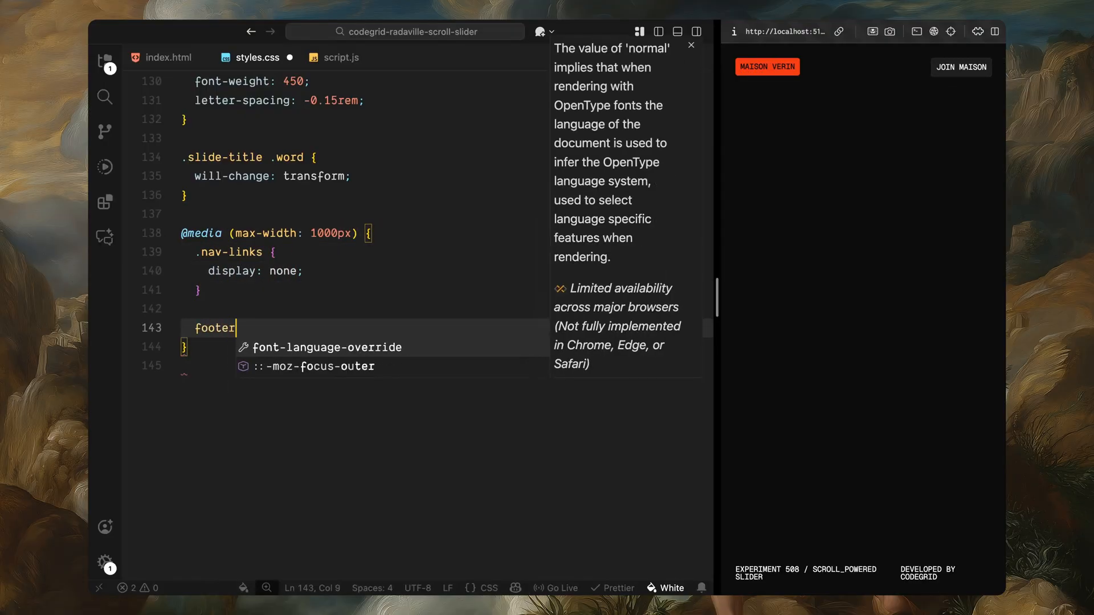
text(text-align: right;)
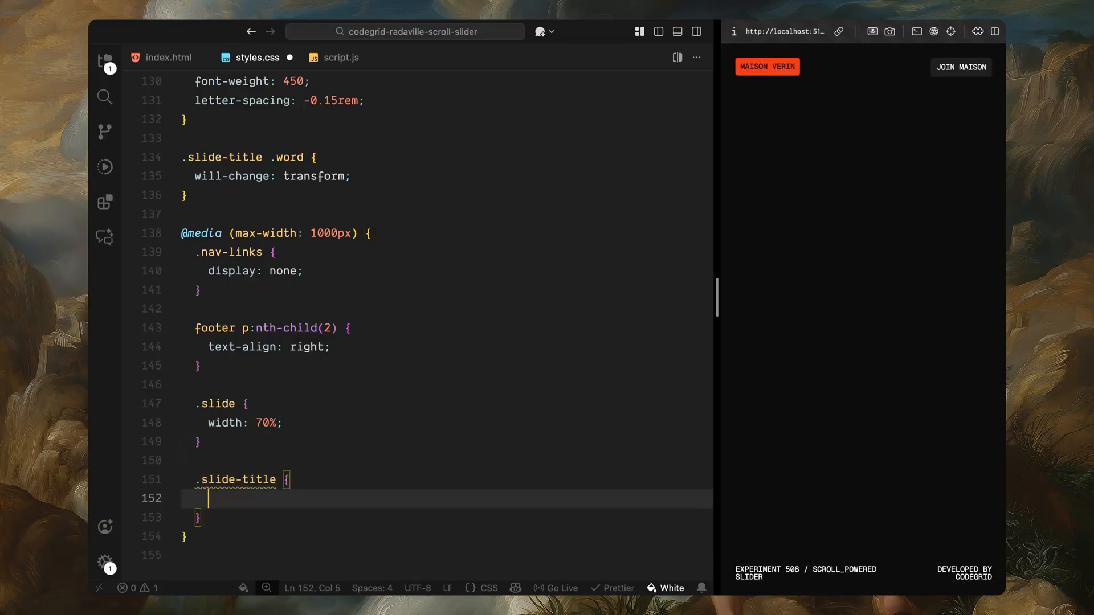
text(font-size: 2rem;)
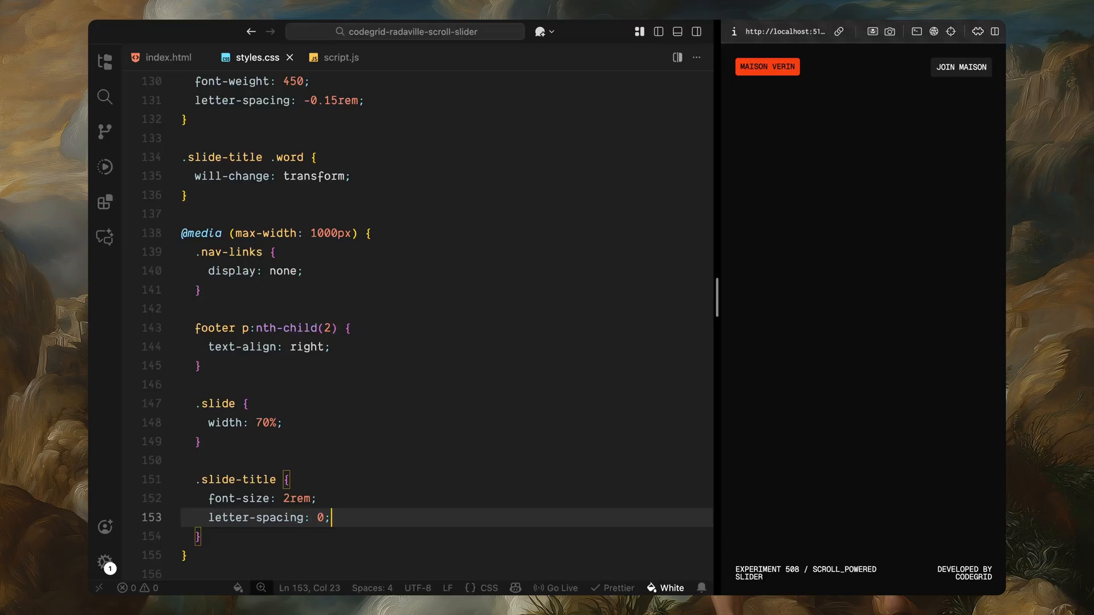
Step: In script.js, import gsap, save, and register the SplitText plugin with gsap.registerPlugin
click(341, 57)
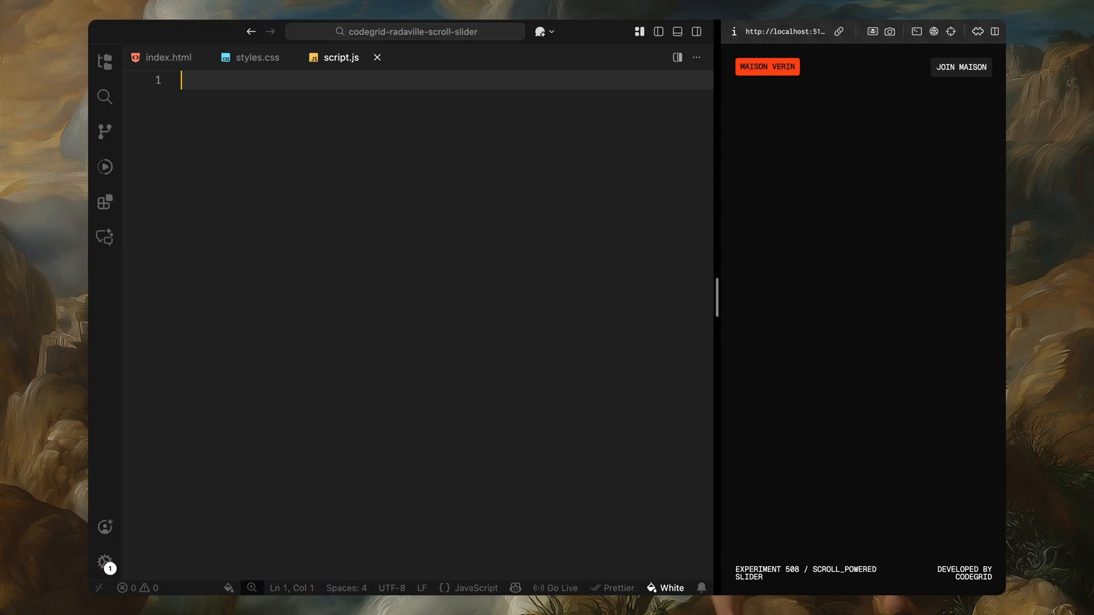
text(import gsap from "gsap";)
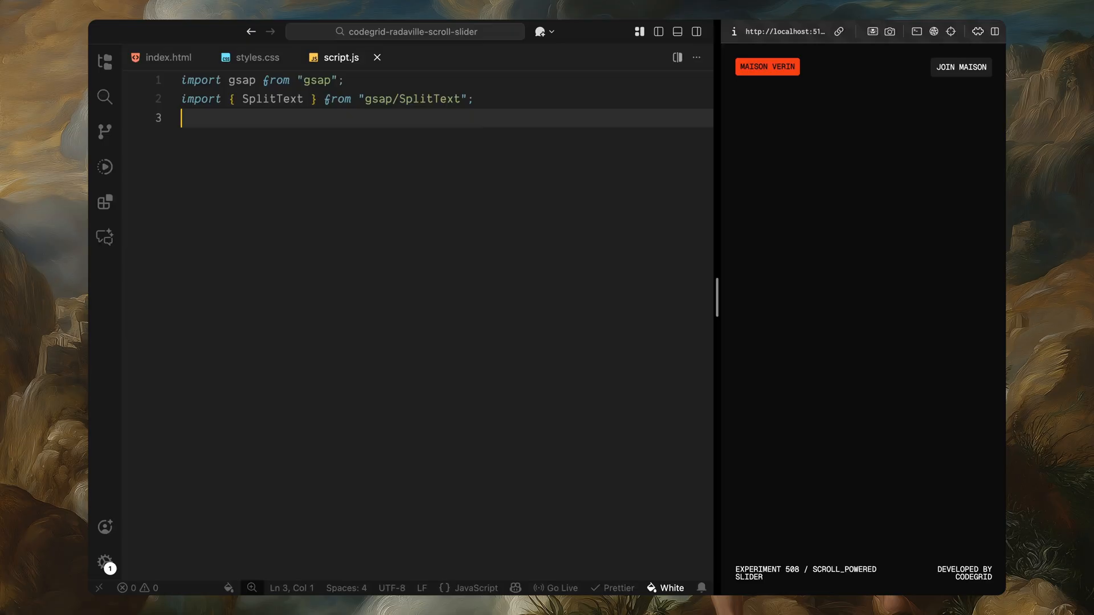
key(Return)
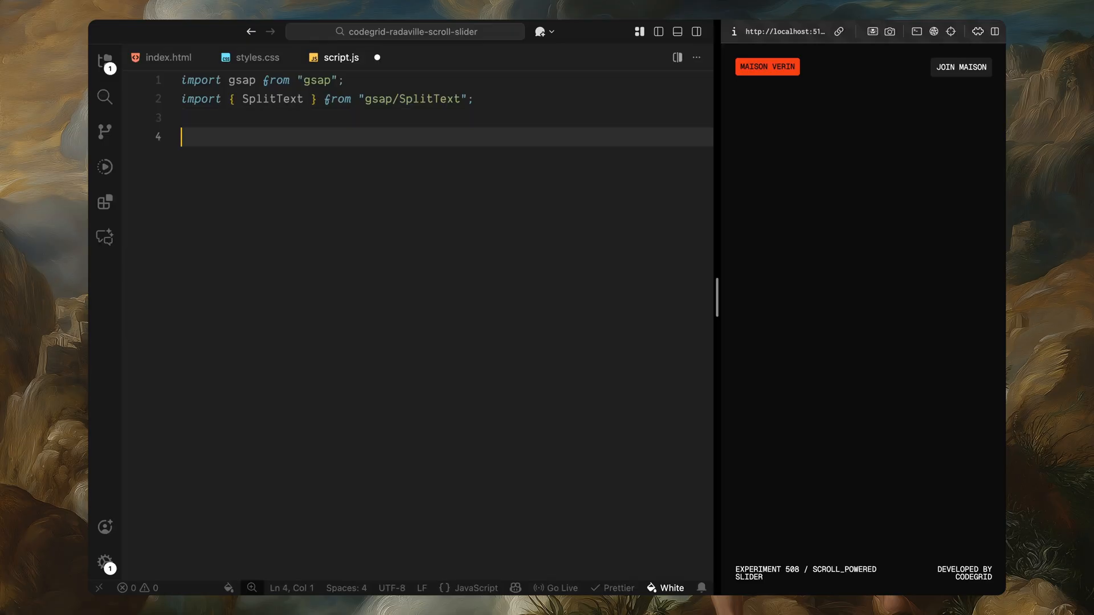
text(gsap.registerPlugin(SplitText);)
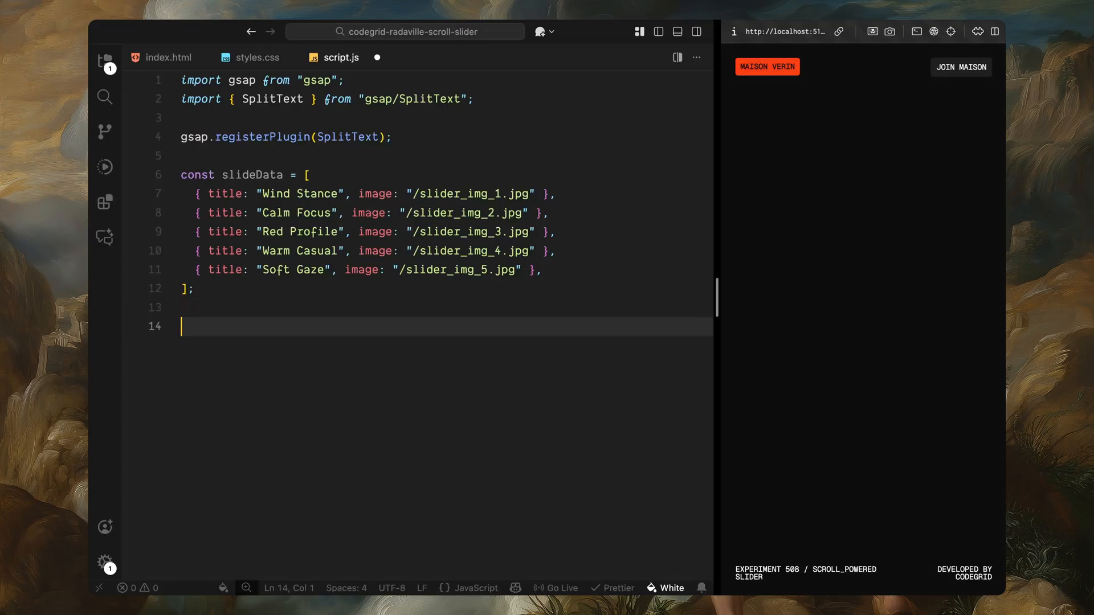
Step: Declare const container via querySelector(".container") and the state variables below it
text(const container = document.querySelector(".container");)
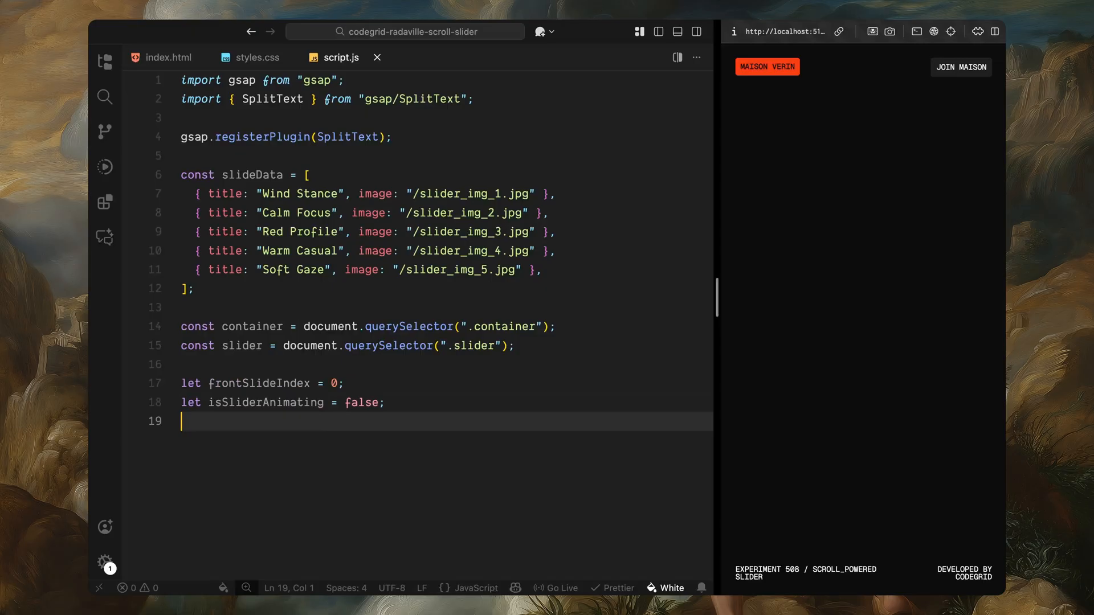
key(enter)
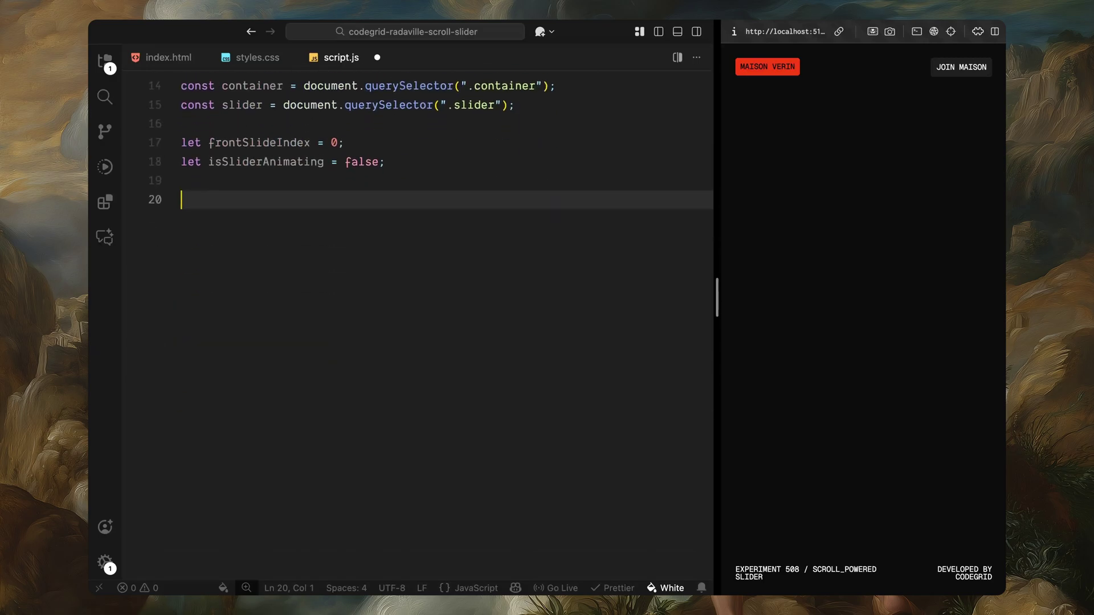
Step: Write initializeSlider building slides from slideData and querying all .slide elements for title splitting
text(function initializeSlider() {)
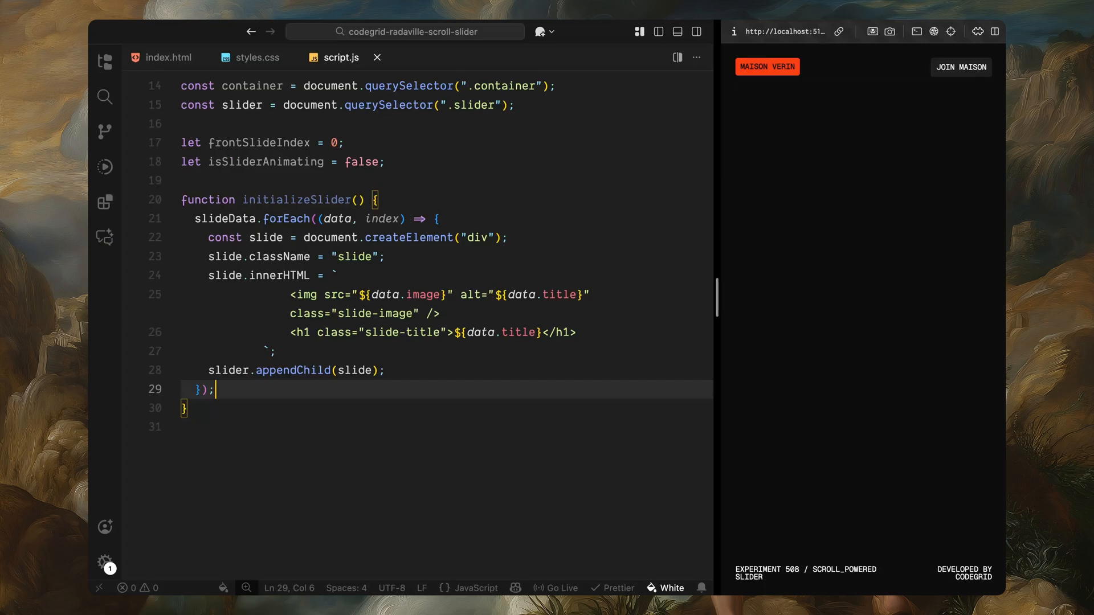
text(let slides = document.querySelectorAll(".slide");)
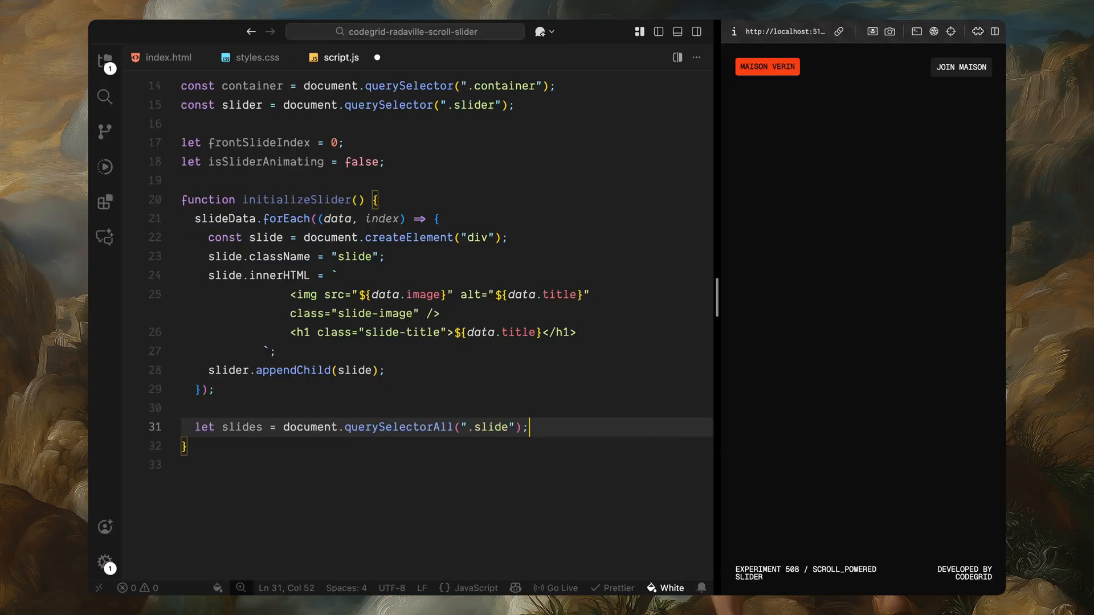
key(Enter)
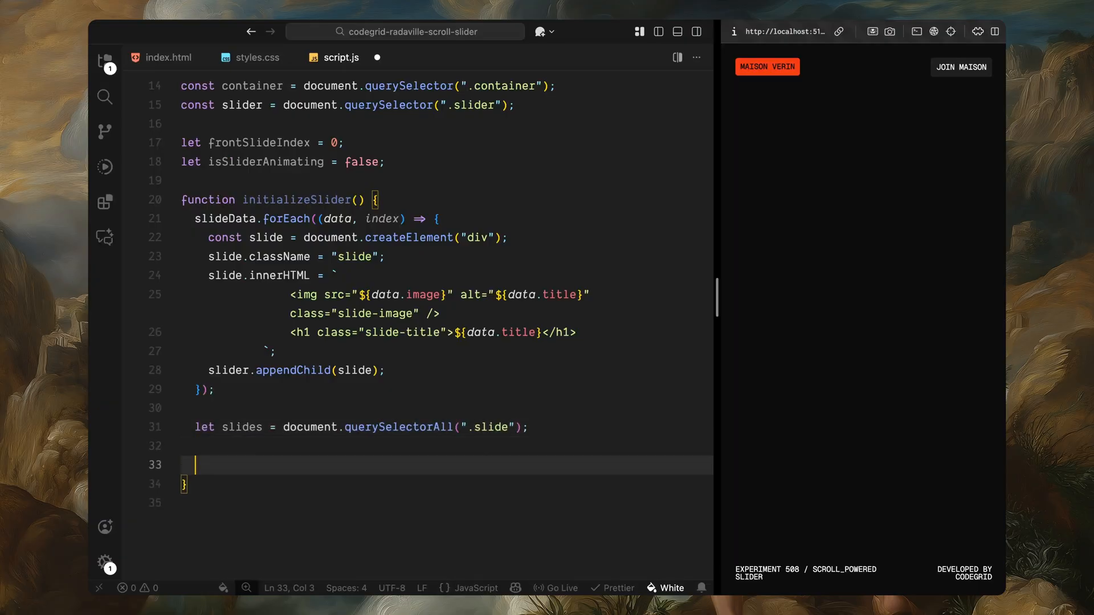
scroll(down, 3)
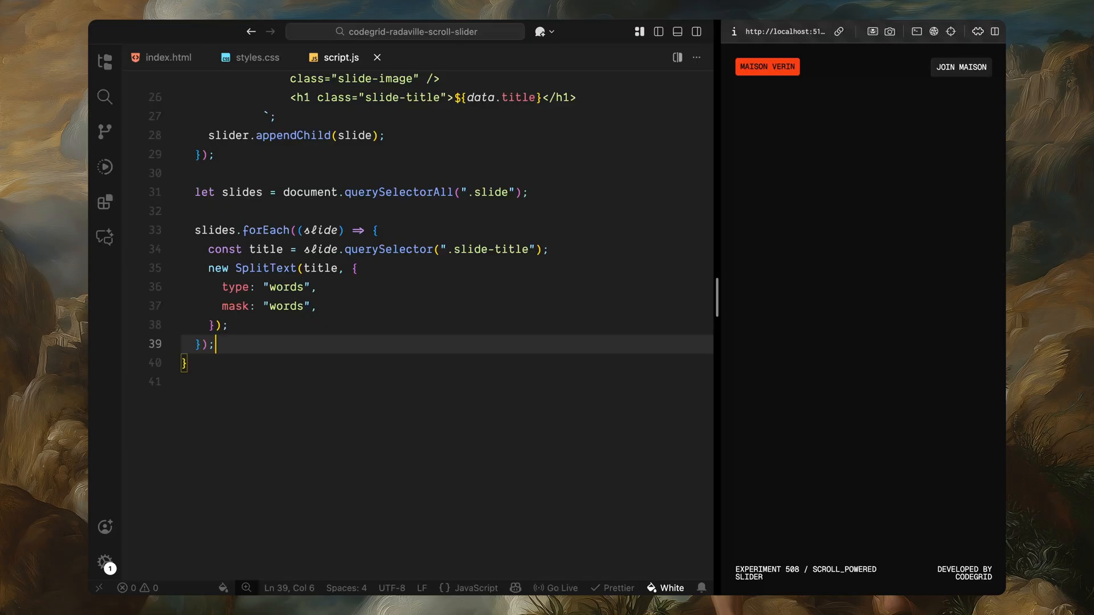
Step: Add slides.forEach with gsap.set stepping y by 15%, z by 15, opacity 1 per slide
key(enter)
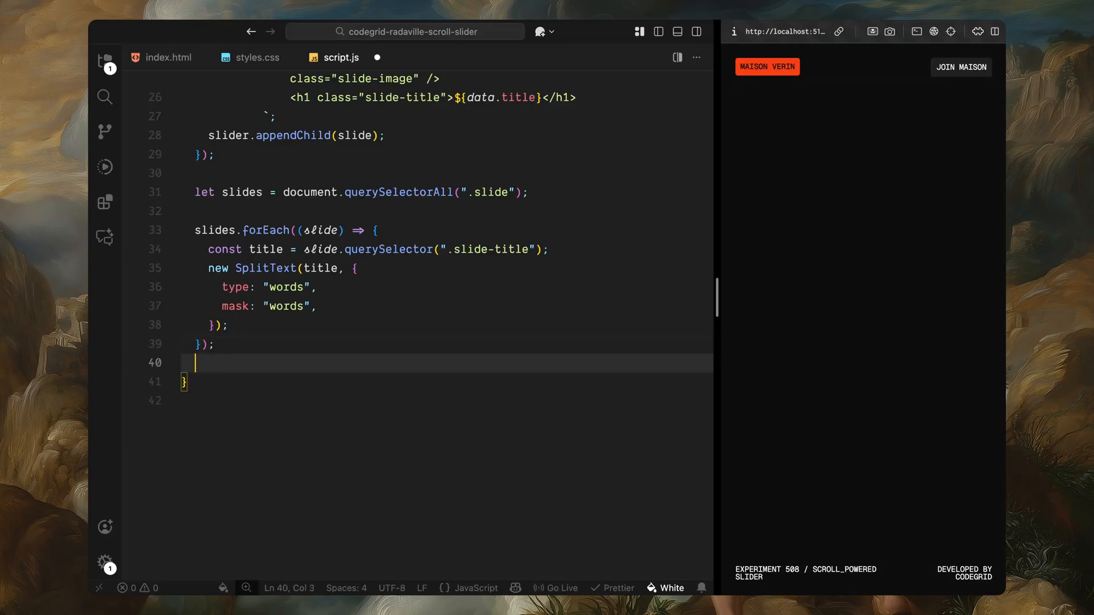
text(slides.forEach((slide, i) => {)
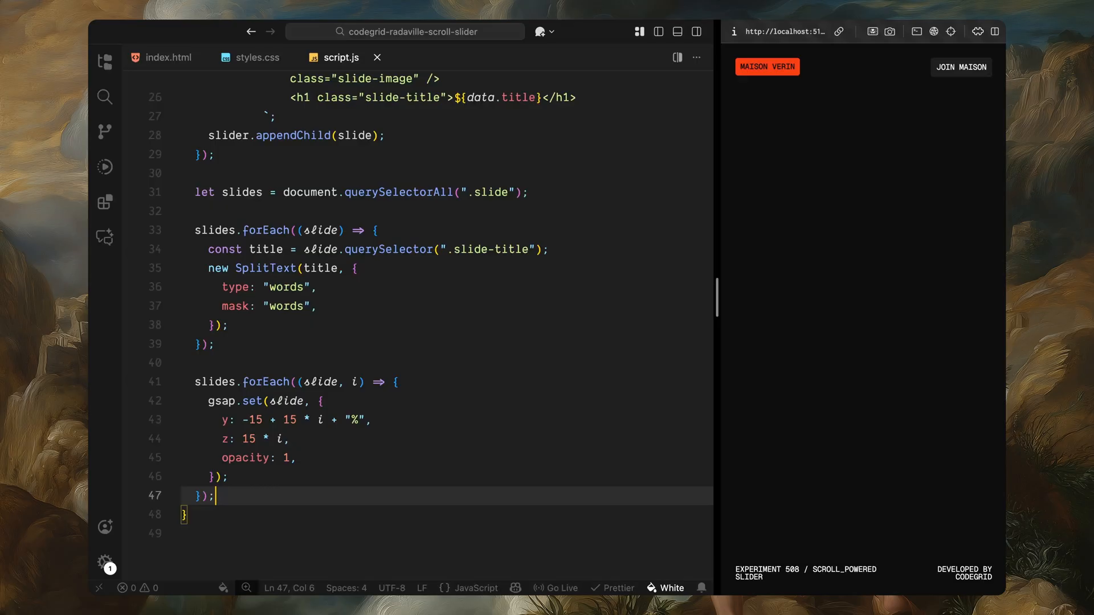
key(enter)
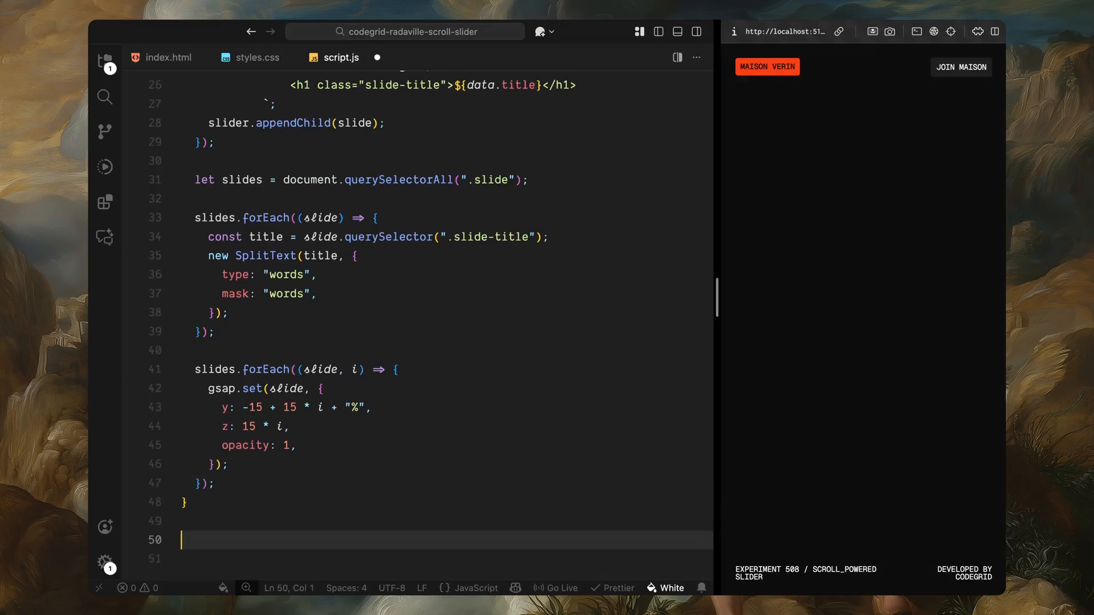
Step: Add container.addEventListener wheel handler that calls handleSlideChange past the scroll threshold
scroll(down, 3)
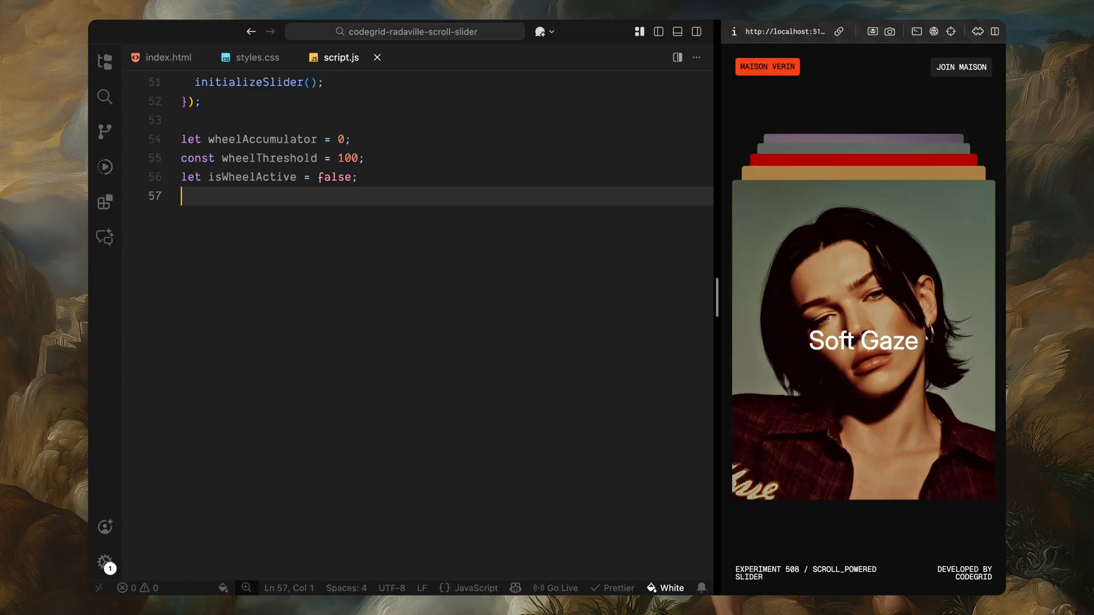
text(container.addEventListener()
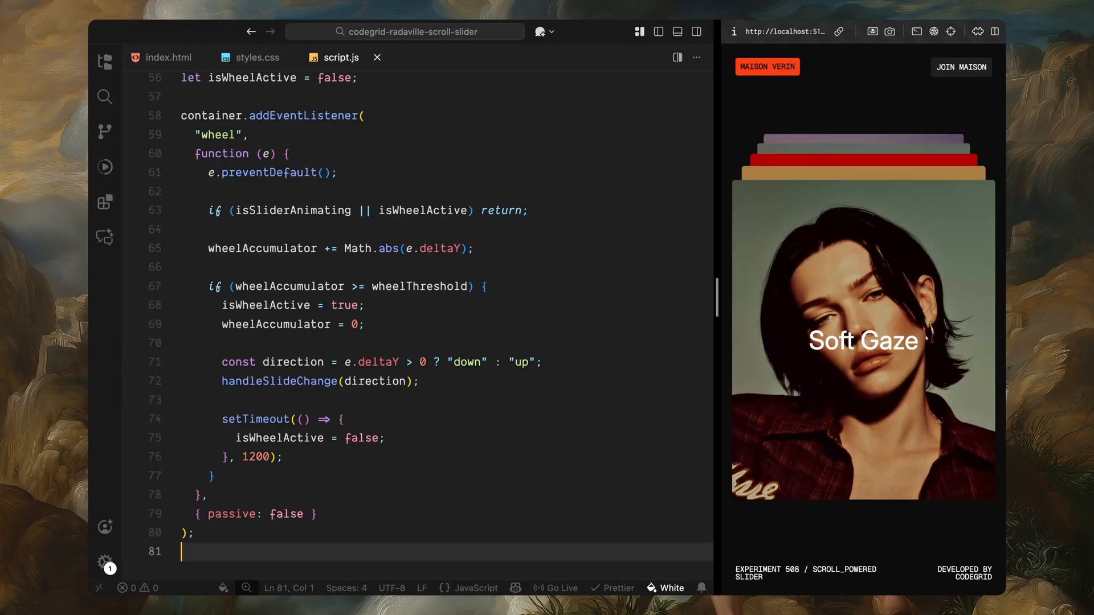
key(enter)
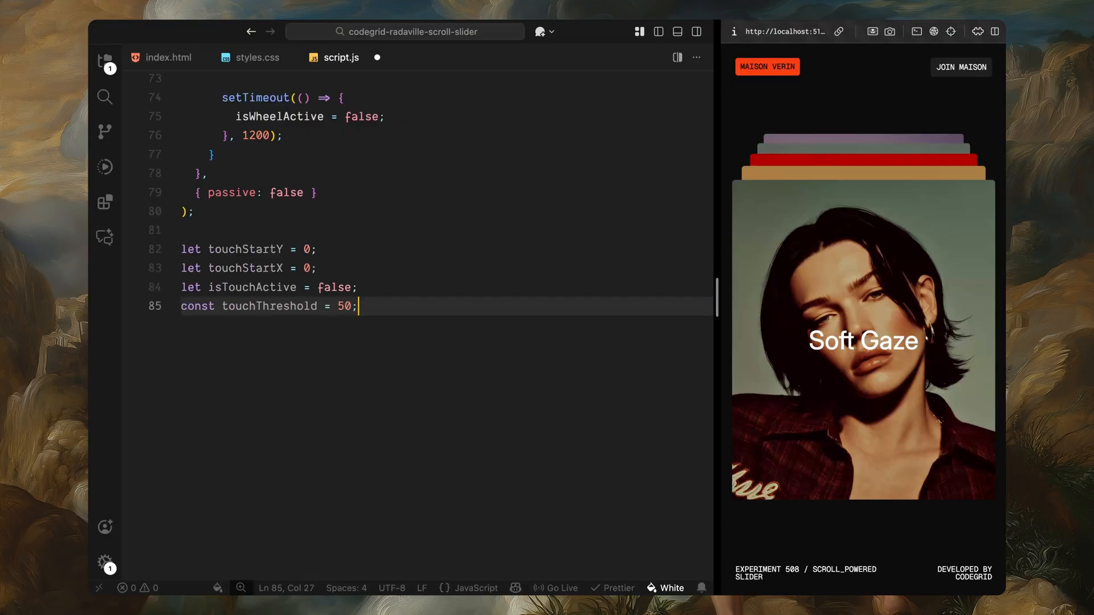
Step: Add a passive touchstart listener storing touchStartY and touchStartX, then save
key(Return)
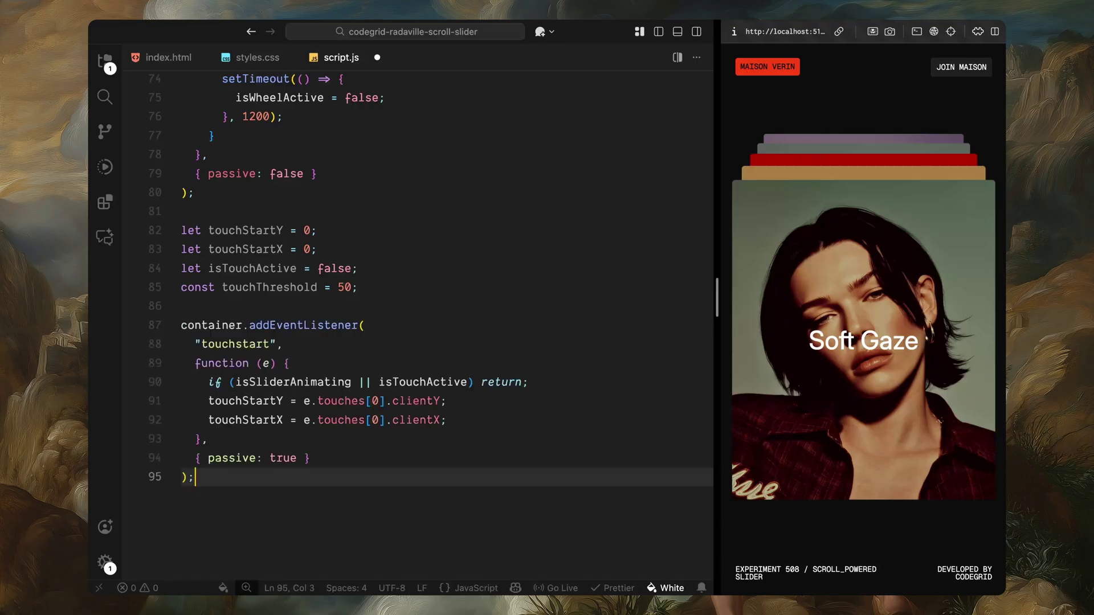
key(Enter)
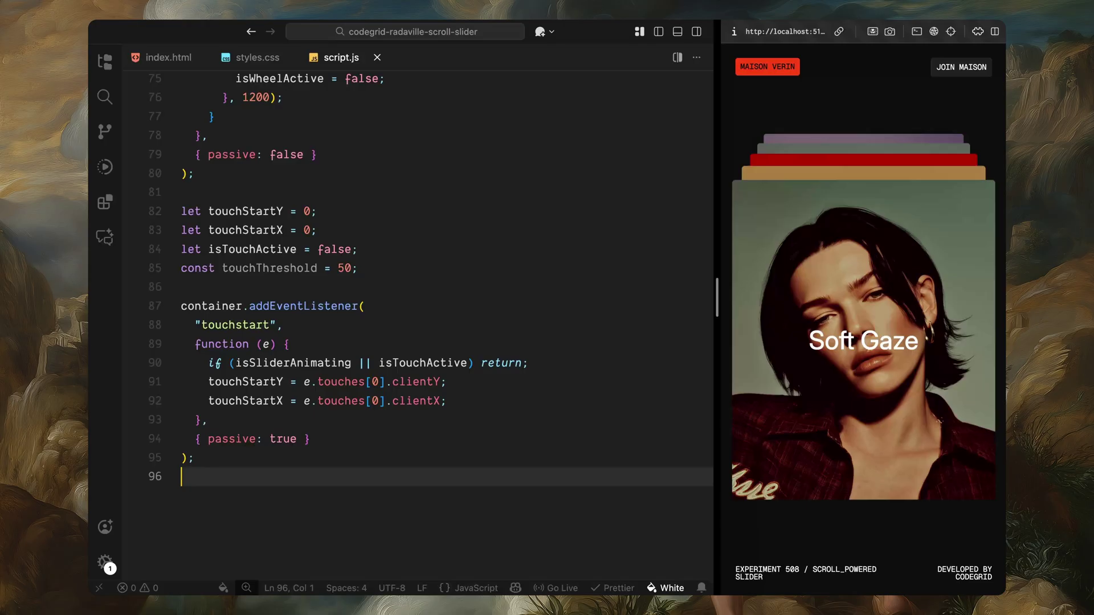
Step: Write a container touchend listener computing deltaY/deltaX and calling handleSlideChange up or down, resetting isTouchActive after 1200 ms
key(enter)
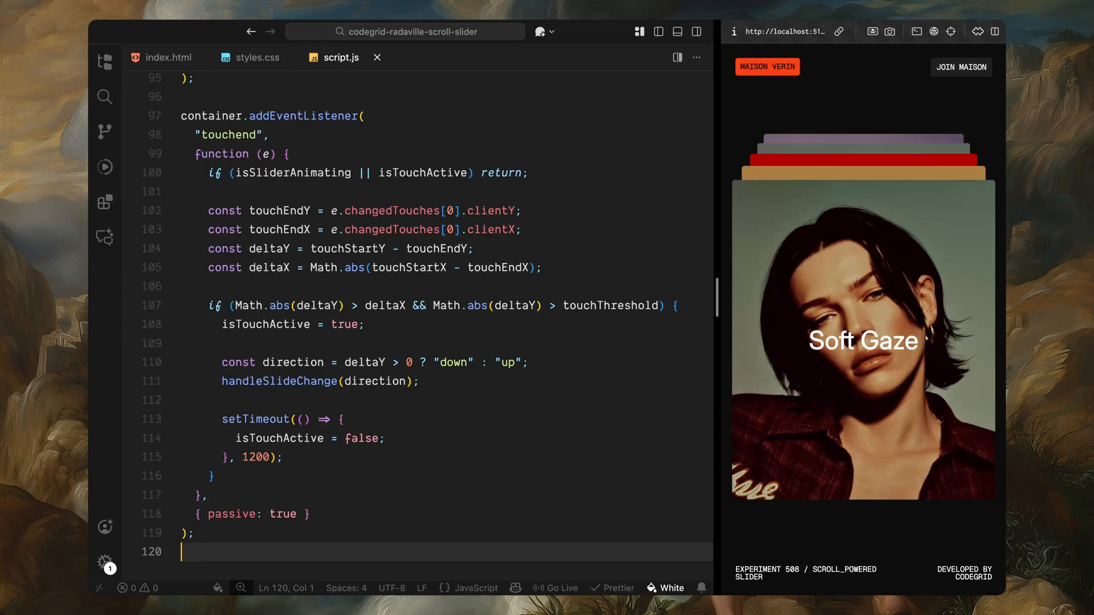
Step: Write handleSlideChange(direction = "down") that returns if animating, sets isSliderAnimating and calls handleScrollDown or handleScrollUp
key(enter)
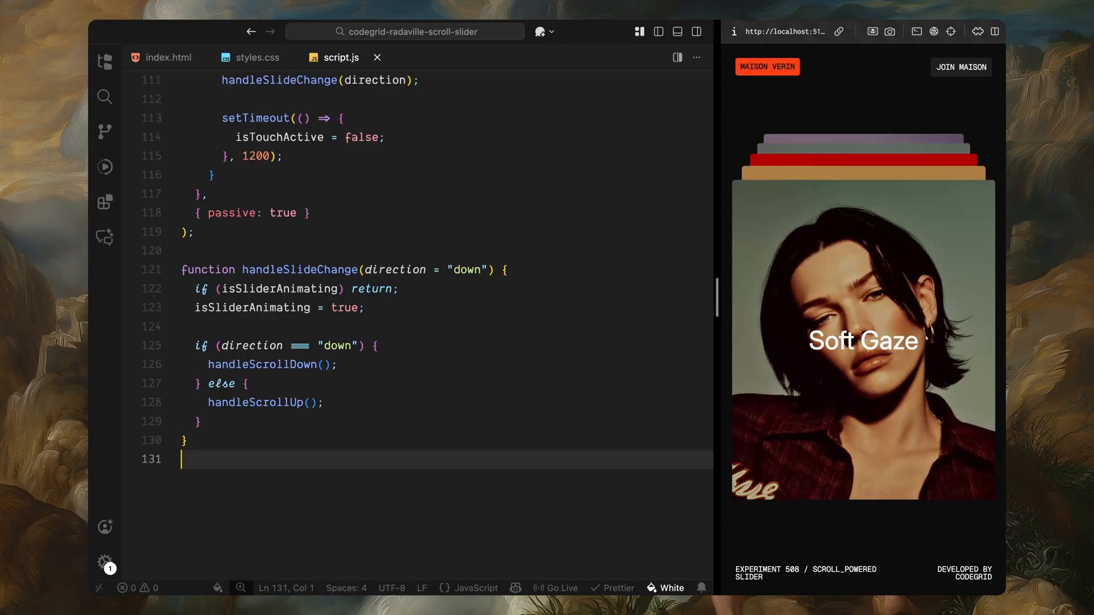
key(Enter)
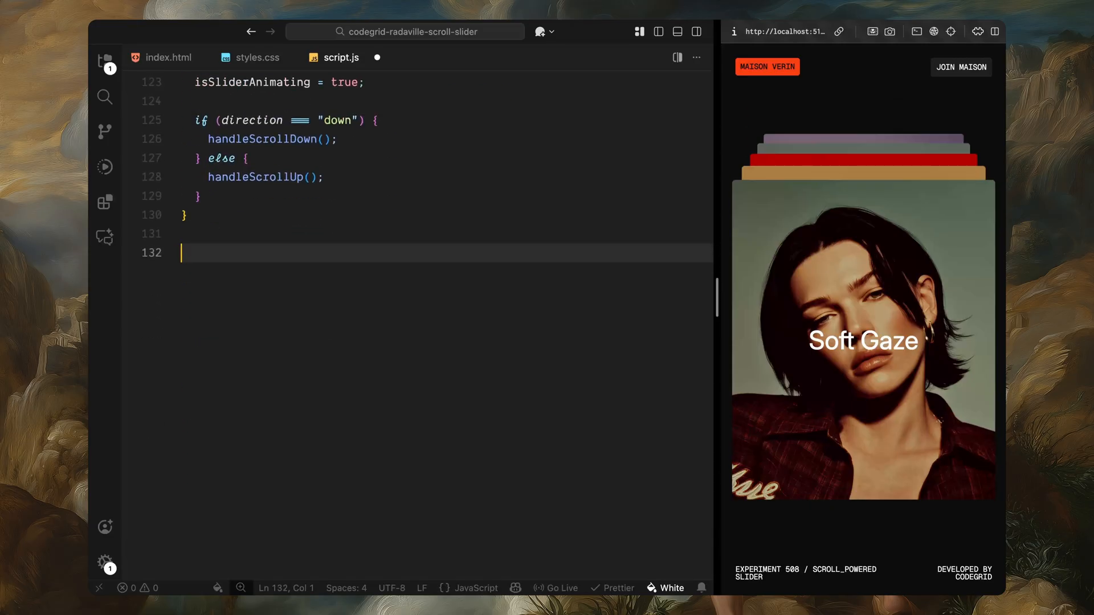
Step: Write handleScrollDown() updating frontSlideIndex, picking nextSlideData and creating a div.slide with img and h1 markup
text(function h)
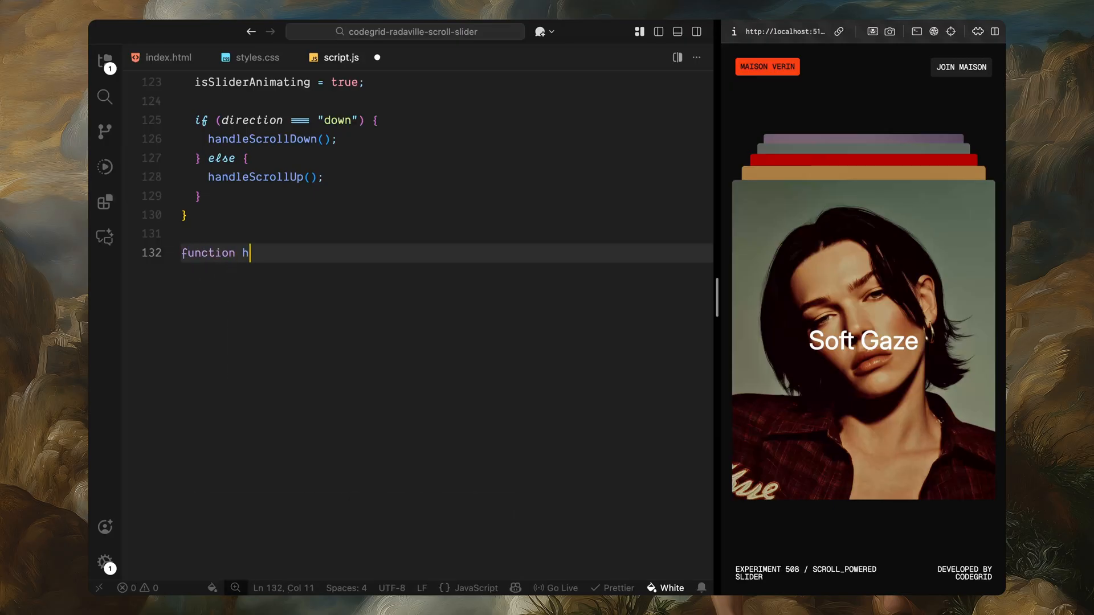
text(andleScrollDown() {)
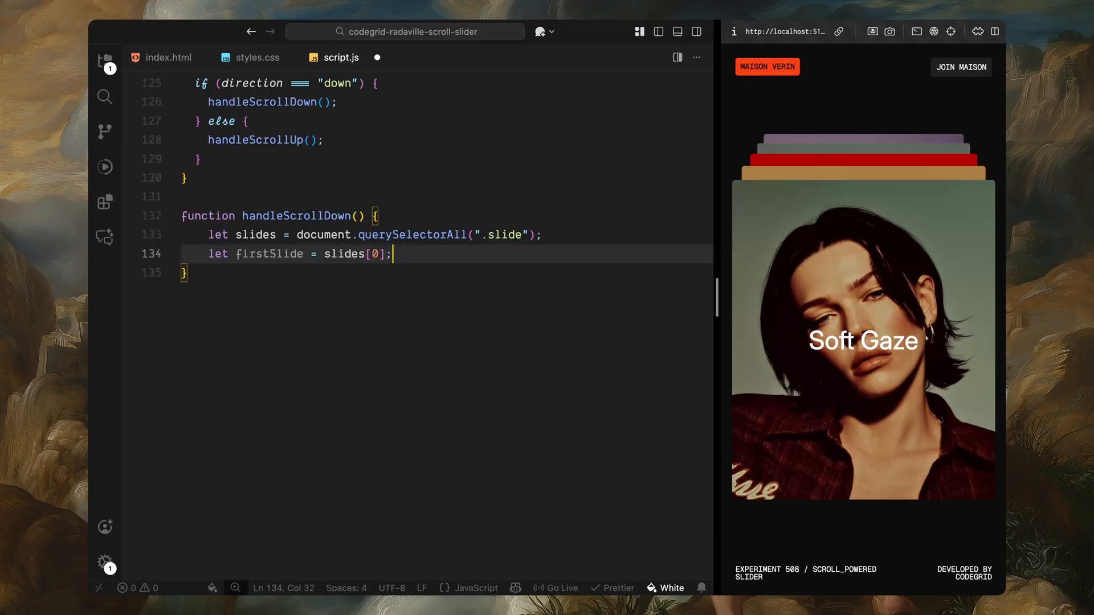
key(ctrl+s)
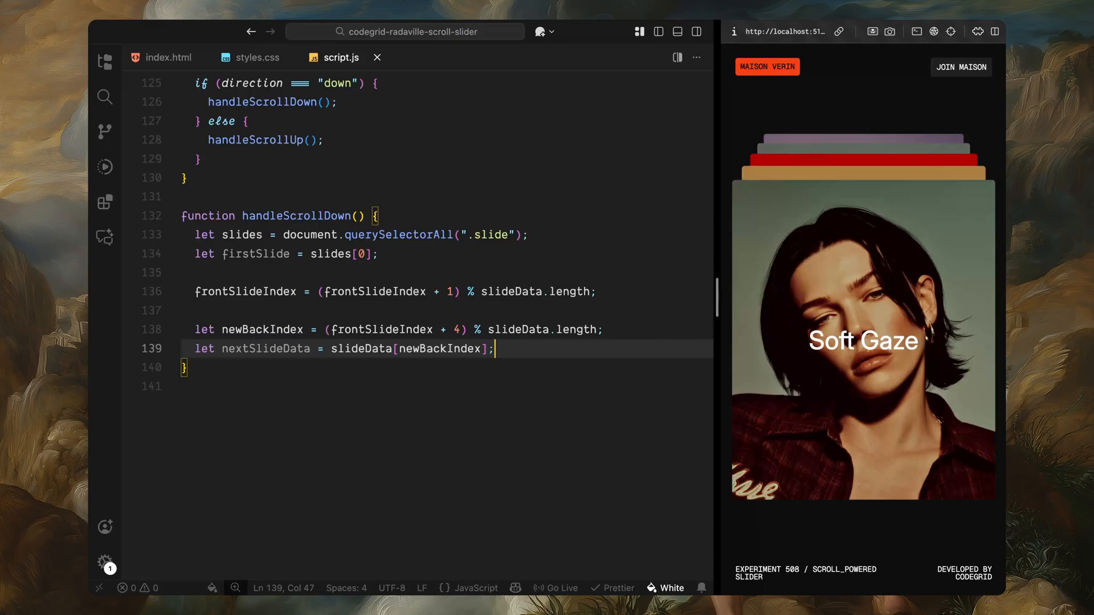
key(Enter)
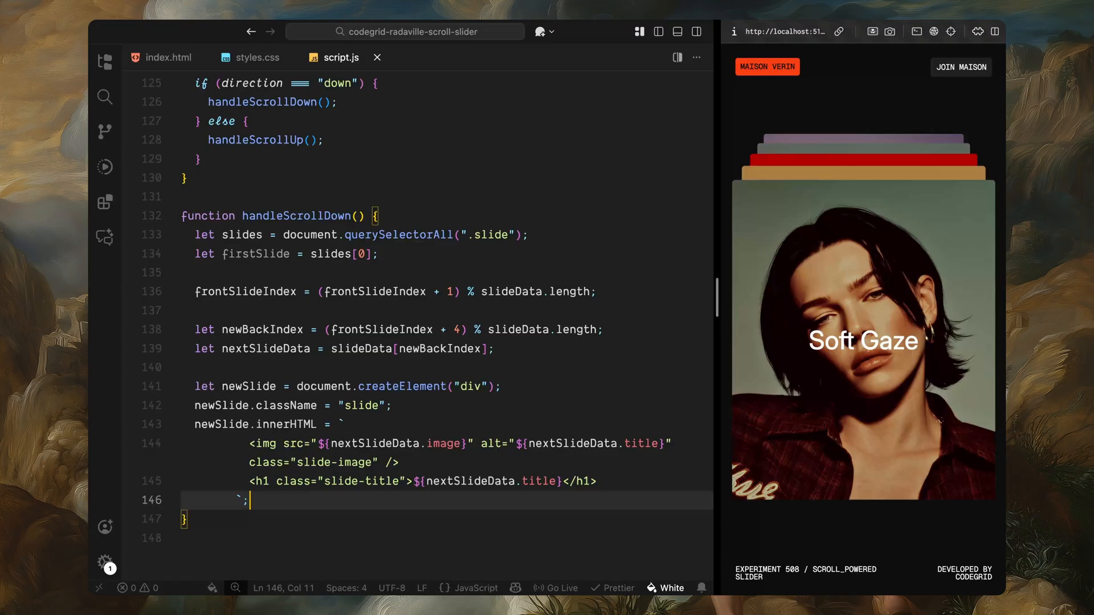
key(Enter)
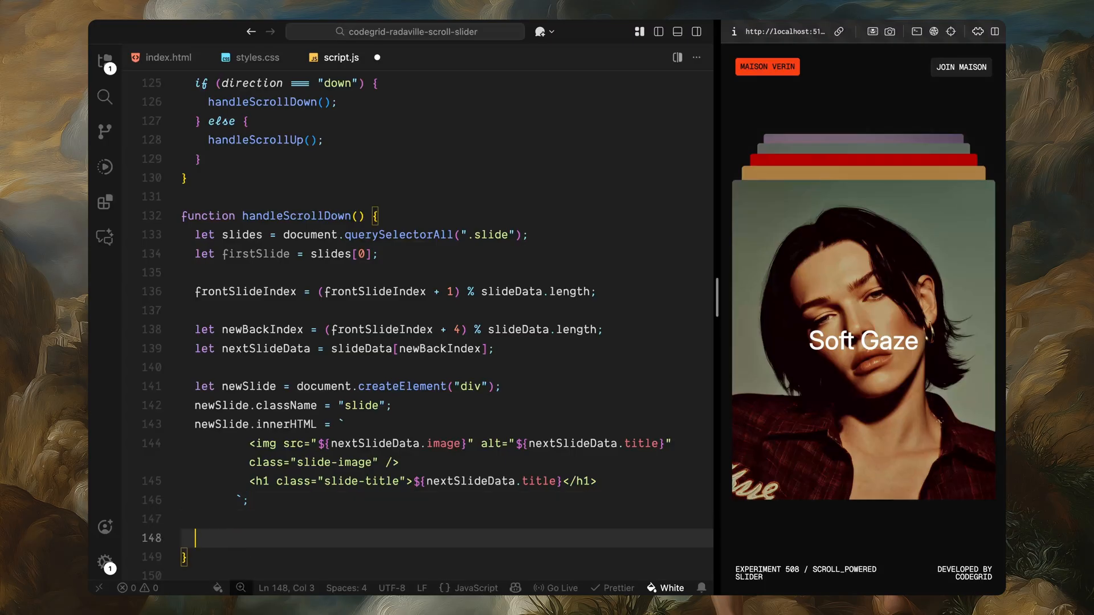
scroll(down, 3)
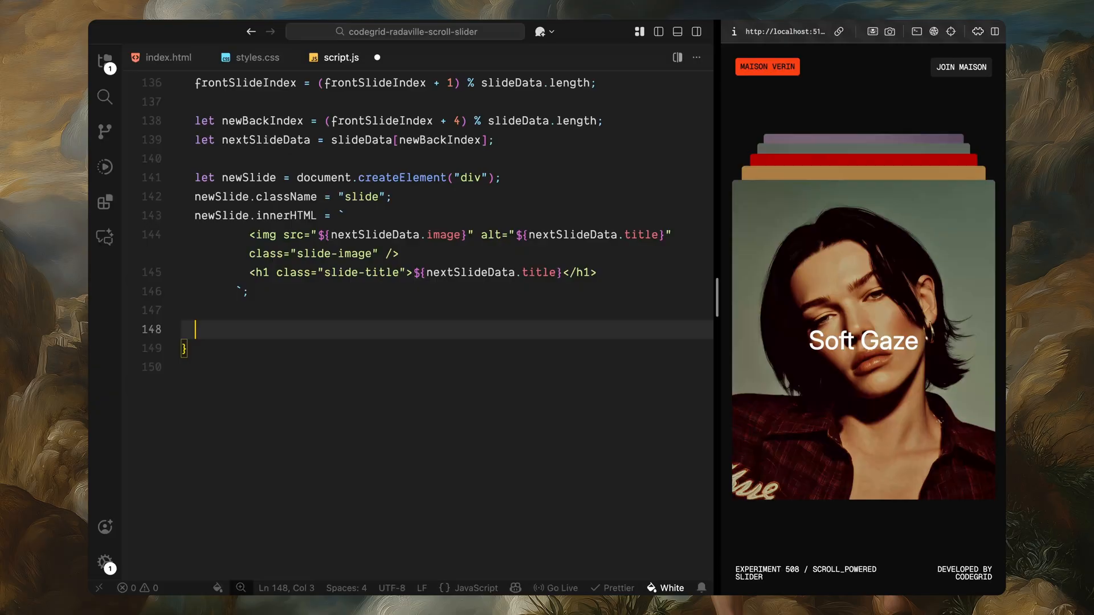
Step: Query the new slide's .slide-title, append newSlide to the slider hidden at the back, and save
text(let newTitle = newSlide.querySelector(".slide-title");)
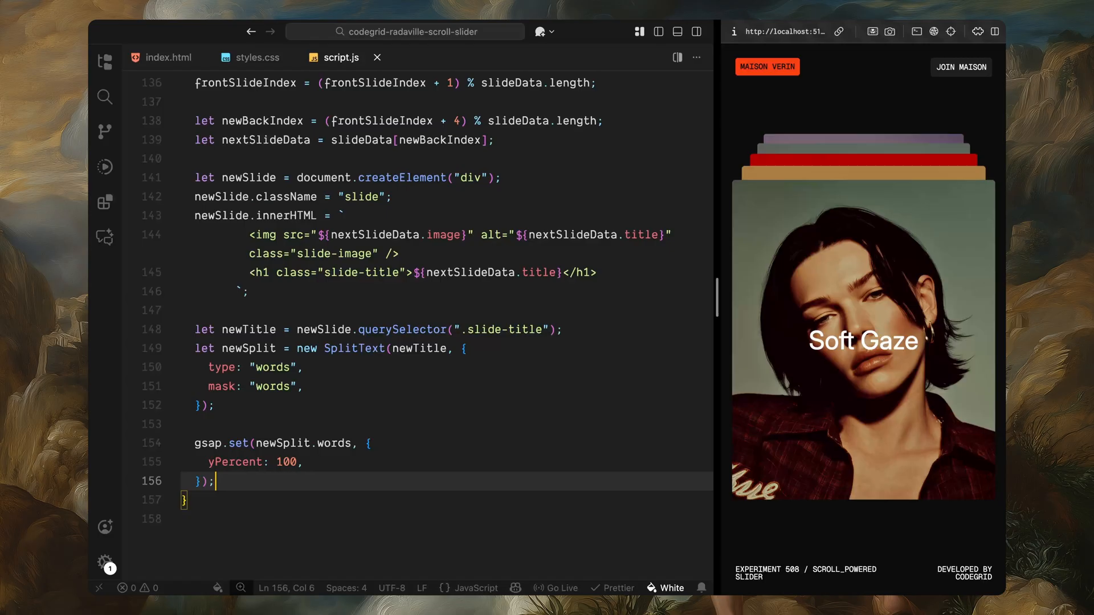
key(enter)
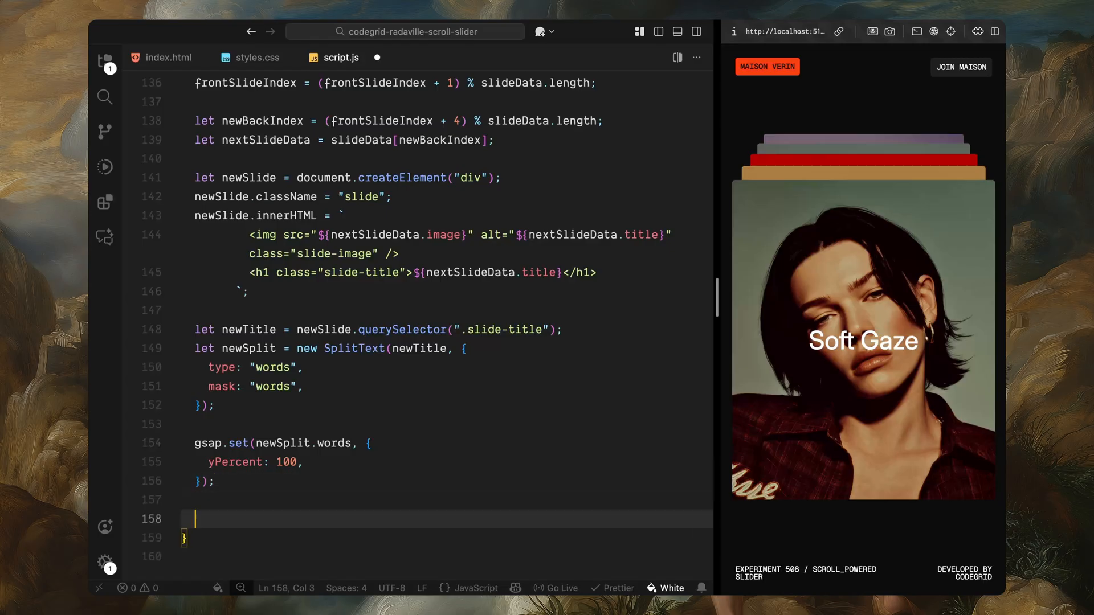
text(slider.appendChild(newSlide);)
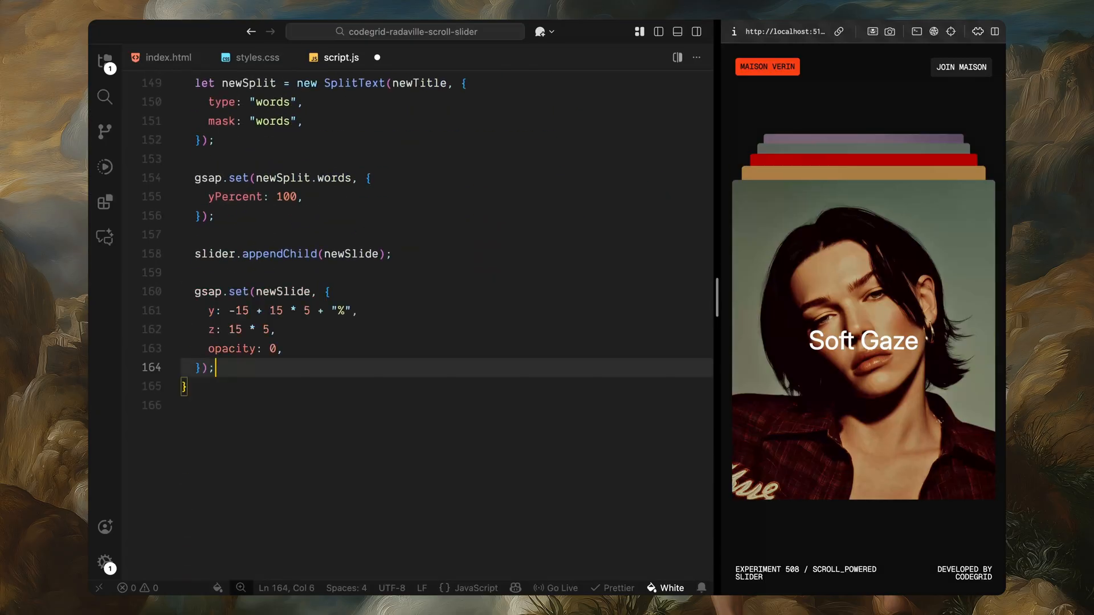
key(ctrl+s)
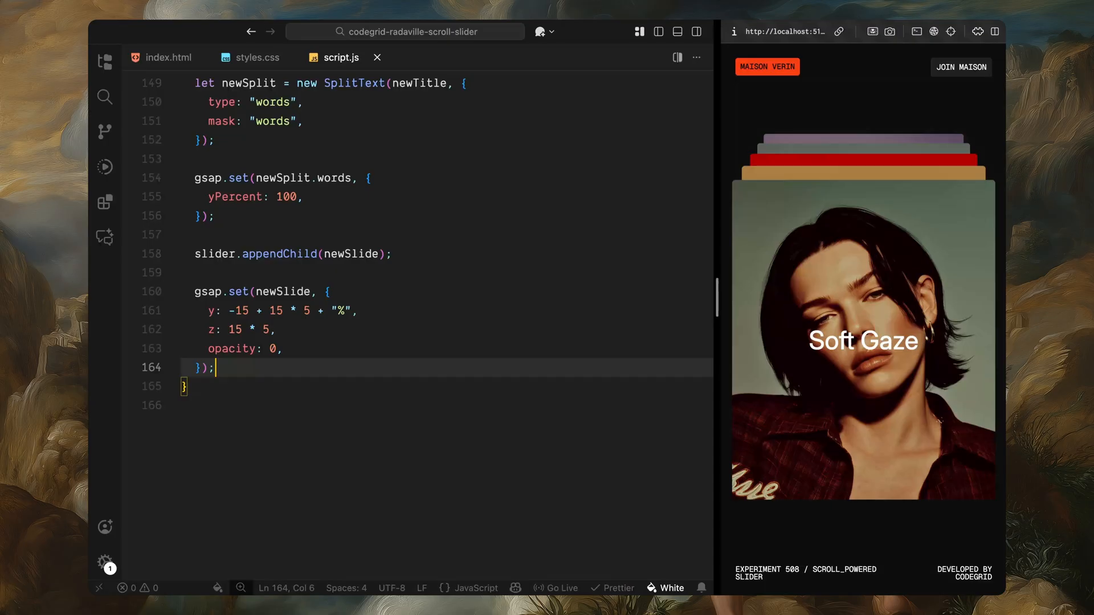
Step: Loop allSlides with gsap.to to targetPosition i-1 removing the old front, stagger newSplit.words to yPercent 0, and save
text(let allSlides = document.querySelectorAll(".slide");)
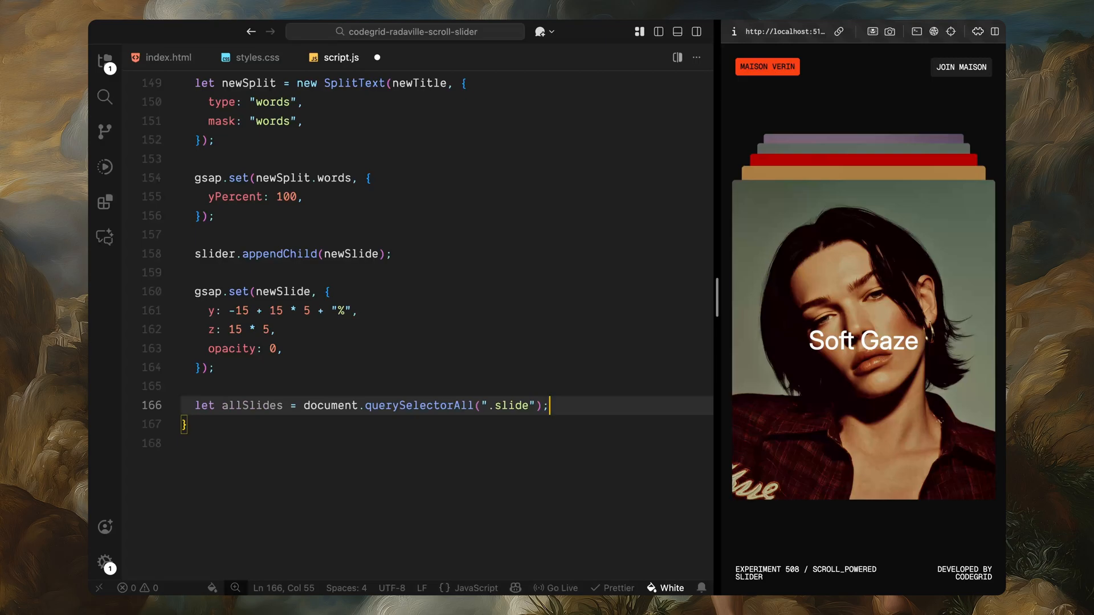
key(enter)
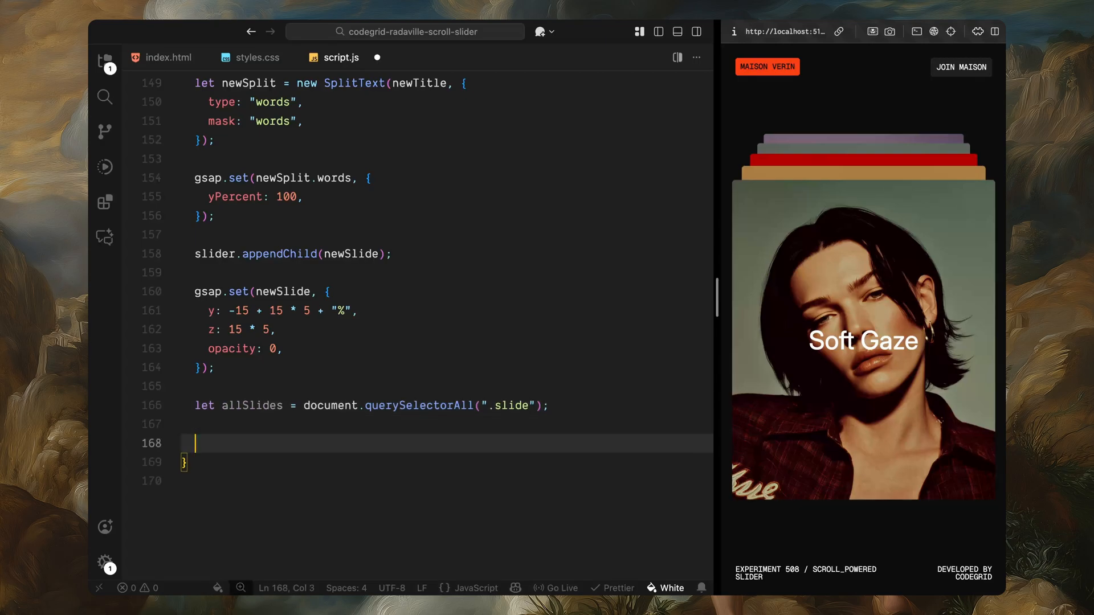
text(allSlides.forEach((slide, i) => {)
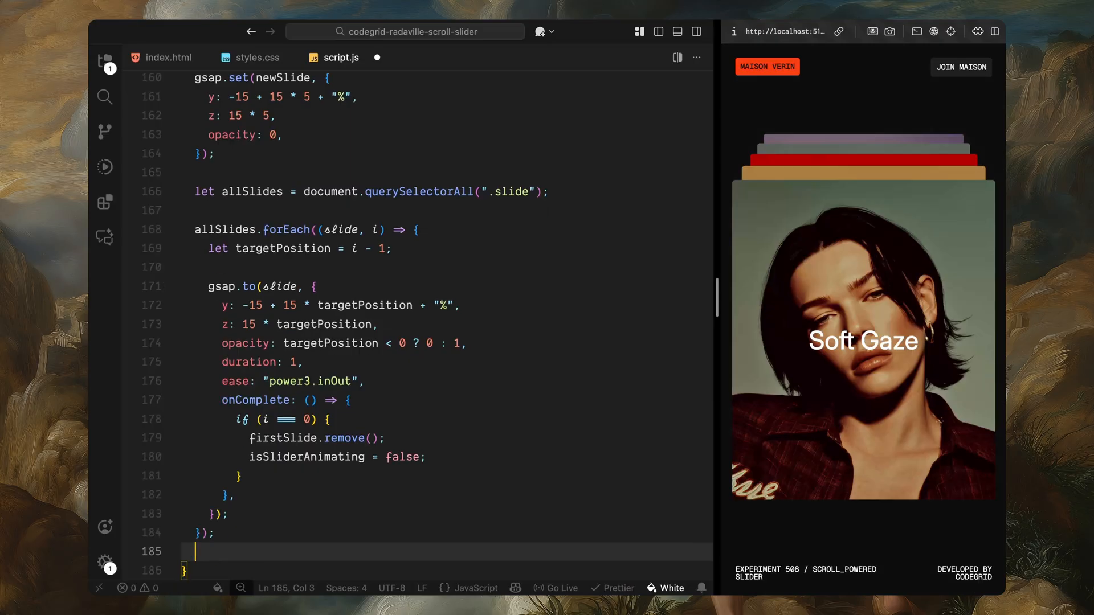
scroll(down, 3)
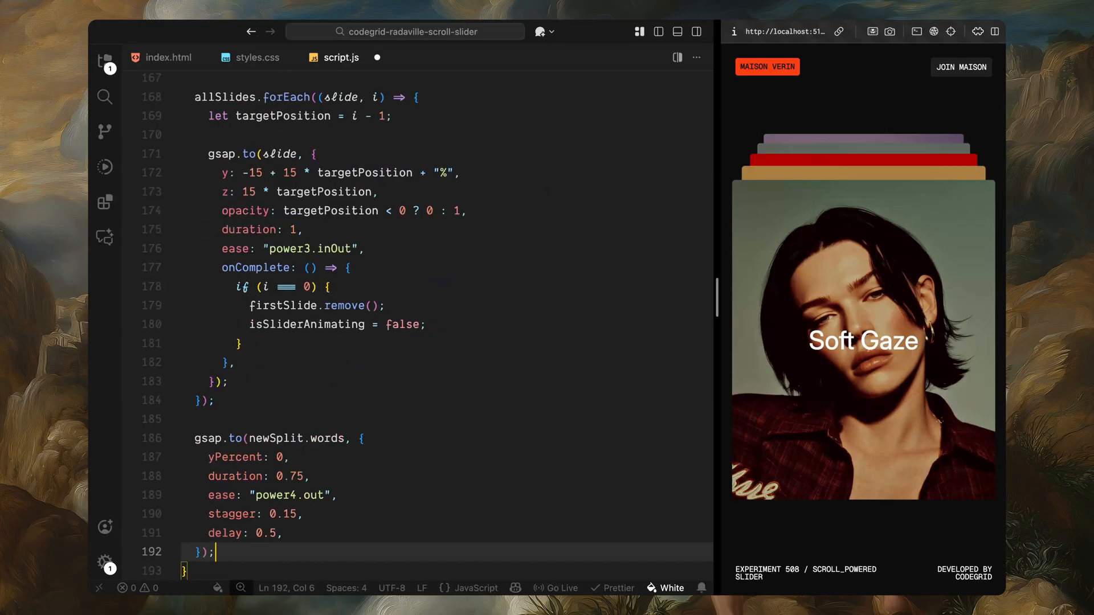
key(ctrl+s)
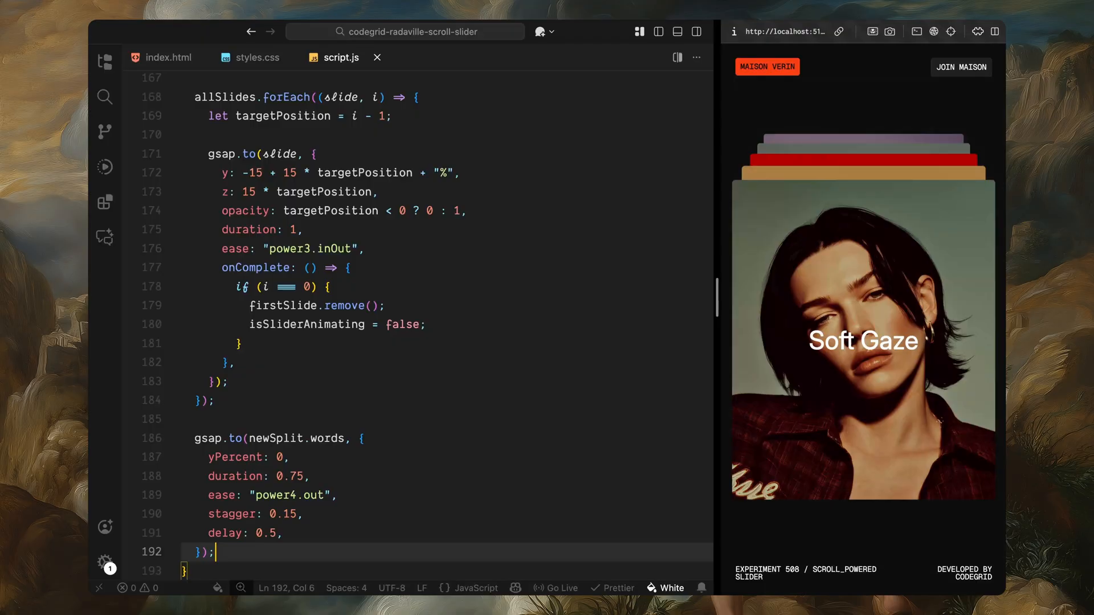
mouse_move(831, 419)
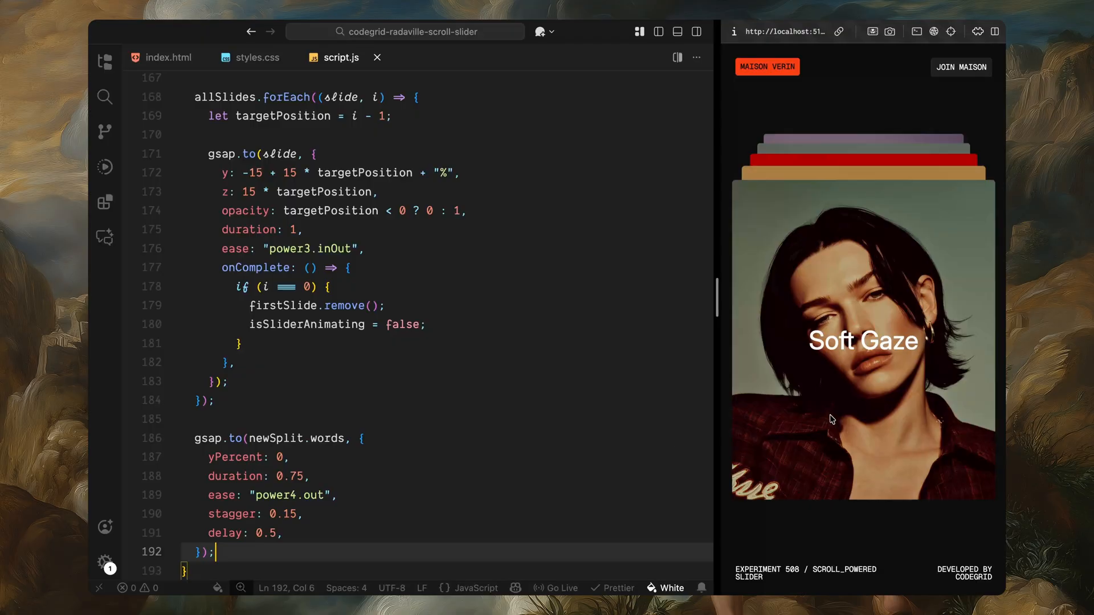
Step: Test forward scrolling in the preview, then add handleScrollUp prepending prevSlideData's slide and removing lastSlide
scroll(down, 3)
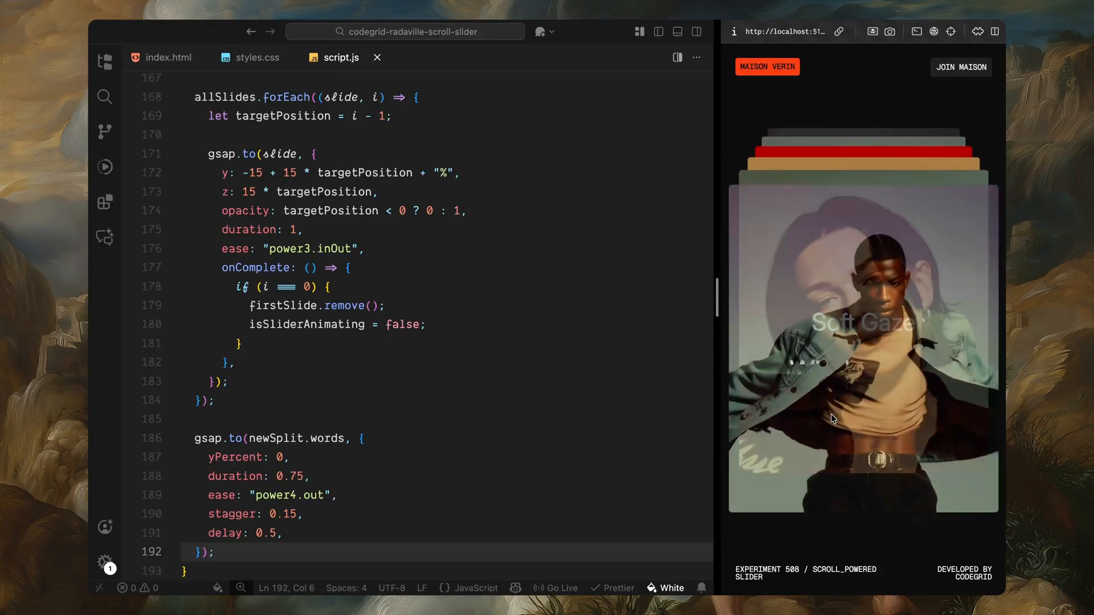
scroll(down, 3)
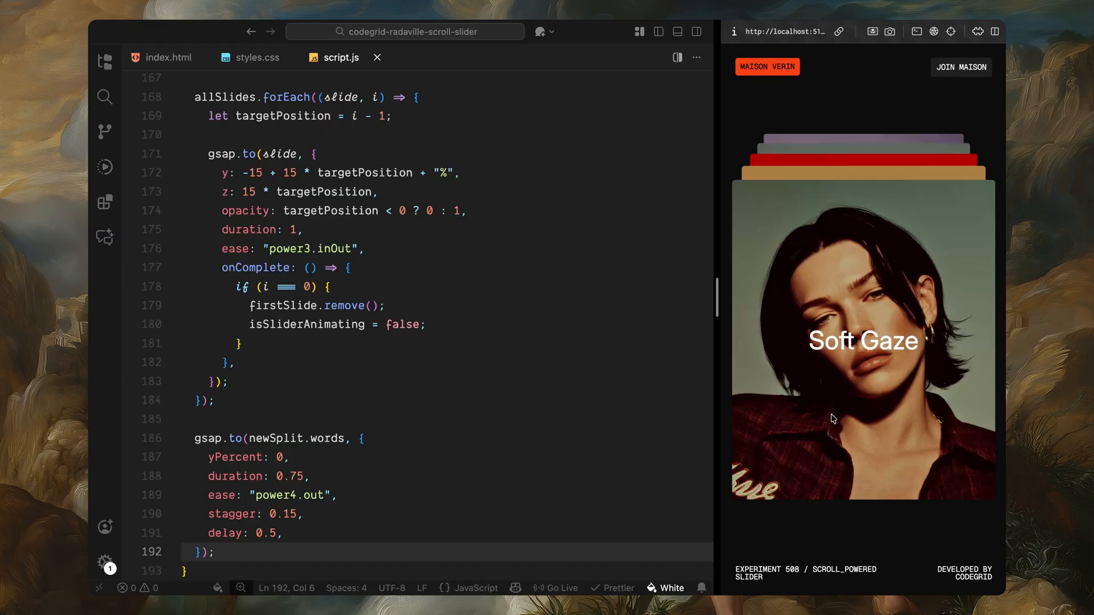
key(Enter)
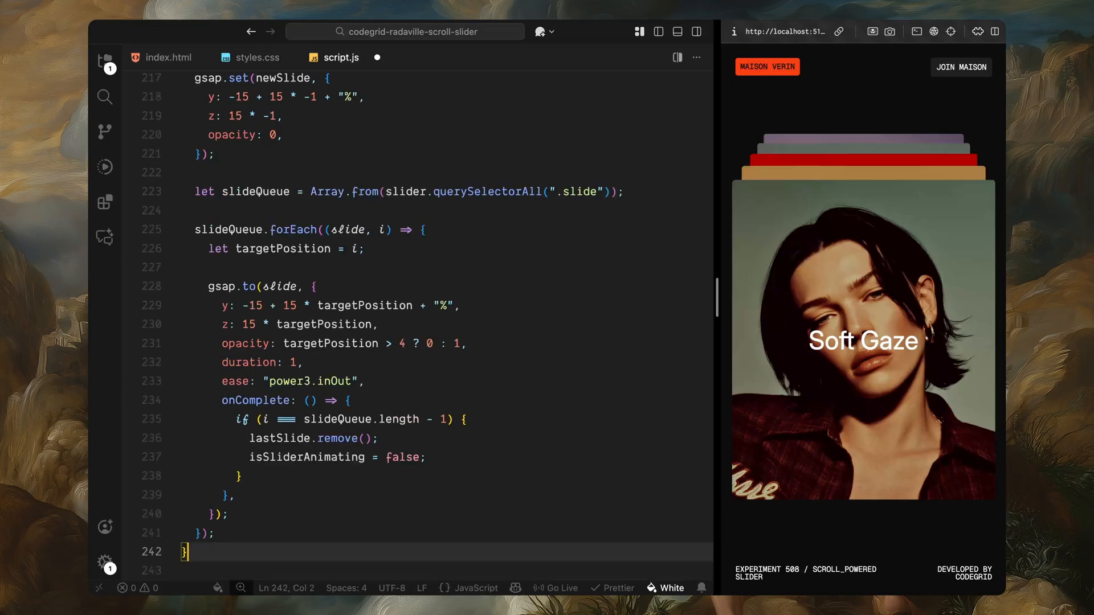
Step: Save script.js and review handleScrollUp's prepend, gsap.set and slideQueue loop
key(ctrl+s)
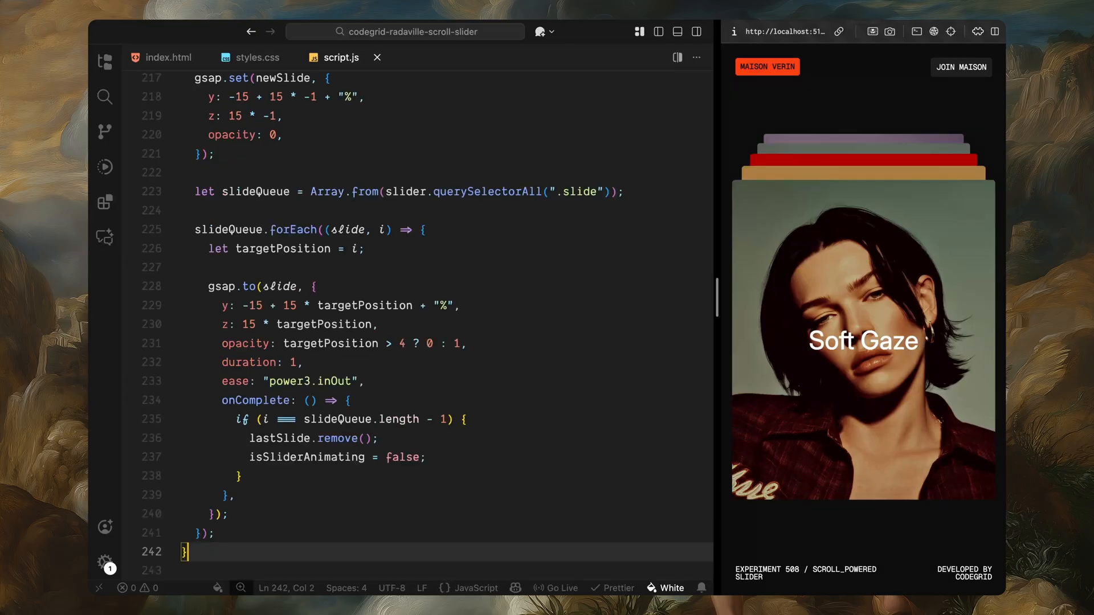
scroll(up, 3)
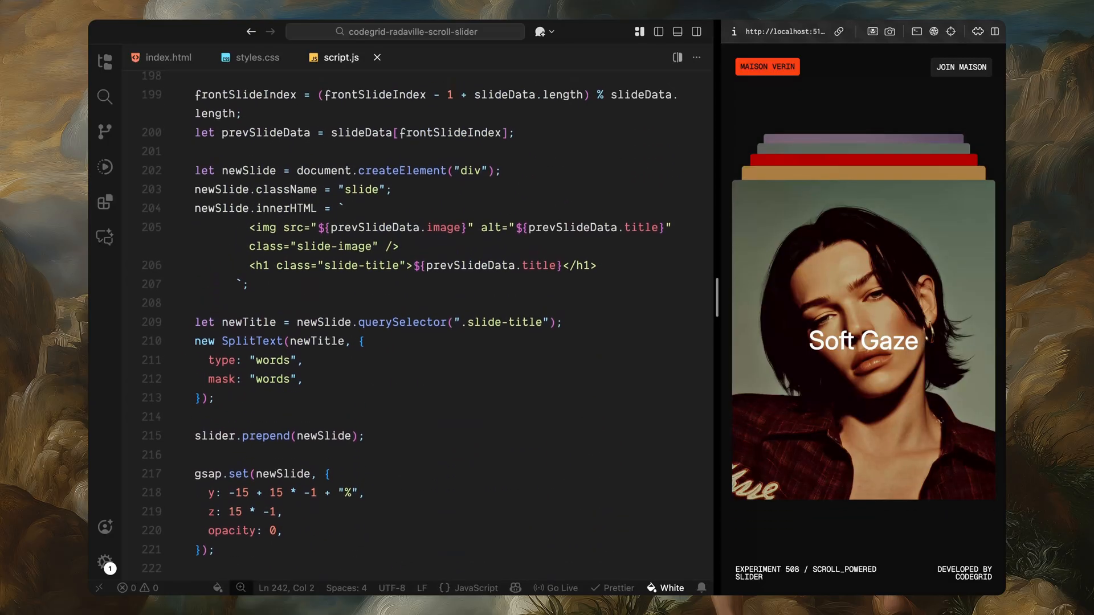
scroll(up, 3)
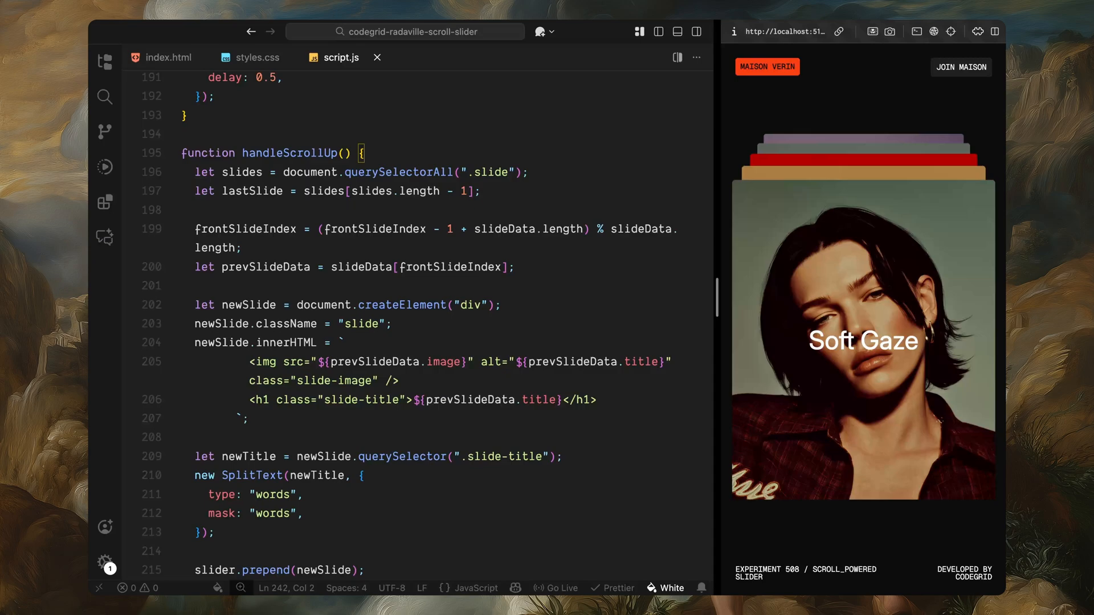
scroll(down, 3)
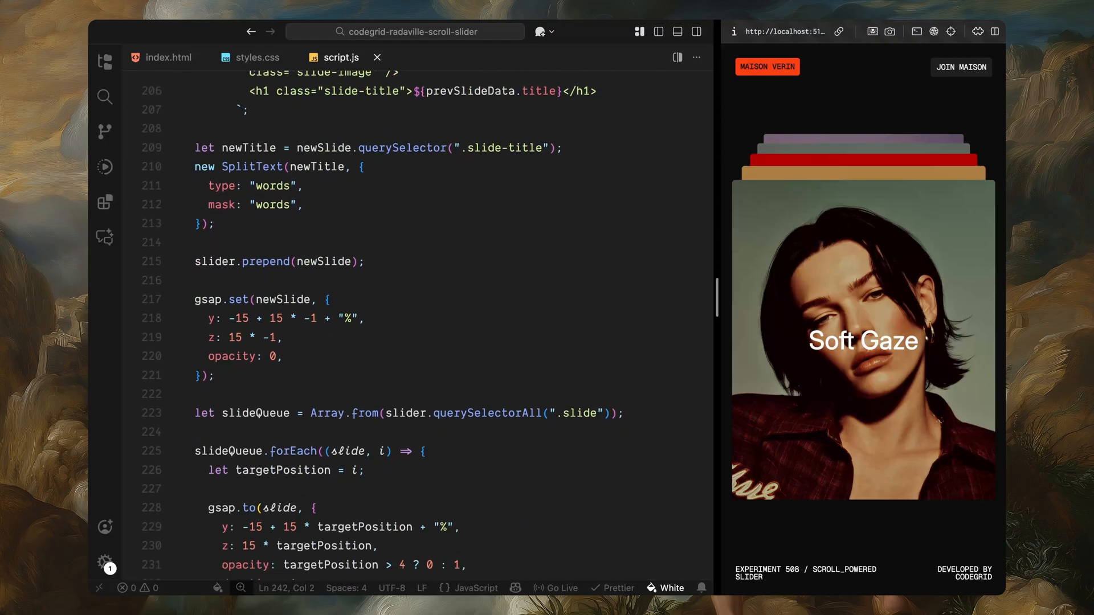
scroll(down, 3)
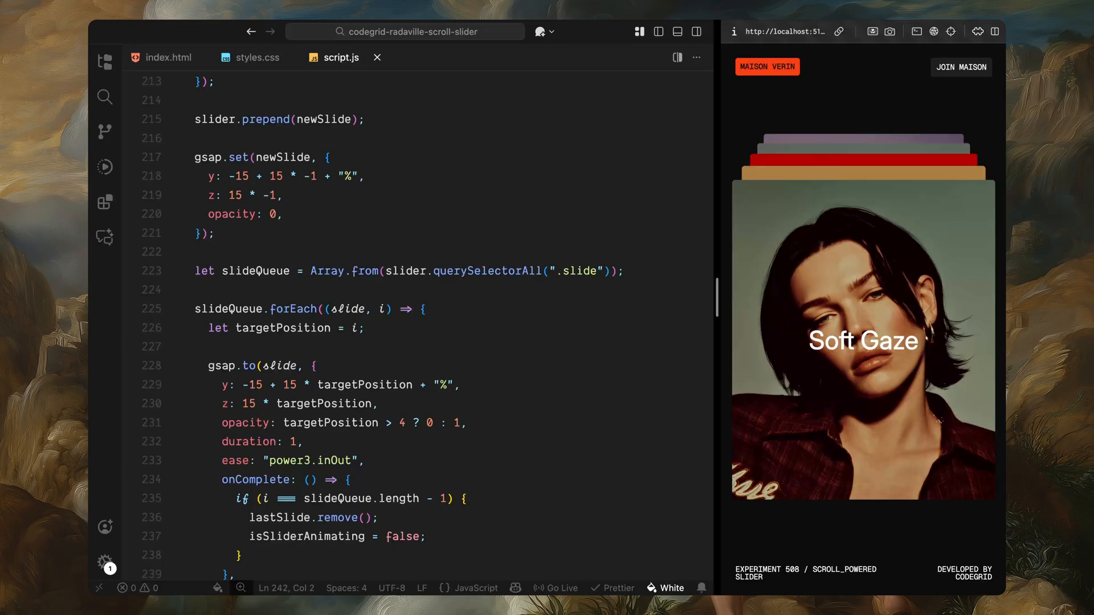
scroll(down, 3)
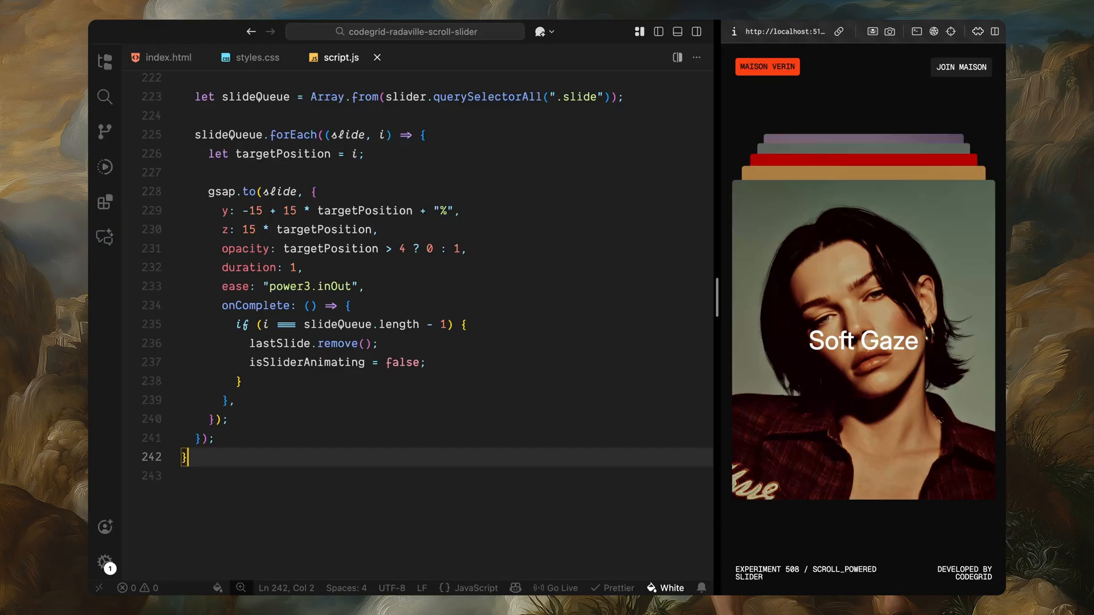
mouse_move(881, 476)
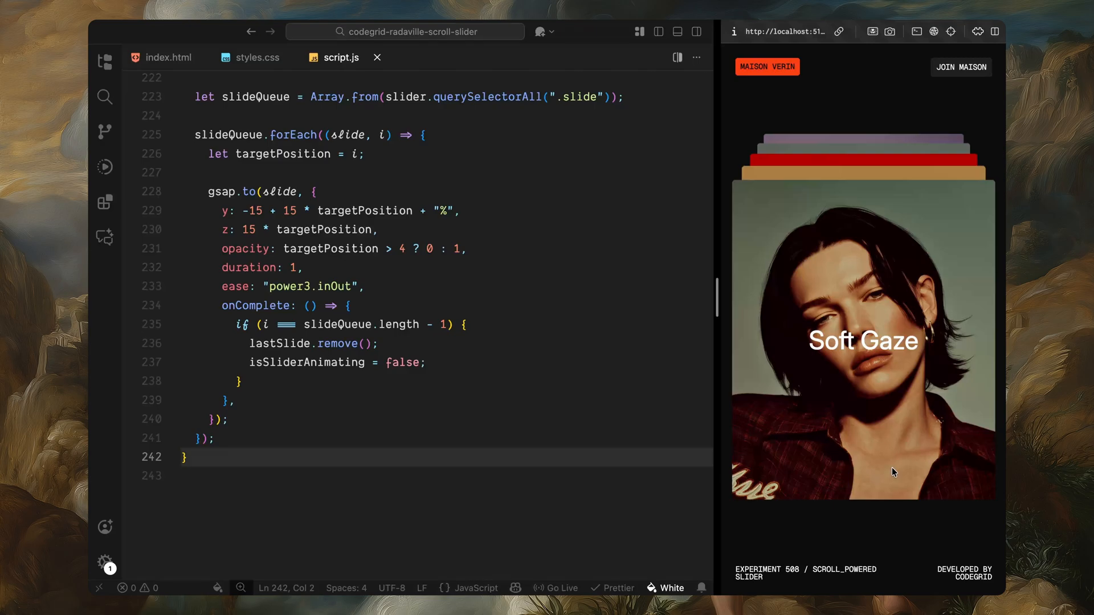
Step: Scroll the Maison Verin preview through the stacked slides from Soft Gaze to Wind Stance, checking the title animation
scroll(down, 3)
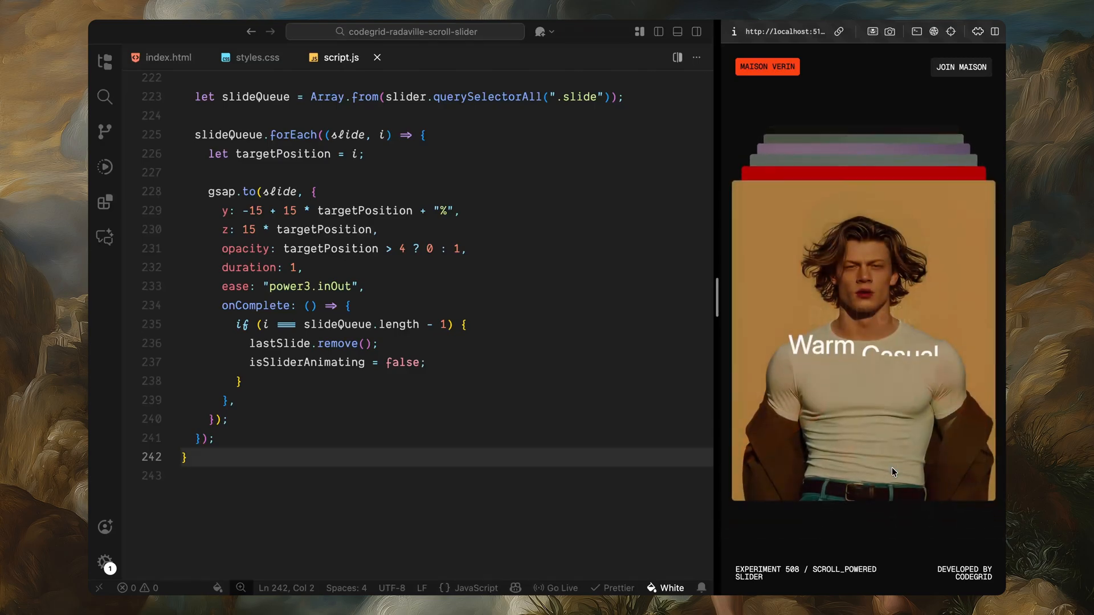
scroll(down, 3)
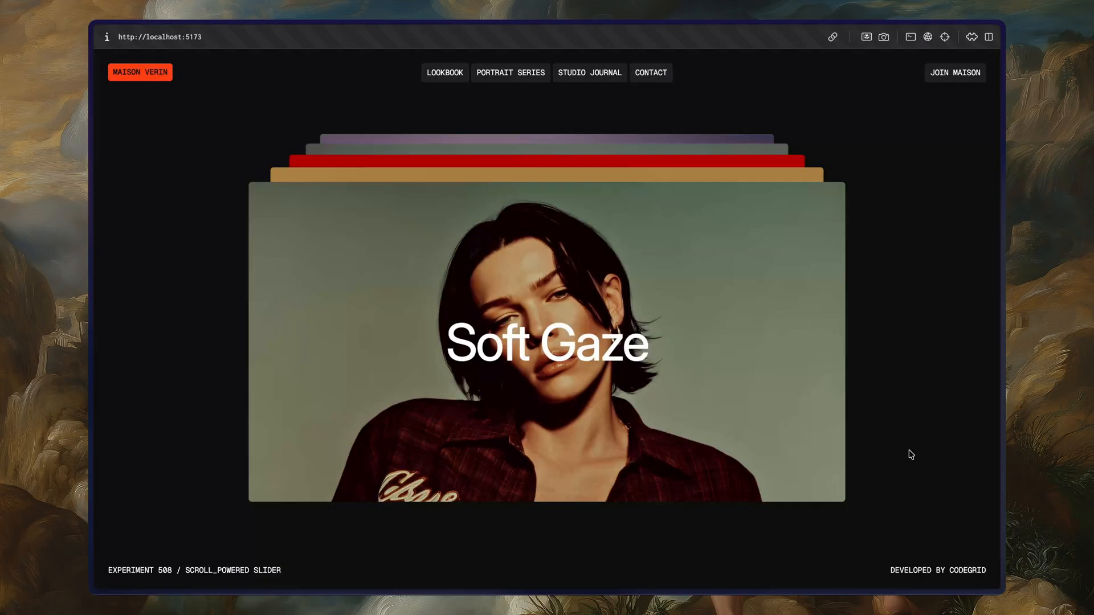
scroll(down, 3)
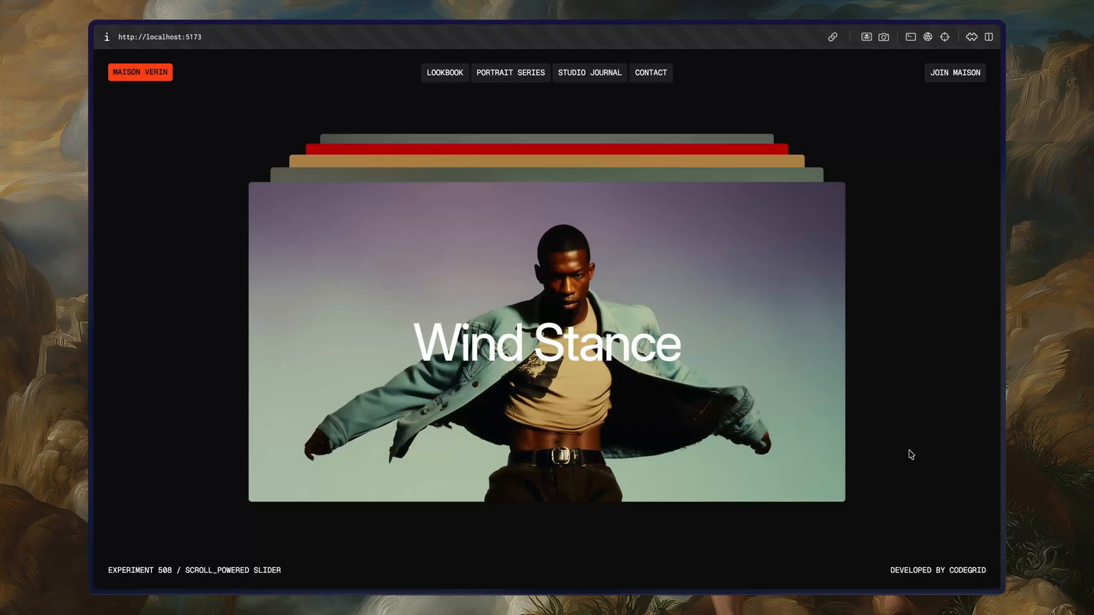